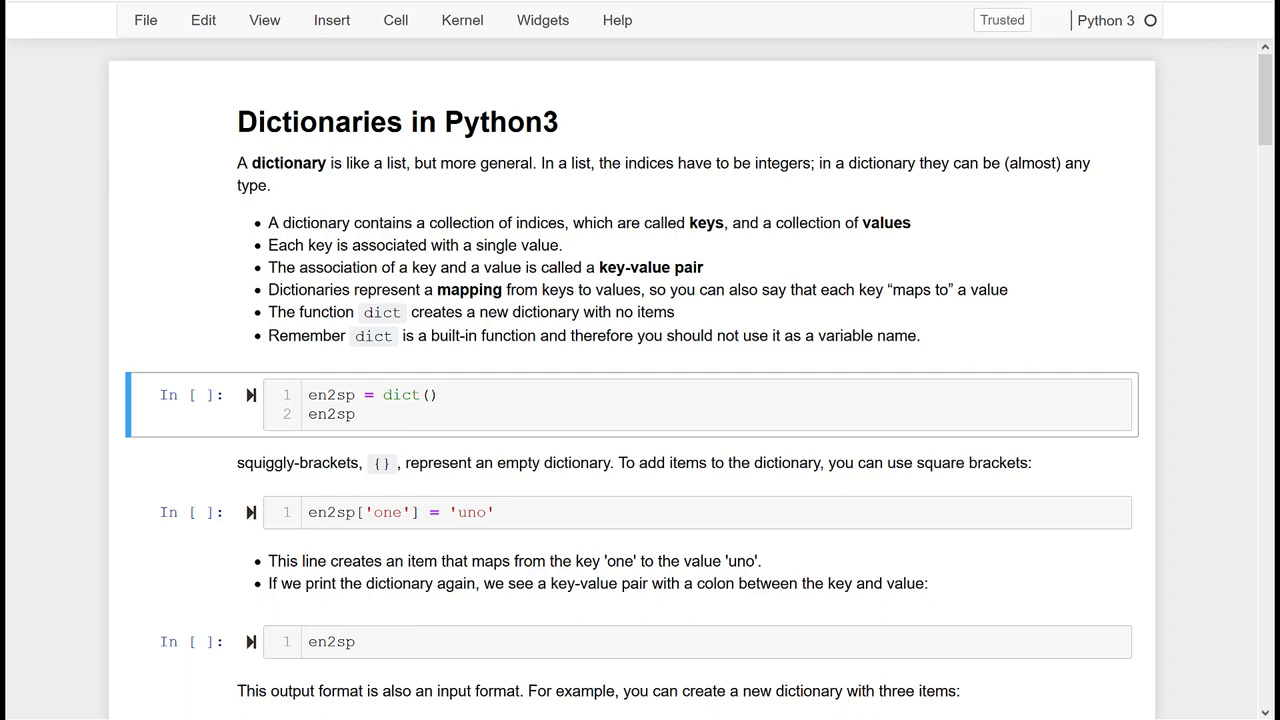
- Run the cells creating the empty en2sp dictionary and adding 'one' mapped to 'uno'
left_click(596, 398)
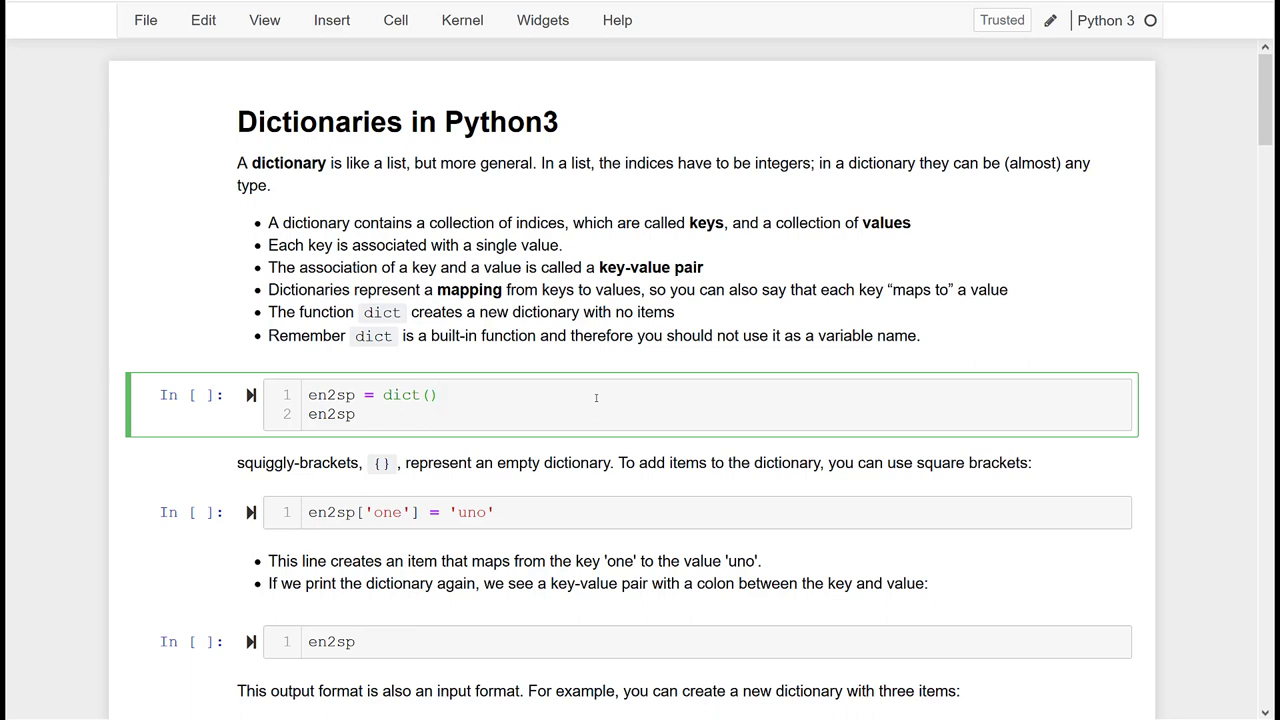
key("shift+enter")
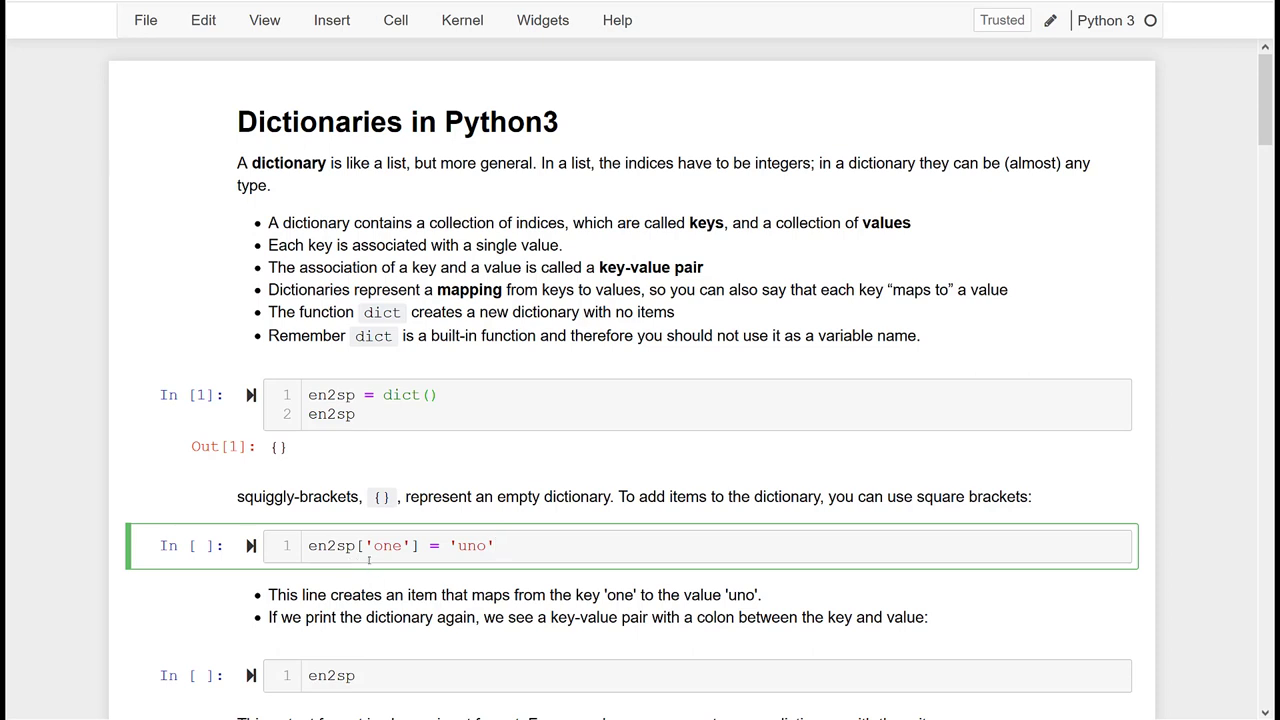
mouse_move(352, 576)
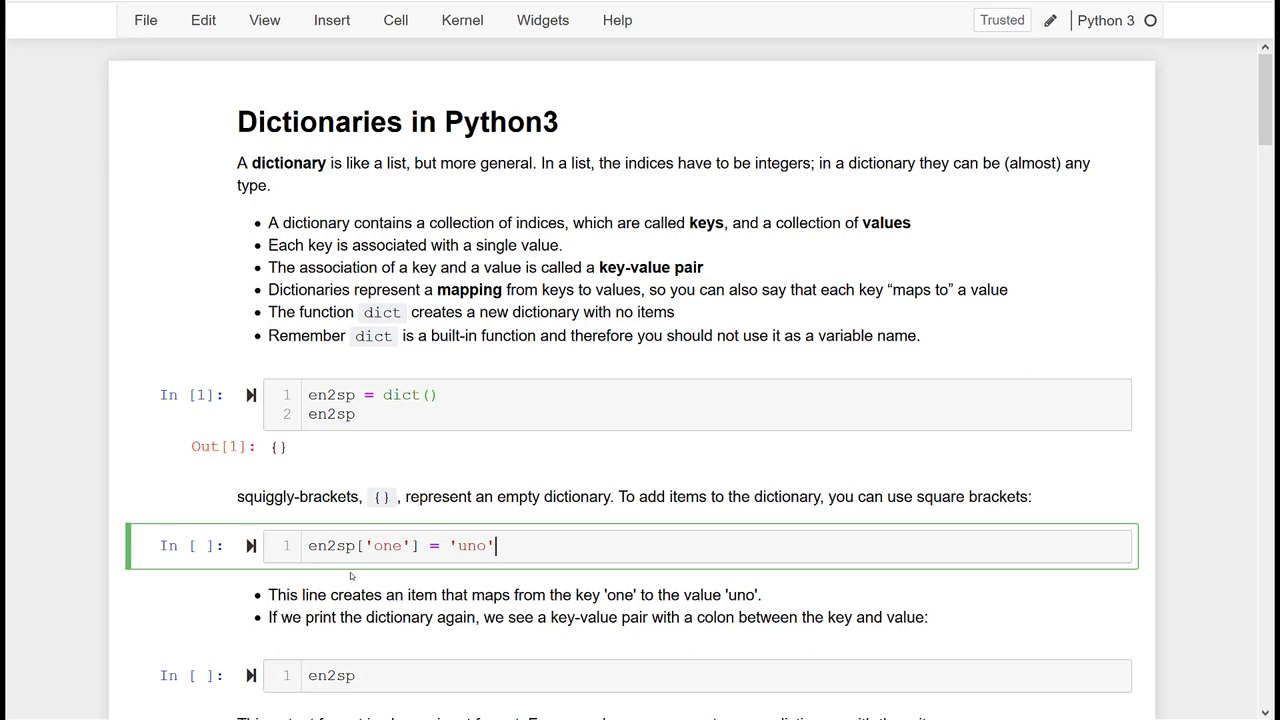
key("shift+Enter")
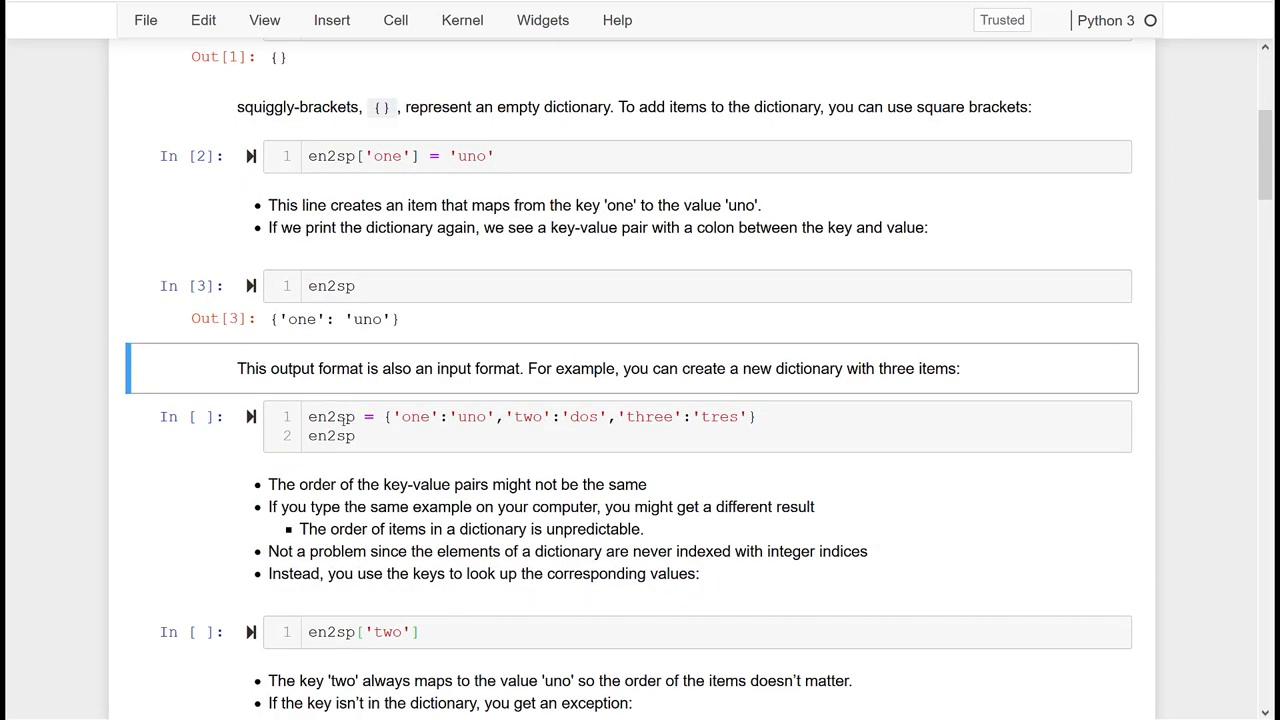
- Highlight the printed {'one': 'uno'} dictionary output
double_click(334, 320)
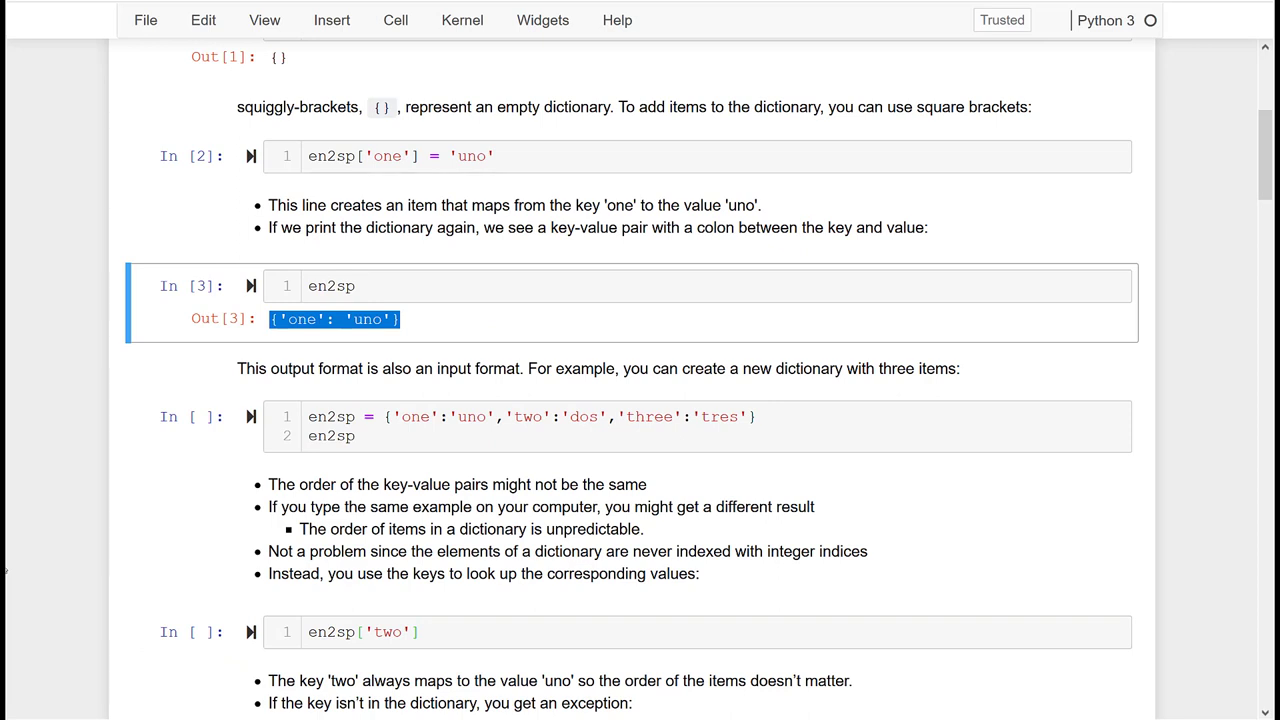
mouse_move(290, 332)
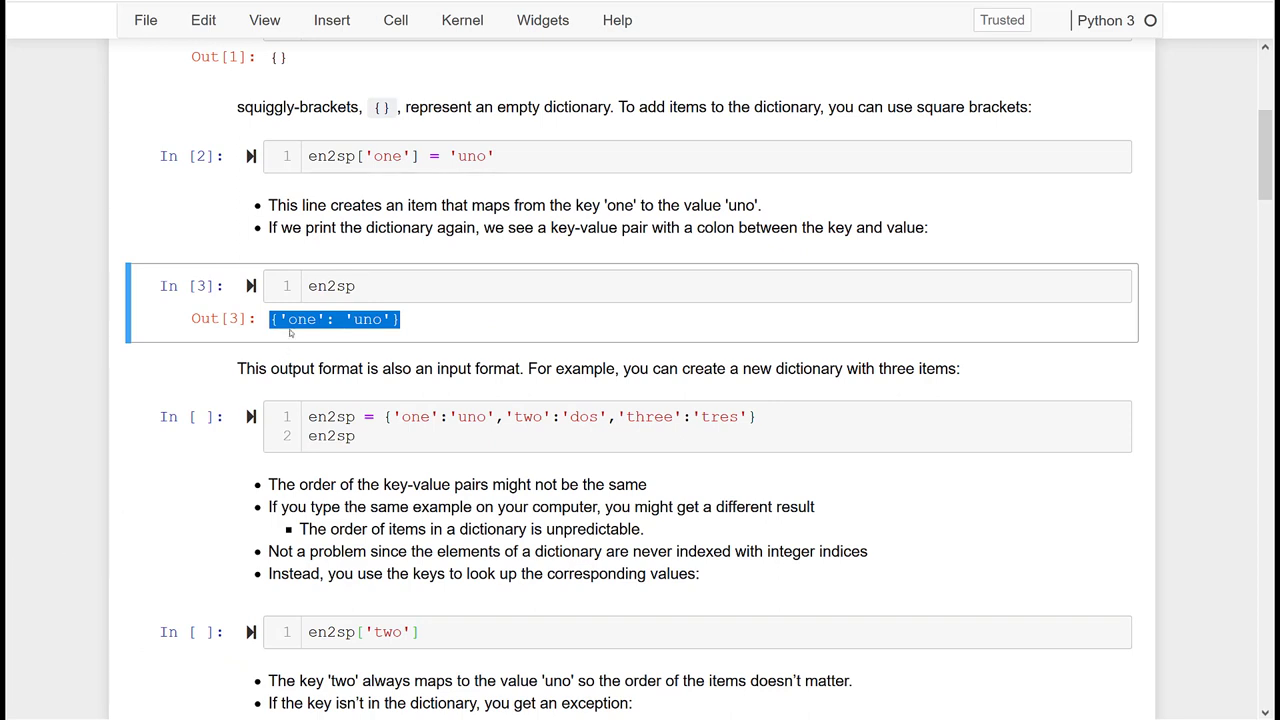
mouse_move(512, 332)
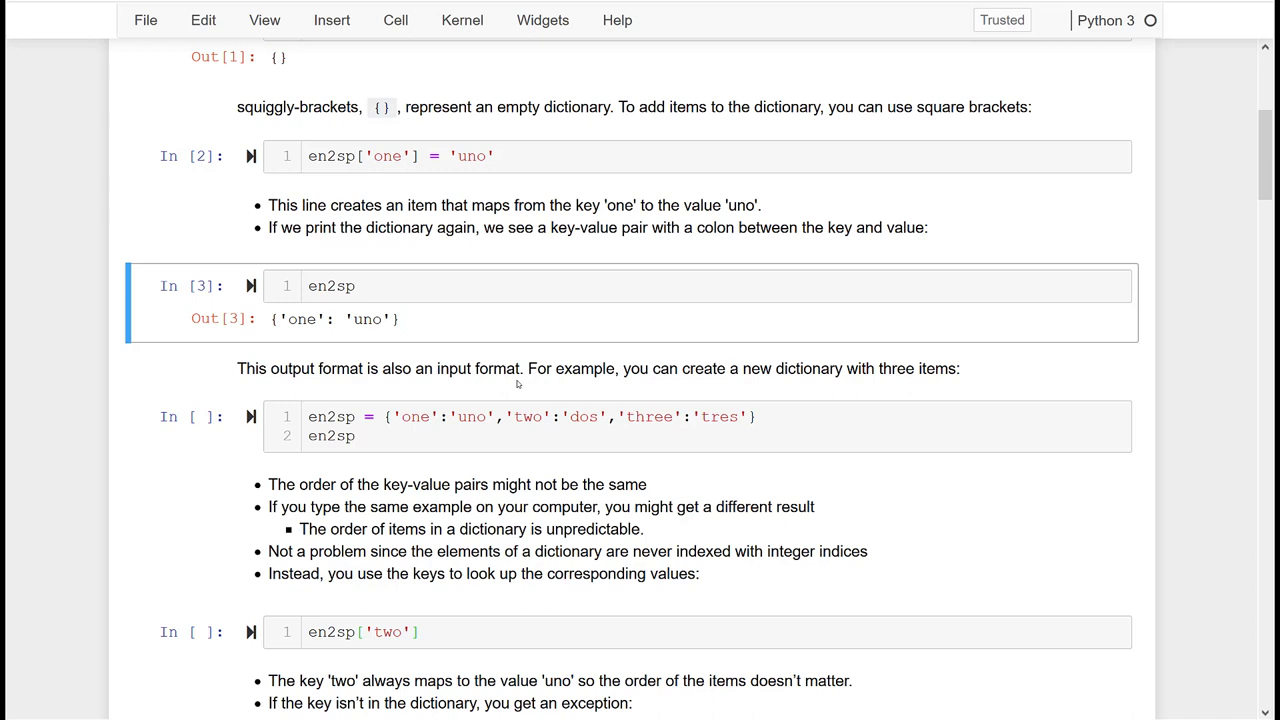
mouse_move(536, 424)
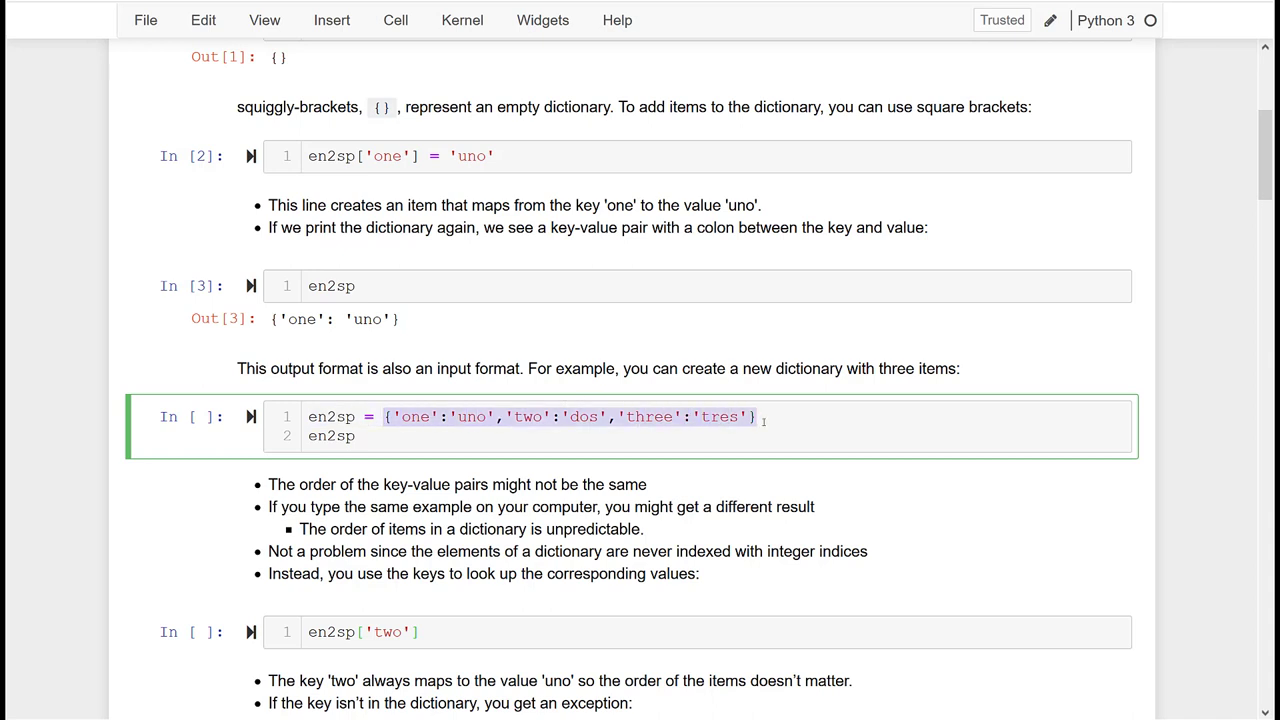
mouse_move(792, 464)
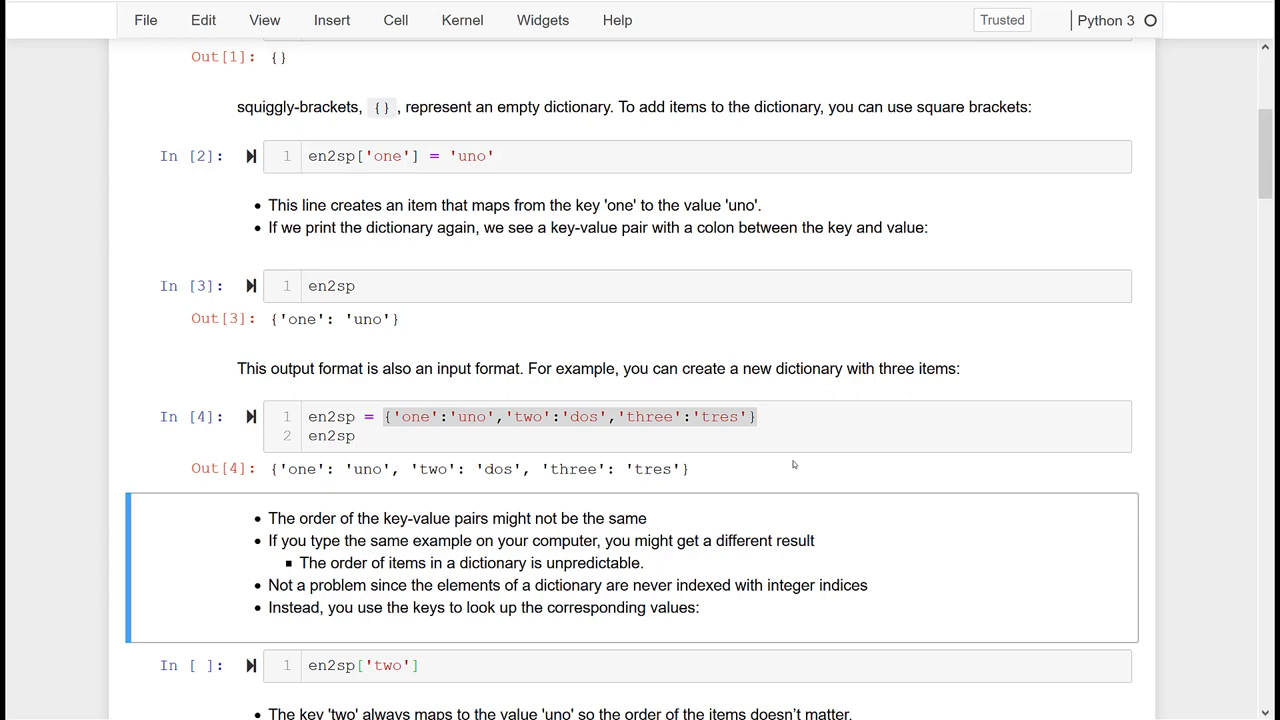
mouse_move(716, 580)
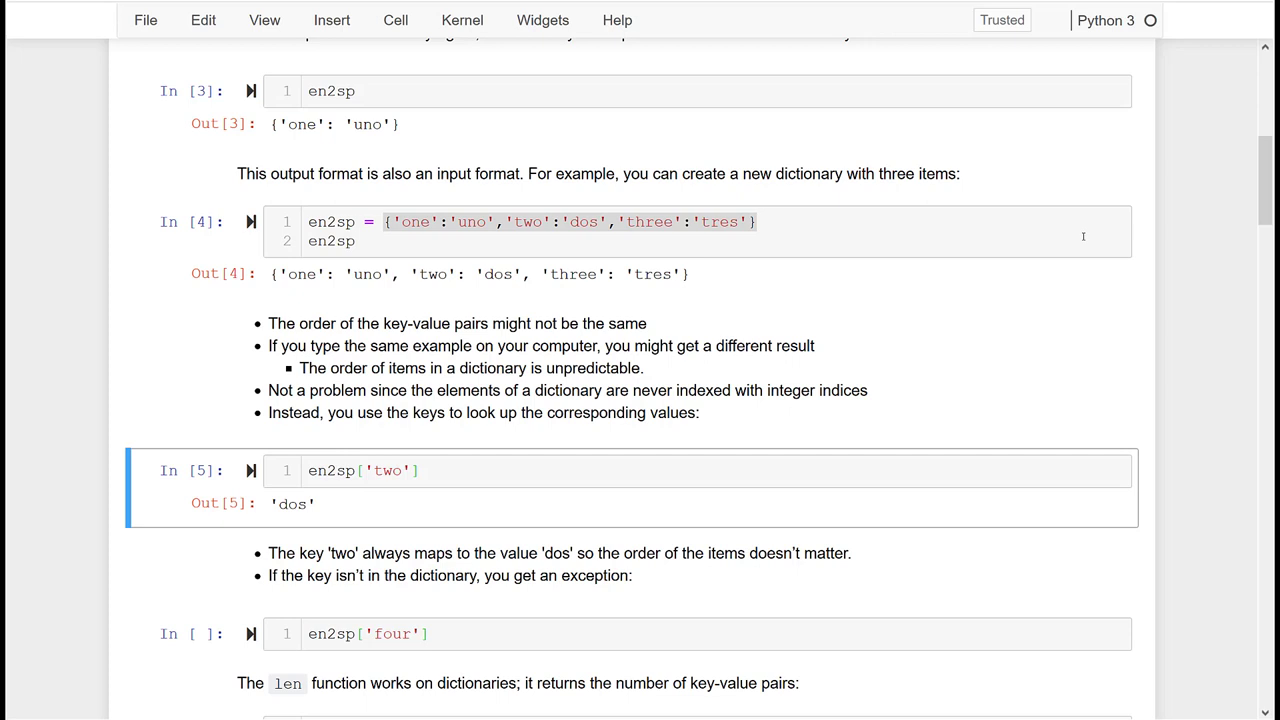
mouse_move(992, 206)
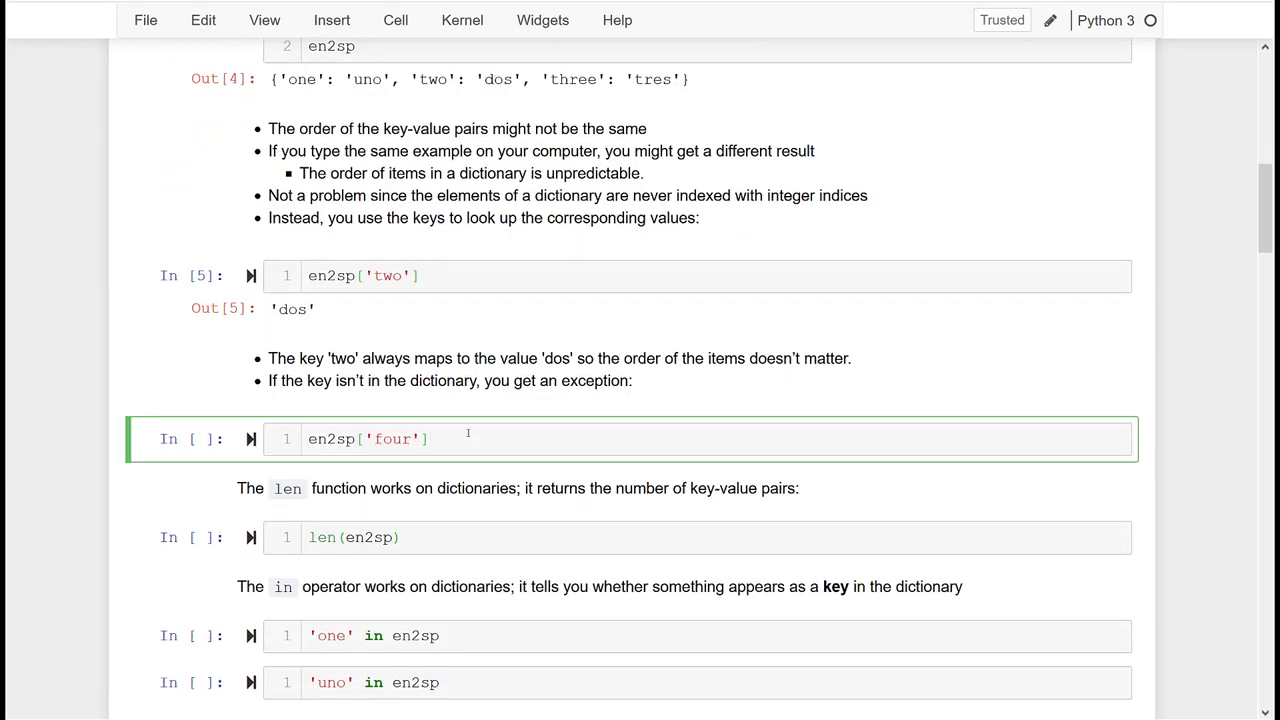
- Run the en2sp['four'] lookup to show the KeyError, then move down to the next cells
key("shift+enter")
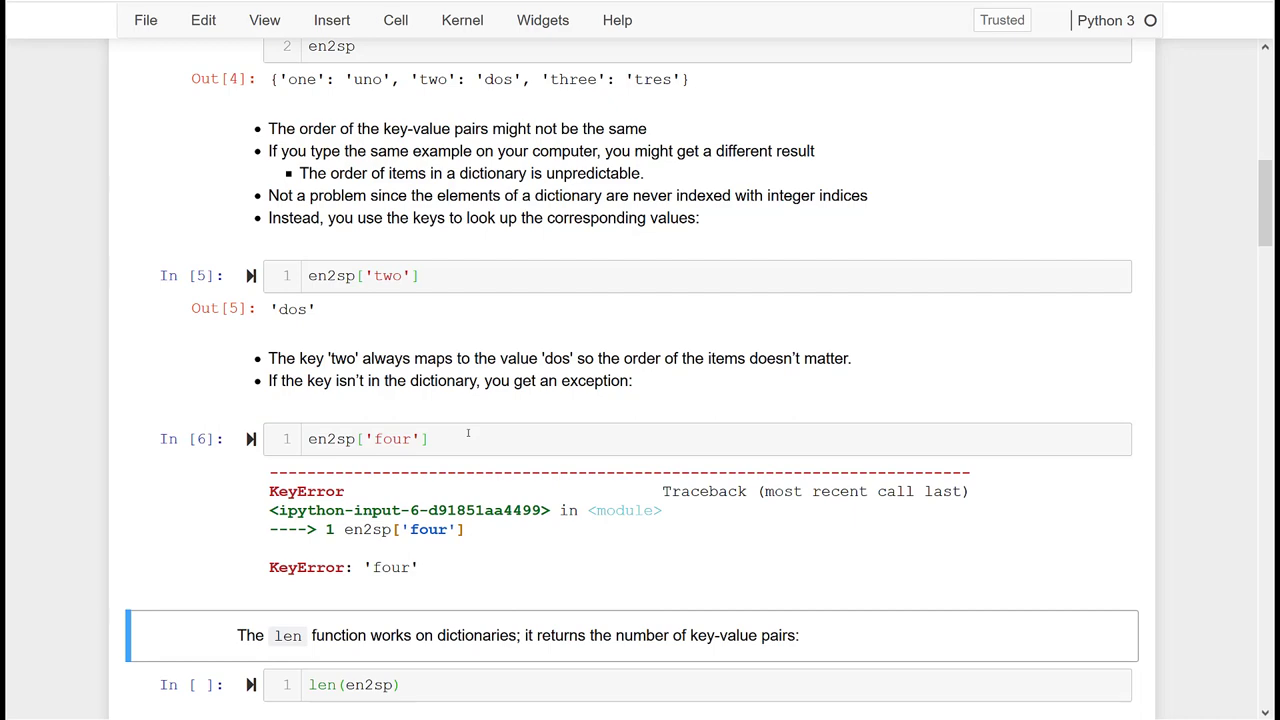
scroll("down", 3)
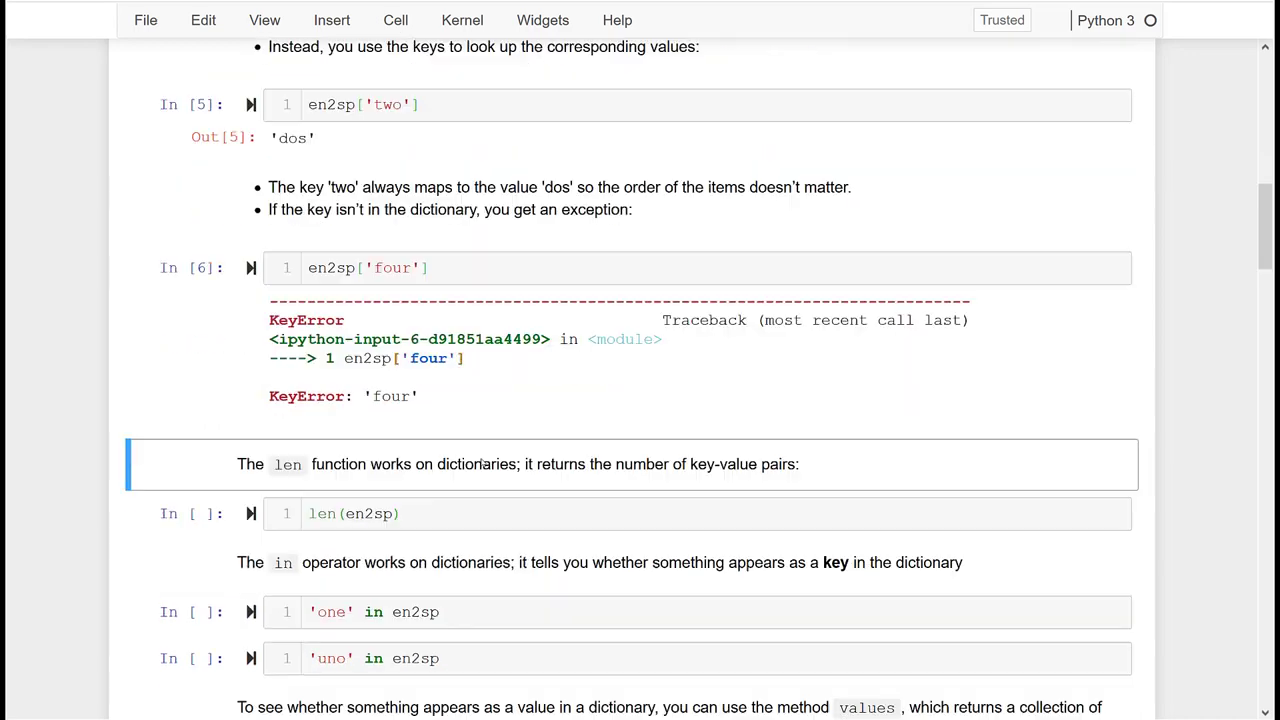
scroll("down", 3)
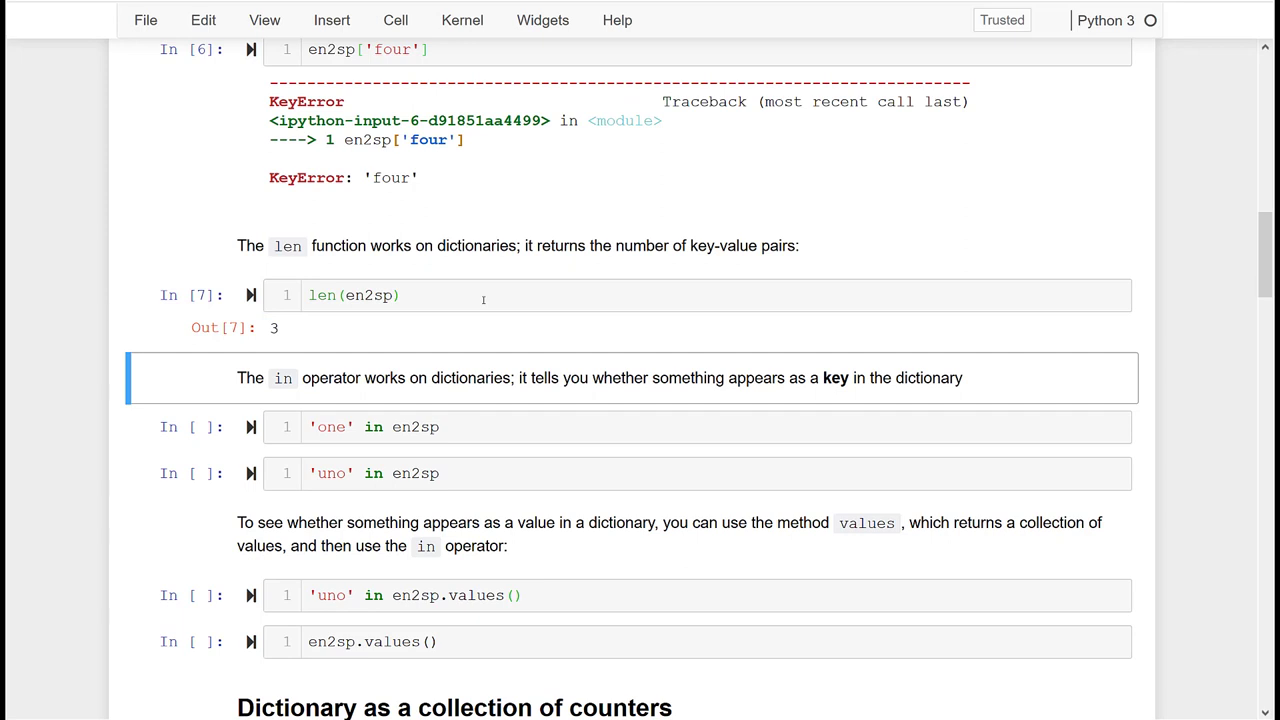
mouse_move(510, 318)
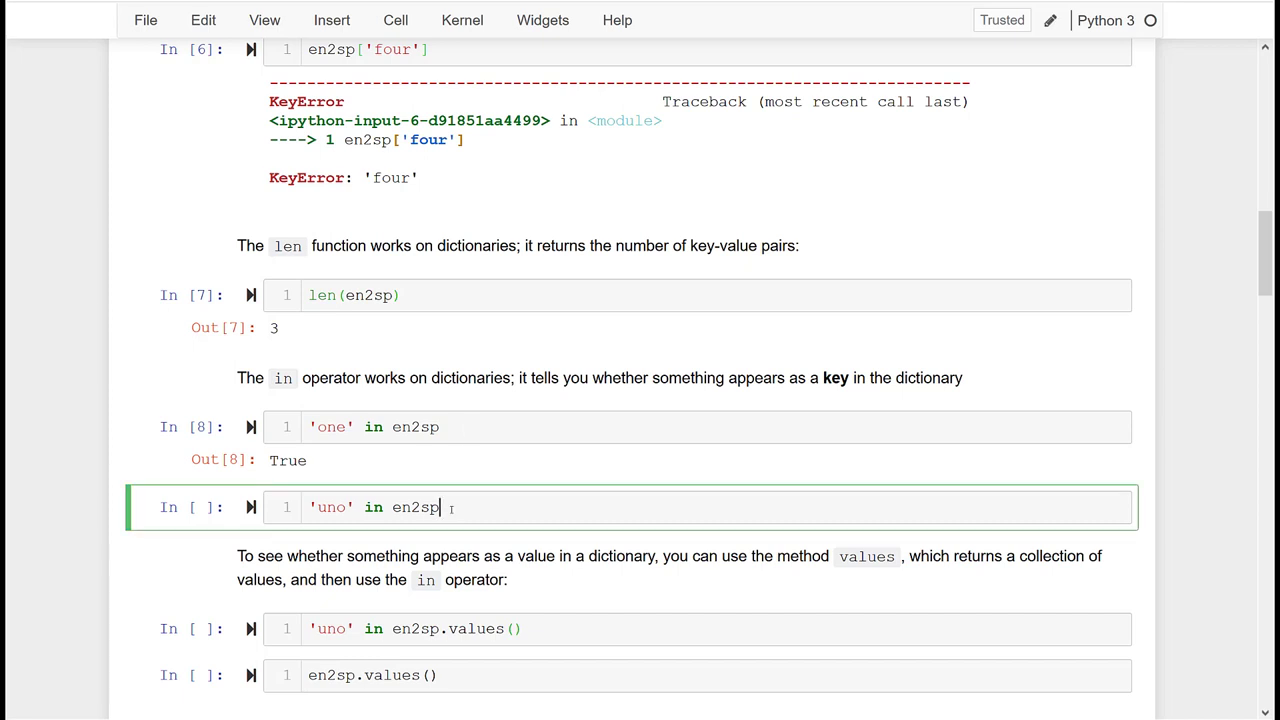
- Show 'uno' in en2sp is False but 'uno' in en2sp.values() is True
key("shift+enter")
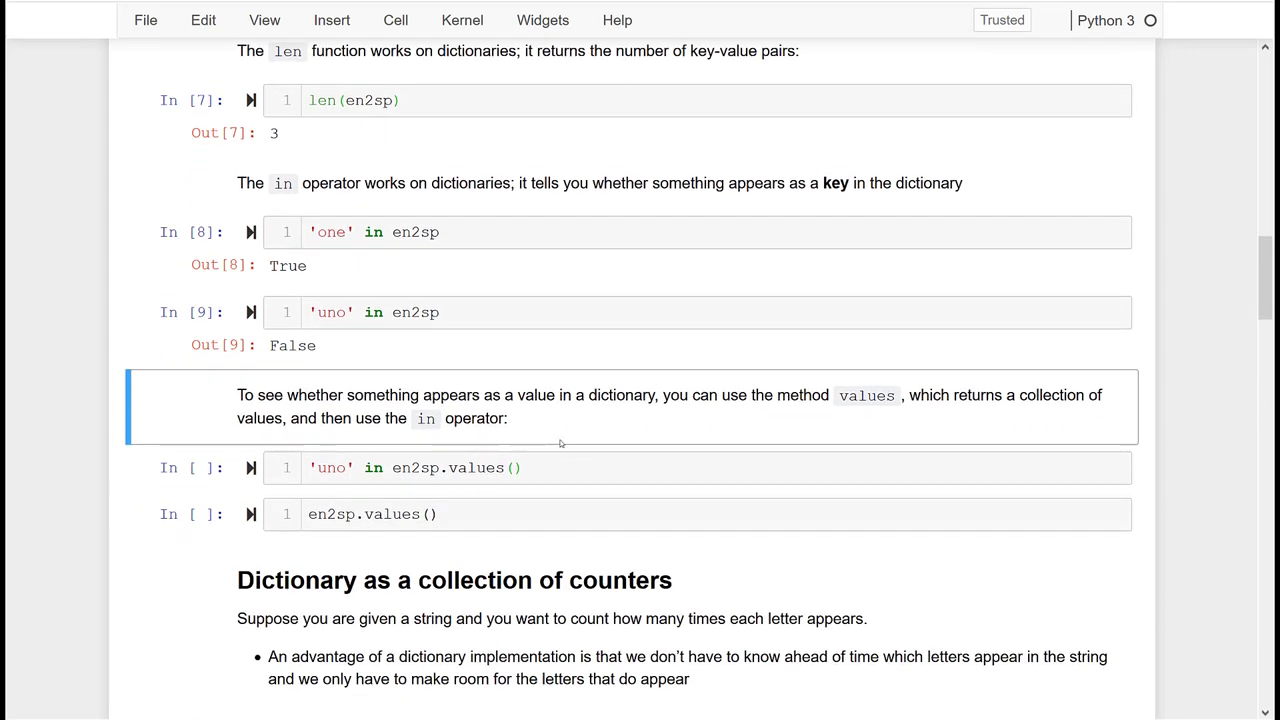
scroll("down", 3)
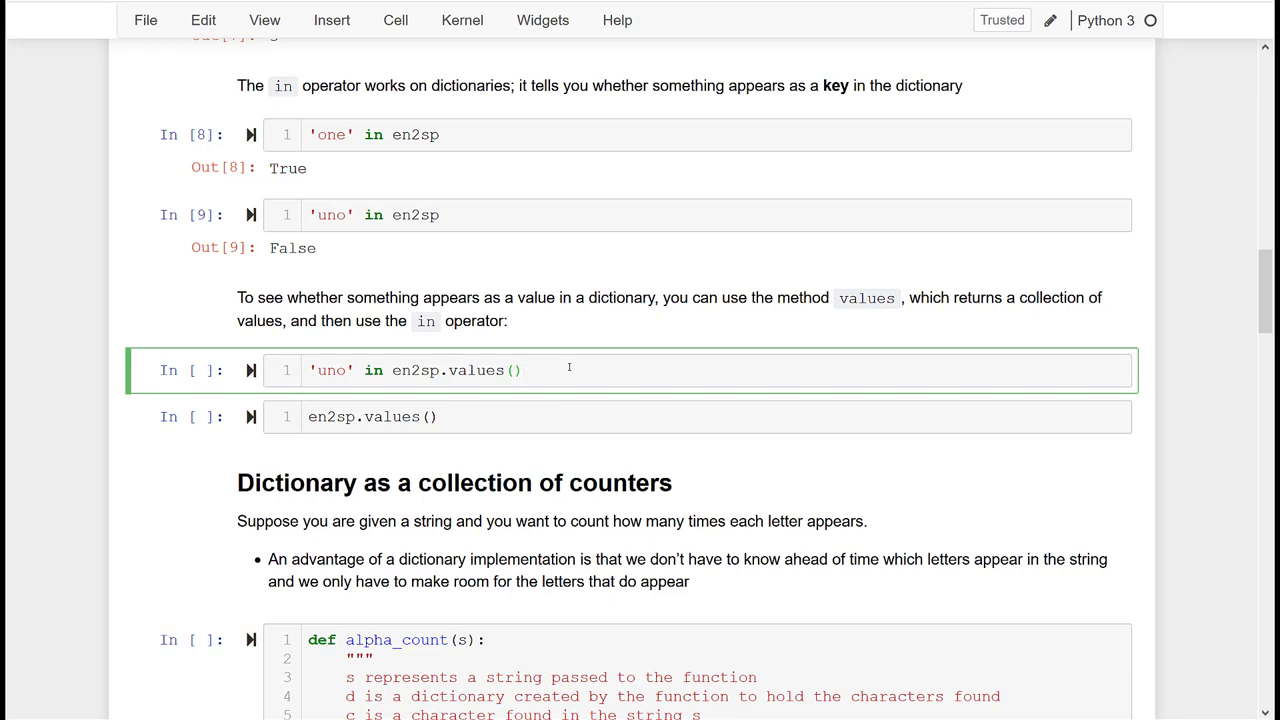
left_click(520, 370)
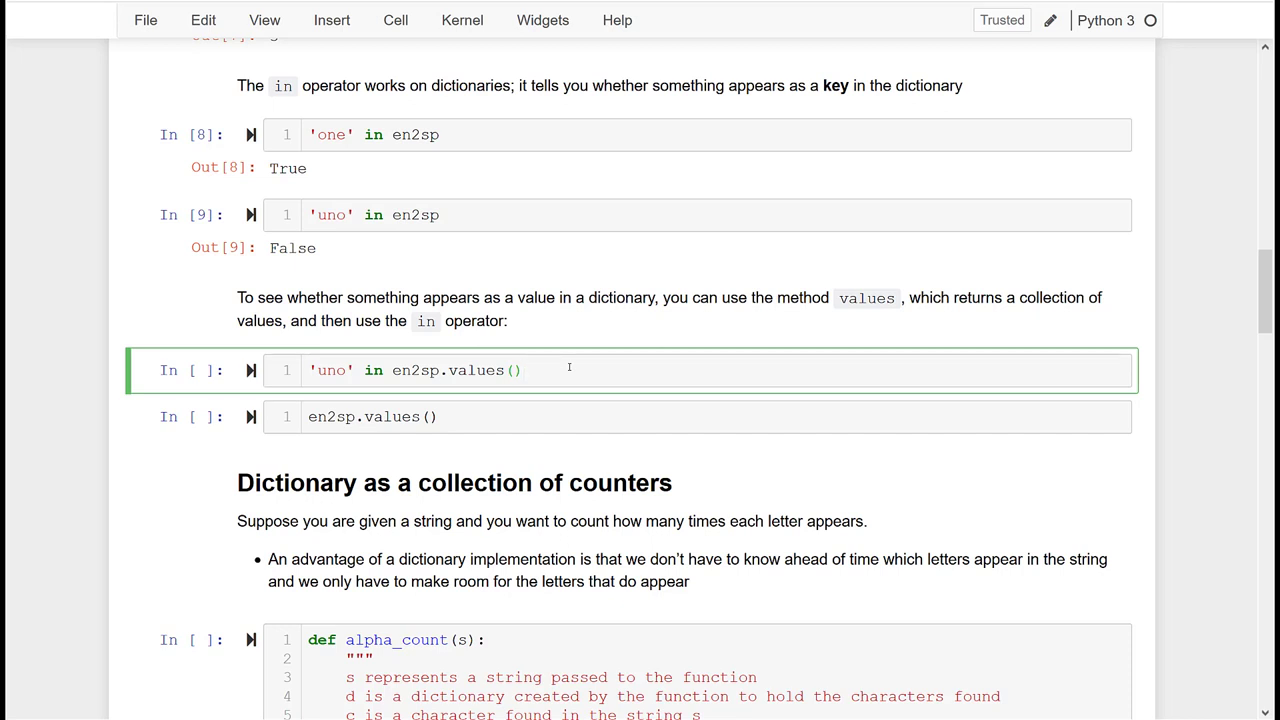
key("shift+enter")
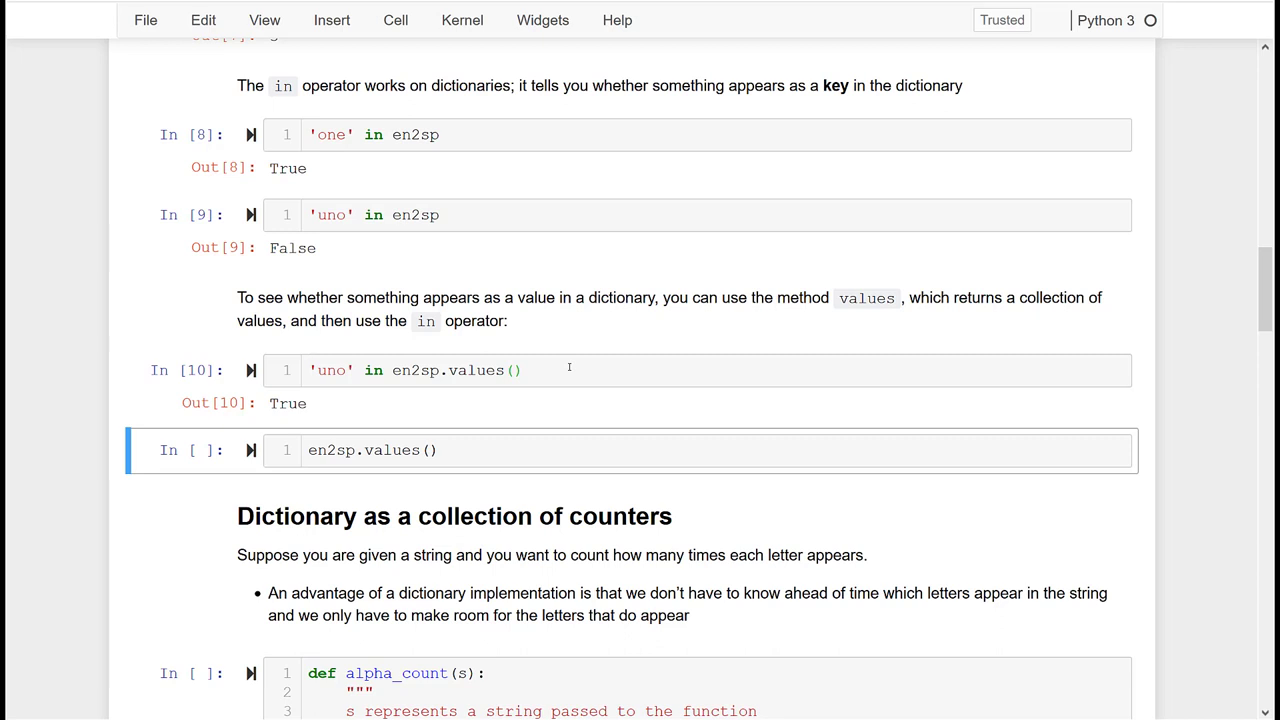
mouse_move(492, 482)
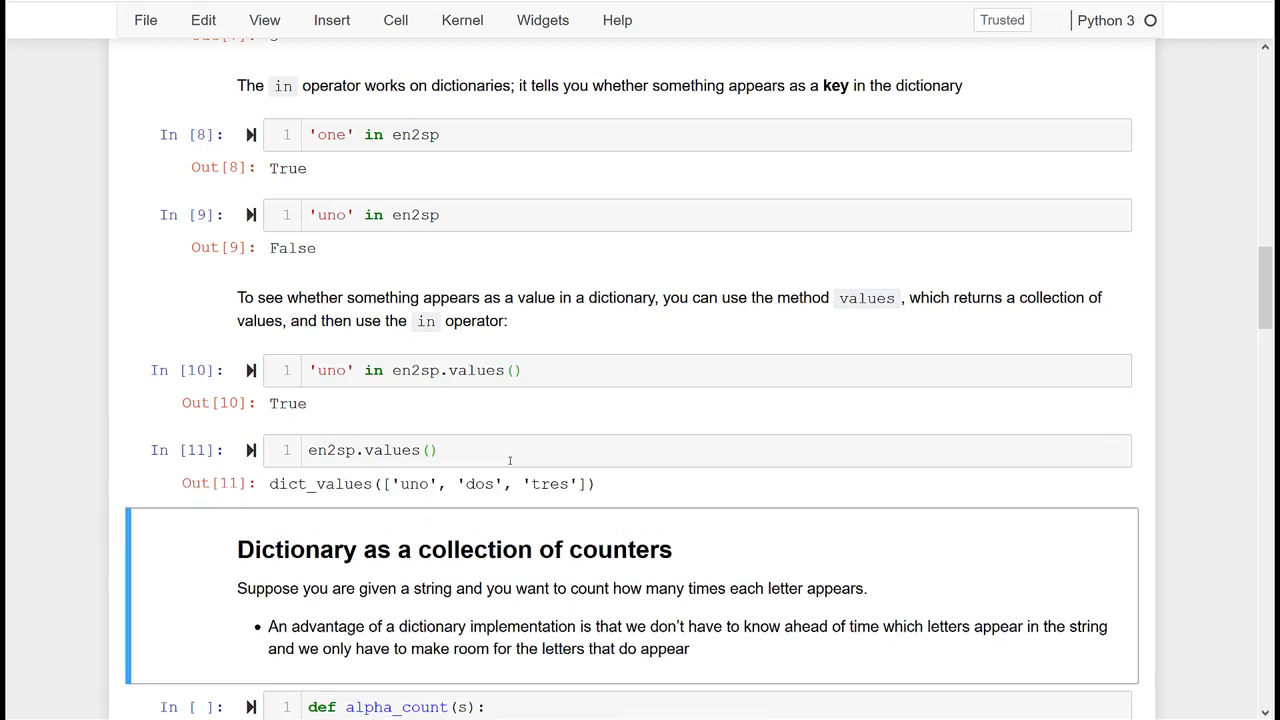
scroll("down", 3)
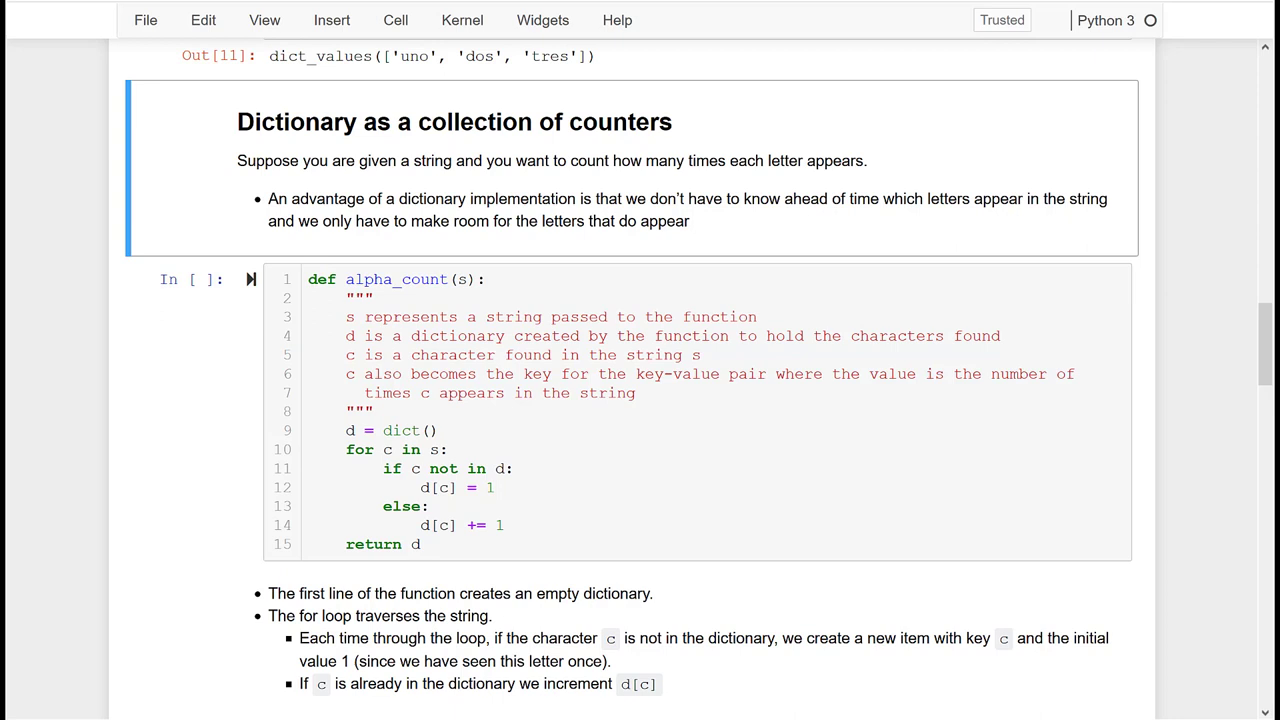
mouse_move(898, 264)
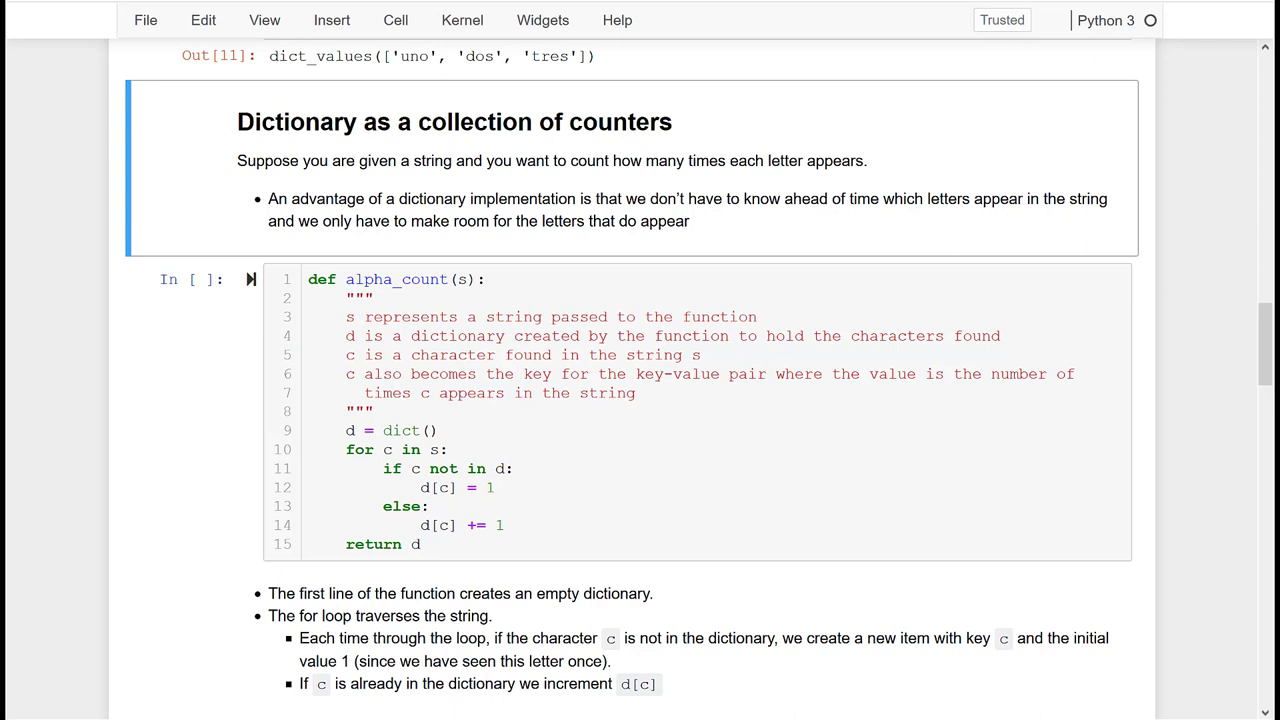
left_click(438, 430)
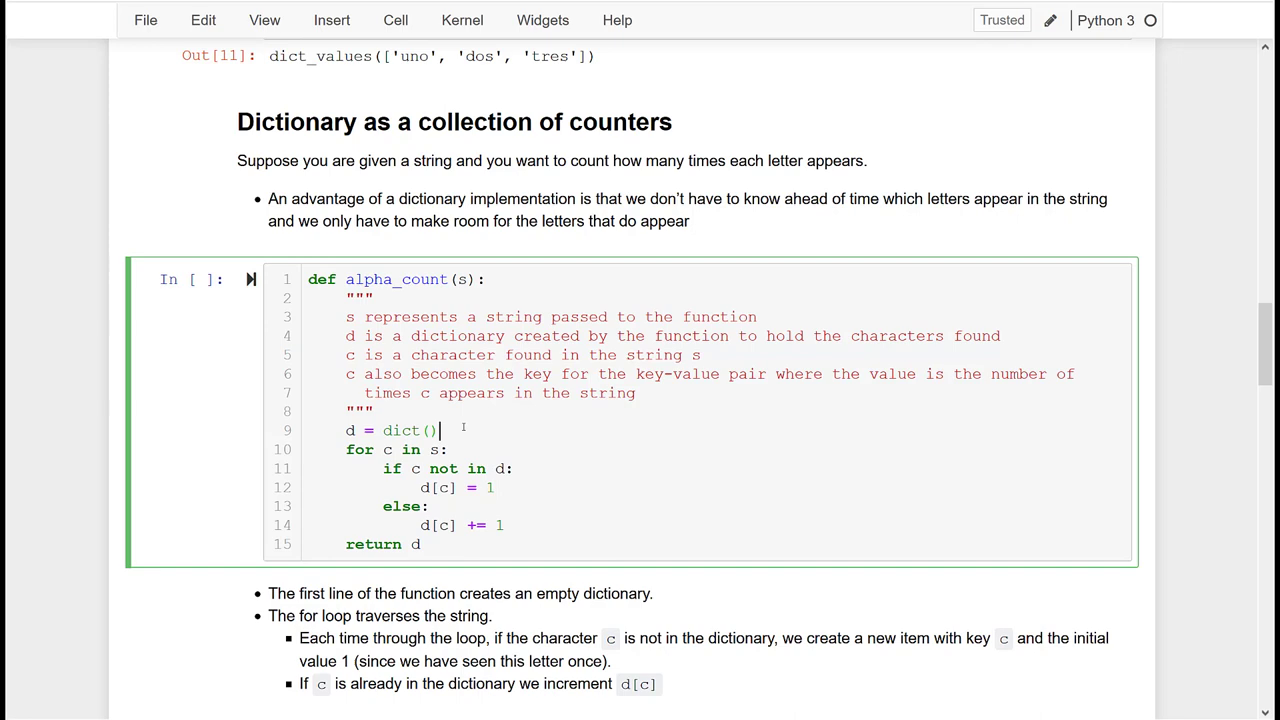
scroll("down", 3)
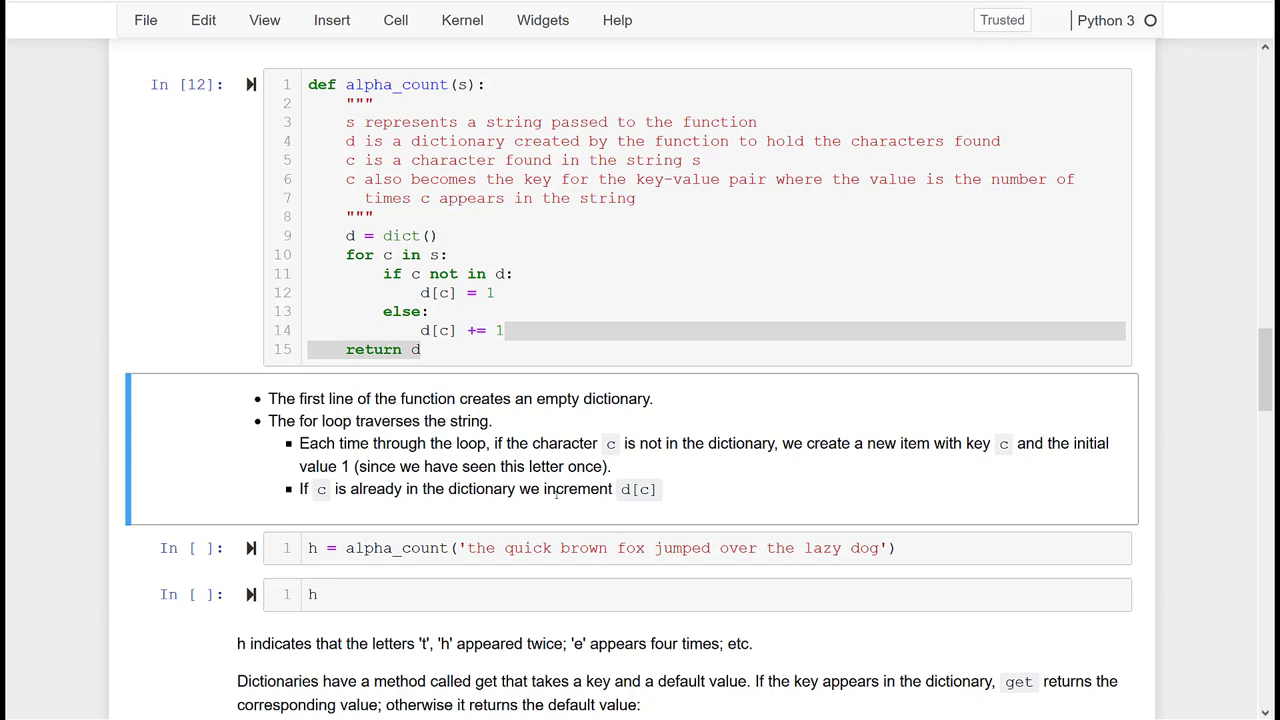
key("ctrl+s")
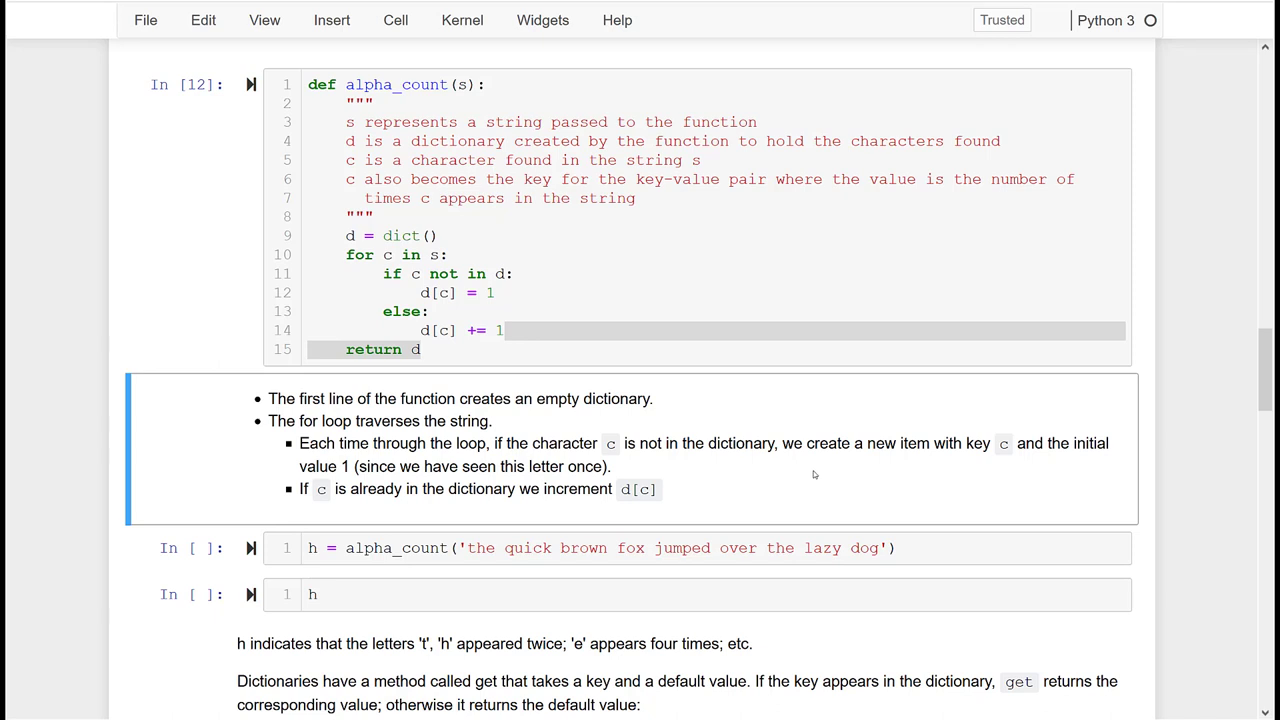
mouse_move(794, 510)
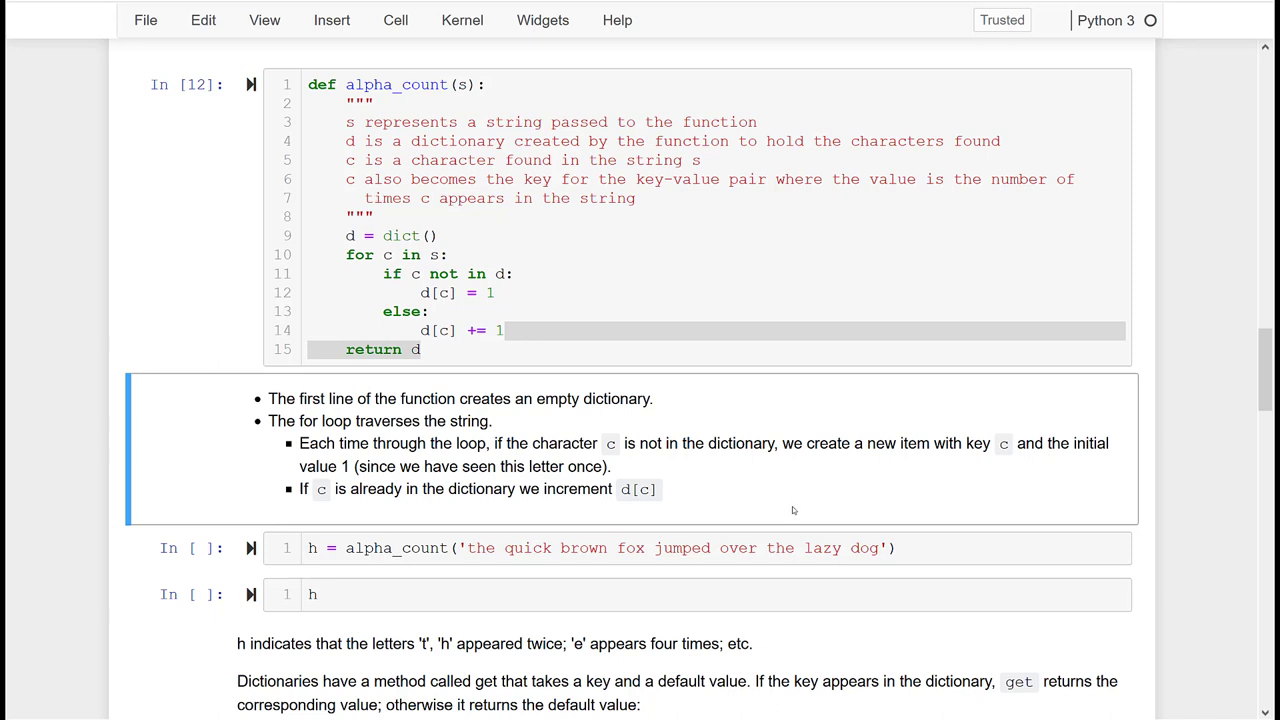
mouse_move(788, 532)
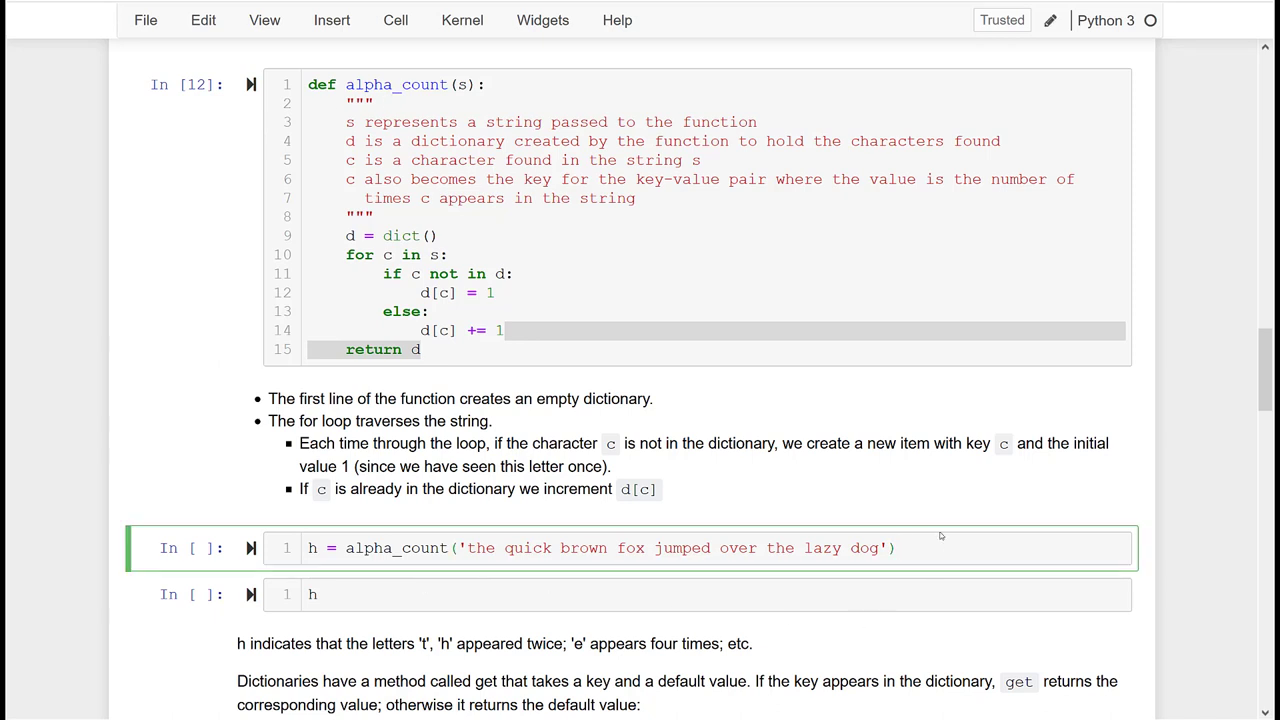
key("shift+enter")
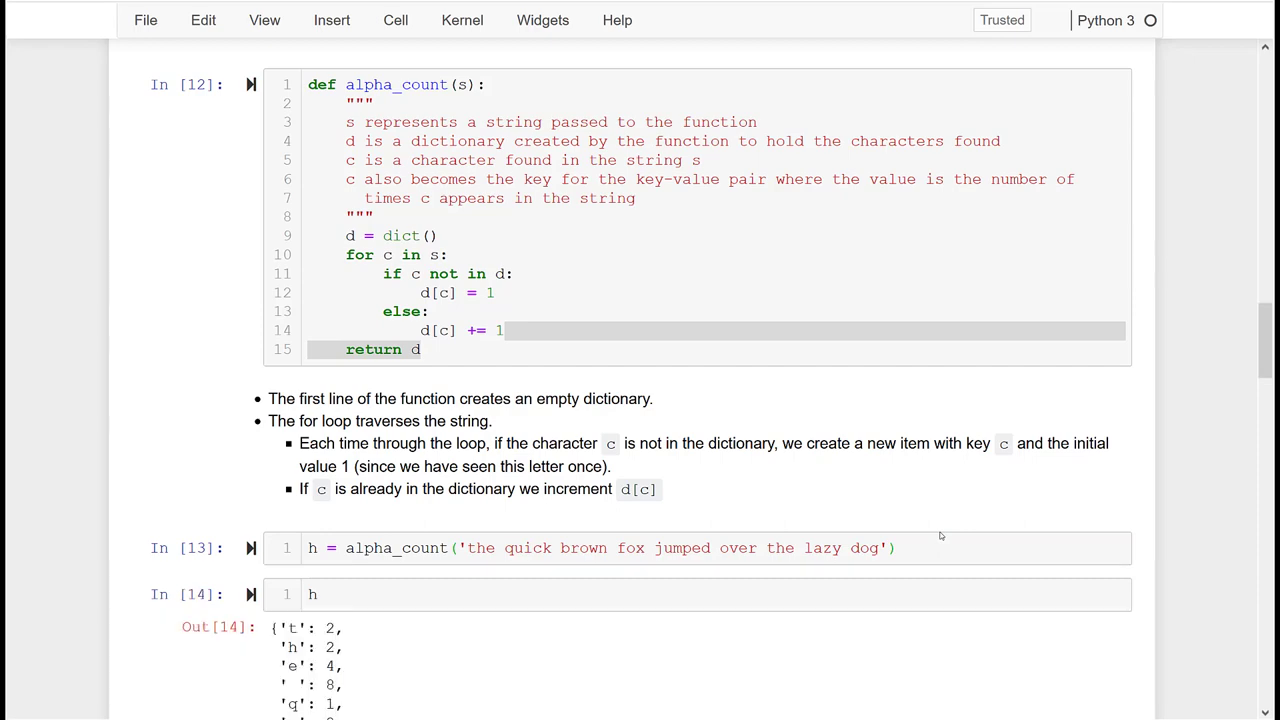
scroll("down", 3)
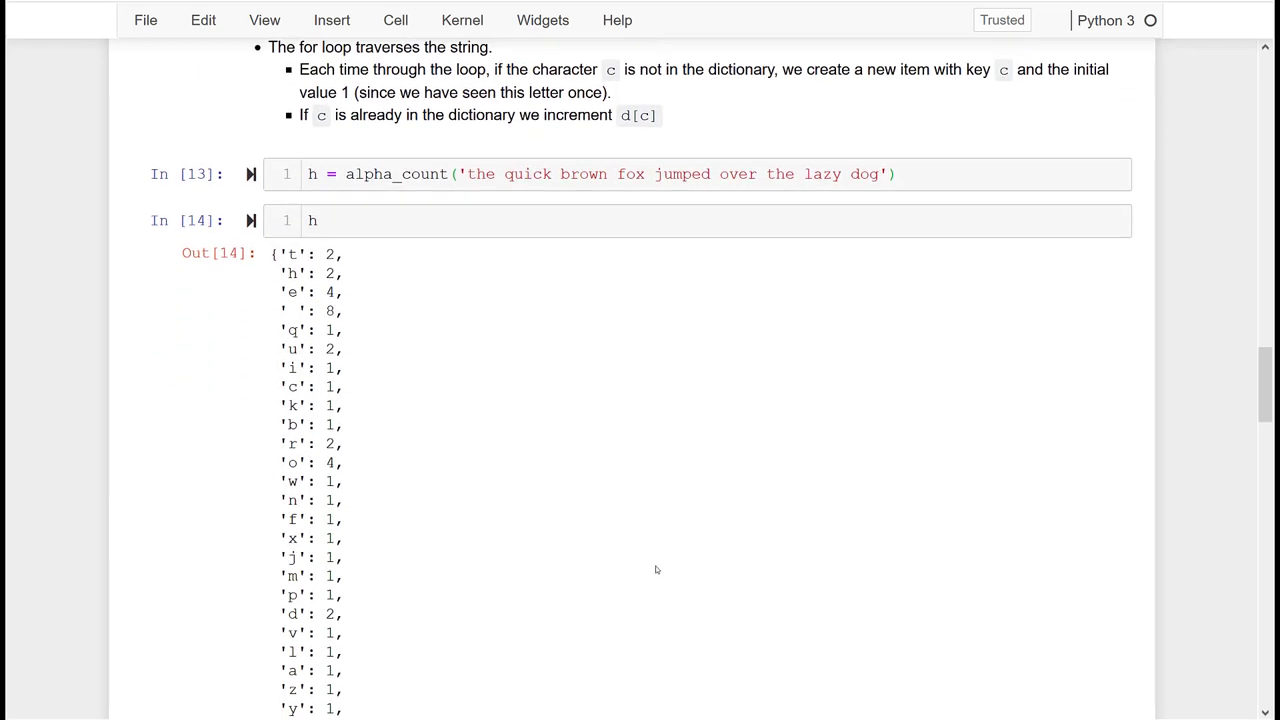
scroll("down", 3)
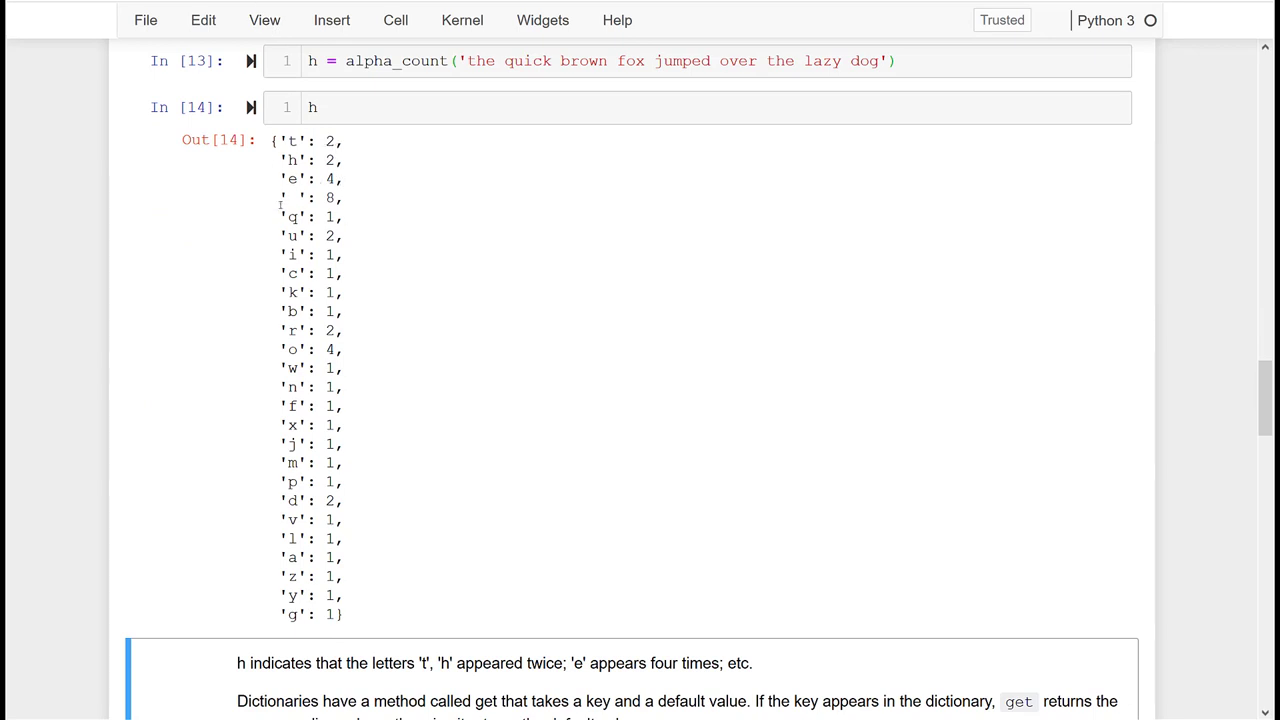
double_click(296, 198)
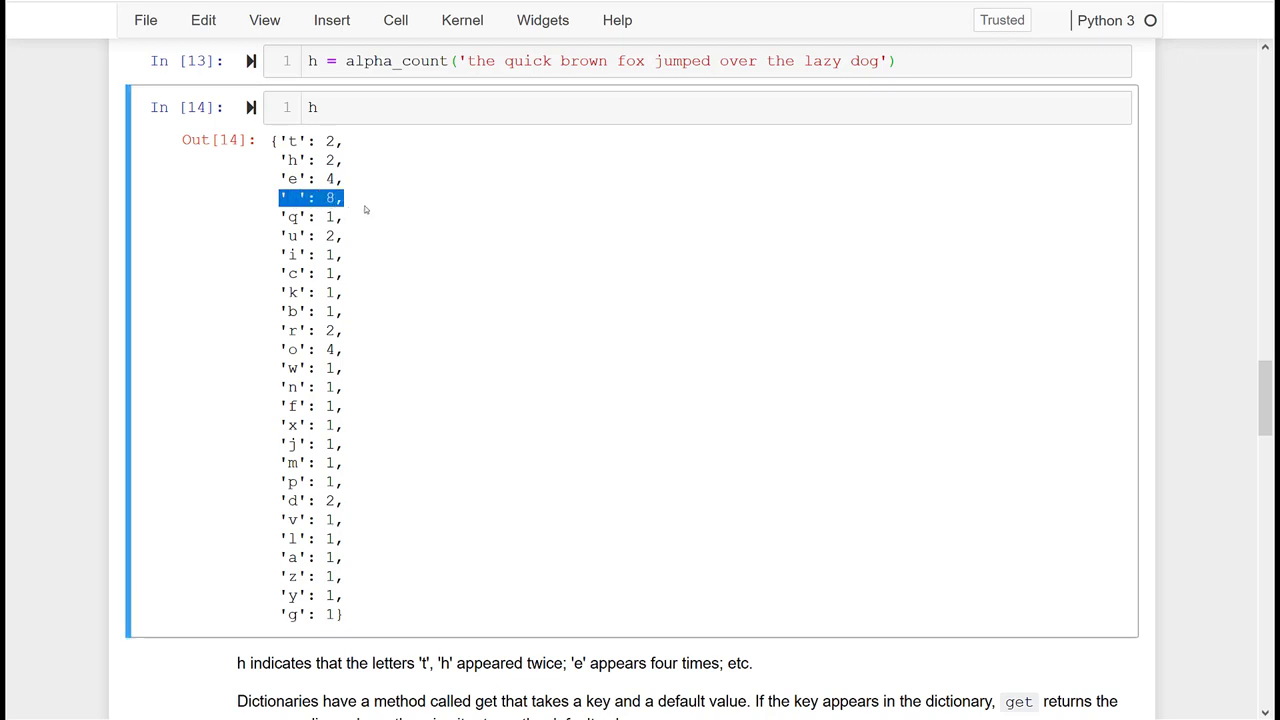
mouse_move(488, 560)
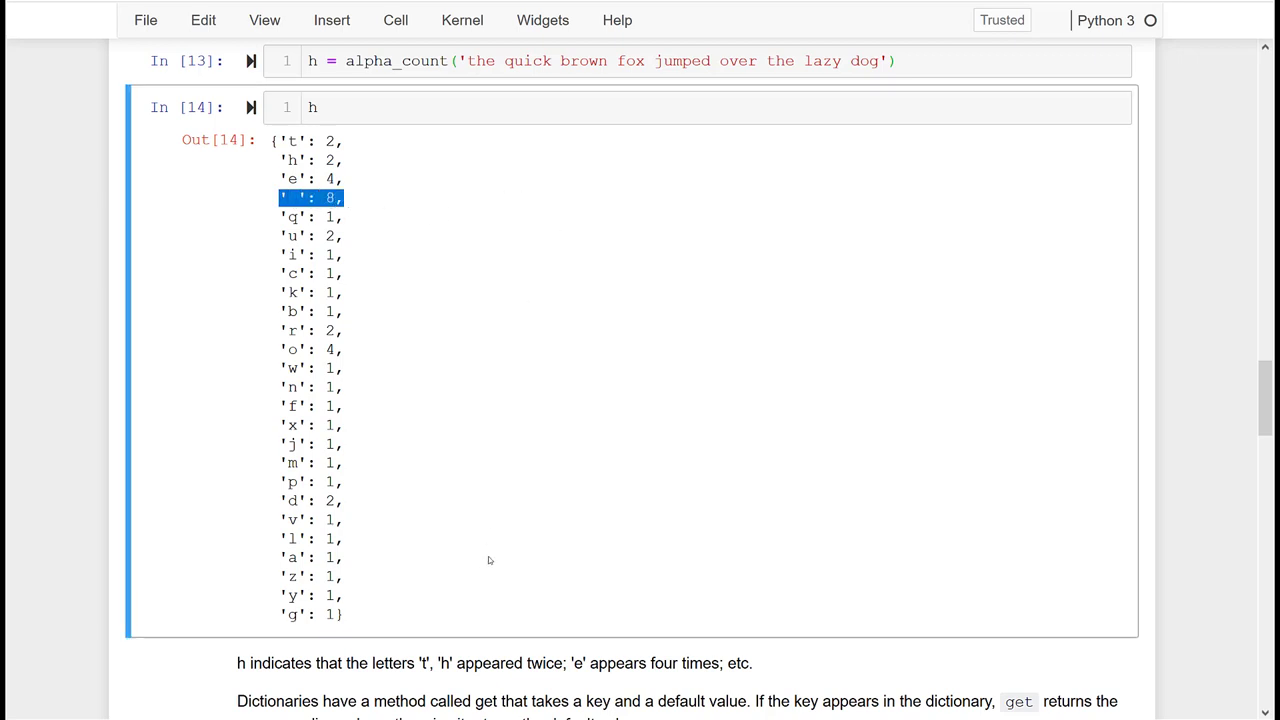
mouse_move(364, 550)
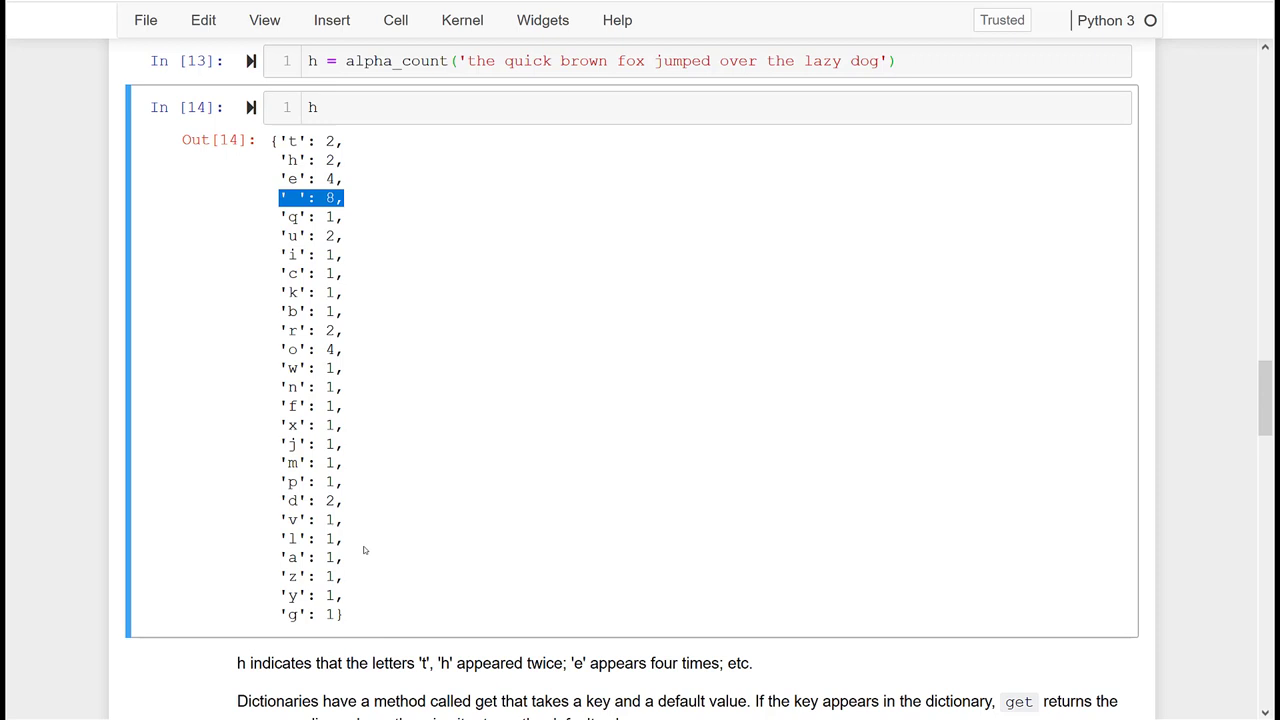
mouse_move(560, 440)
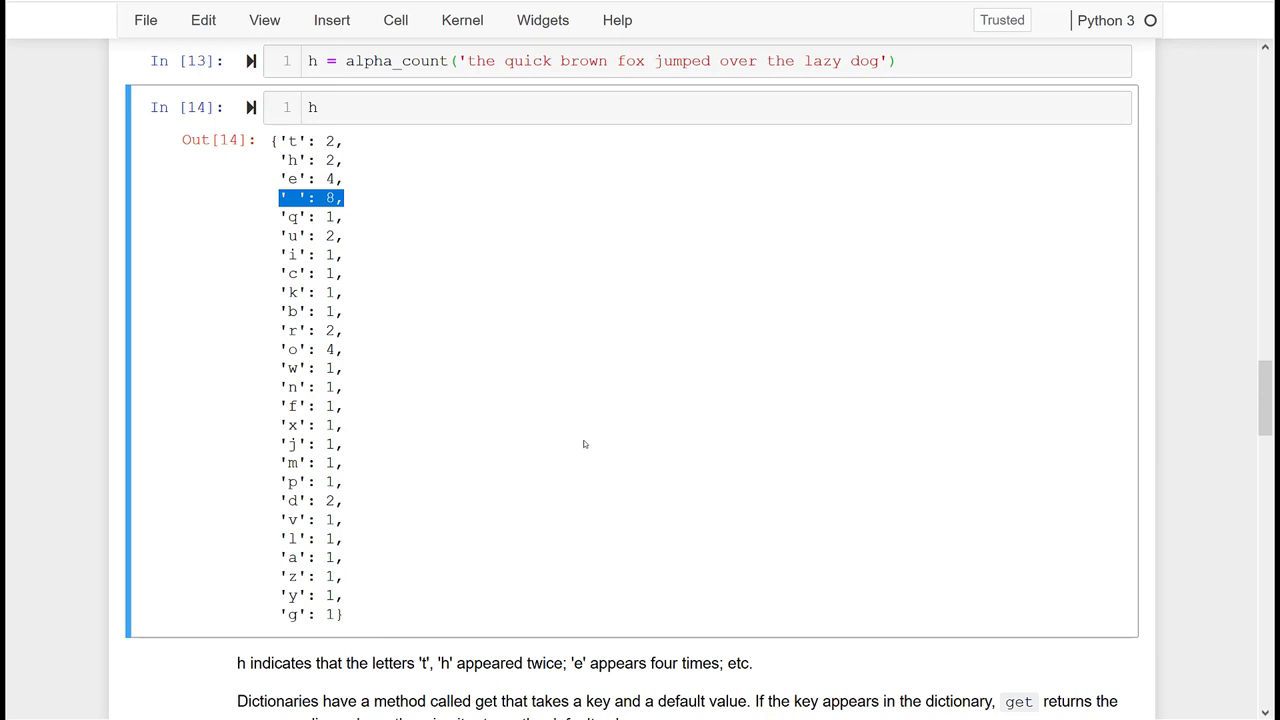
- Run h = alpha_count('a') giving {'a': 1}, then h.get('a', 0) returning 1
scroll("down", 3)
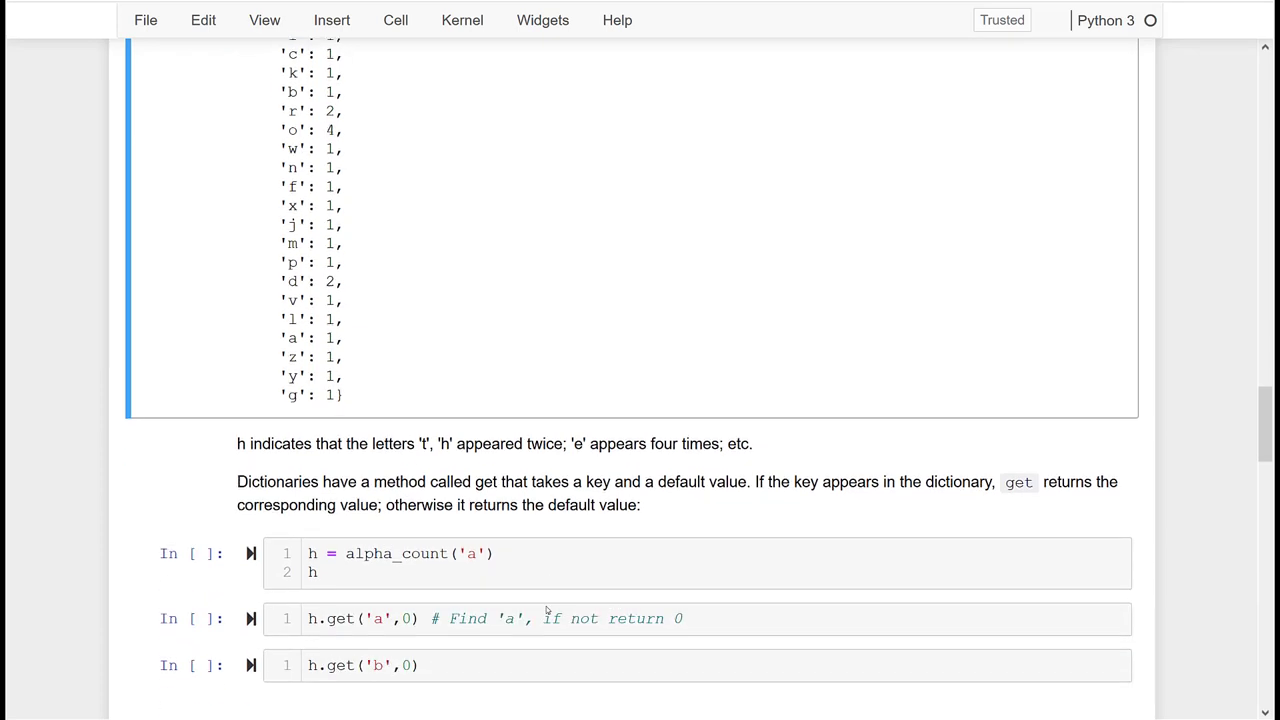
scroll("down", 3)
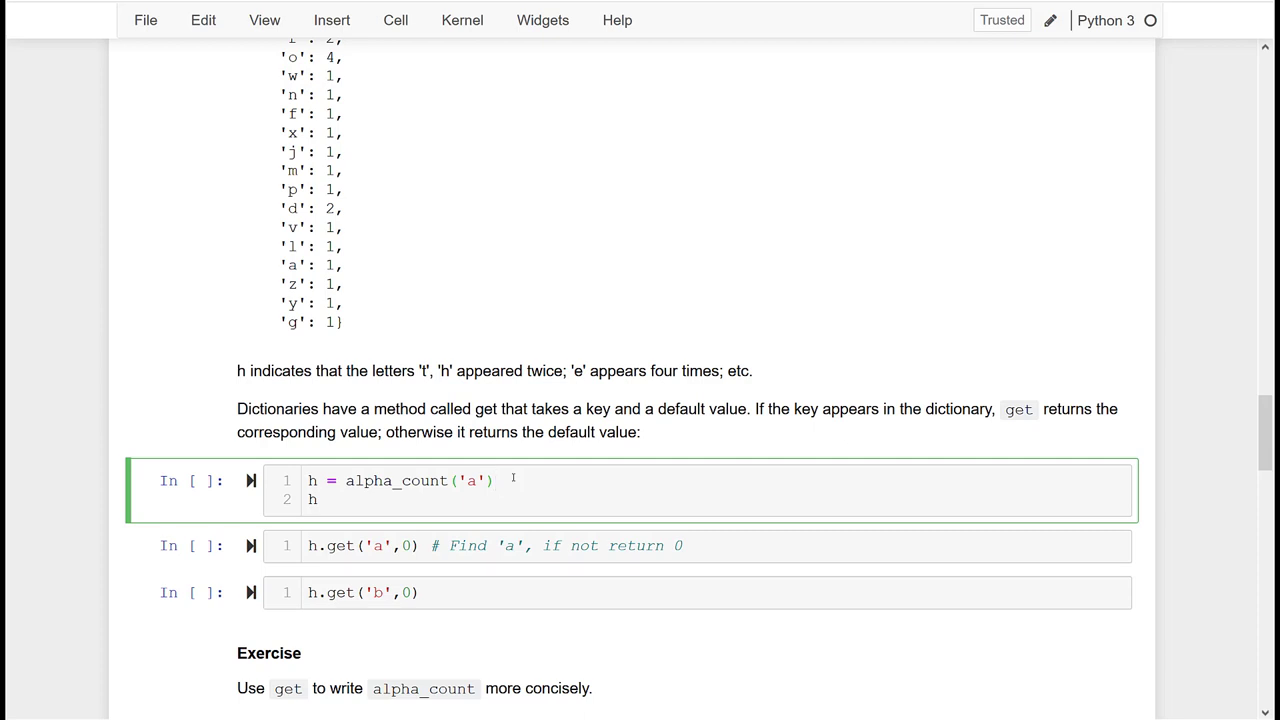
left_click(496, 480)
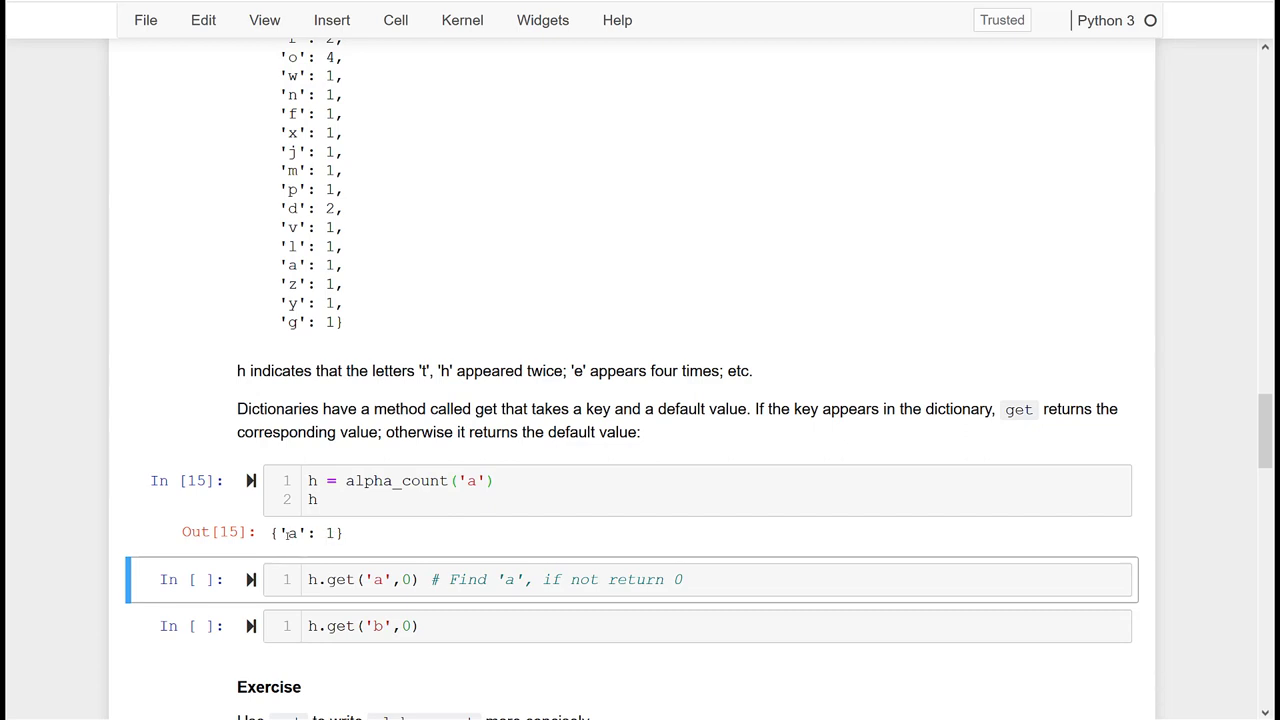
double_click(392, 480)
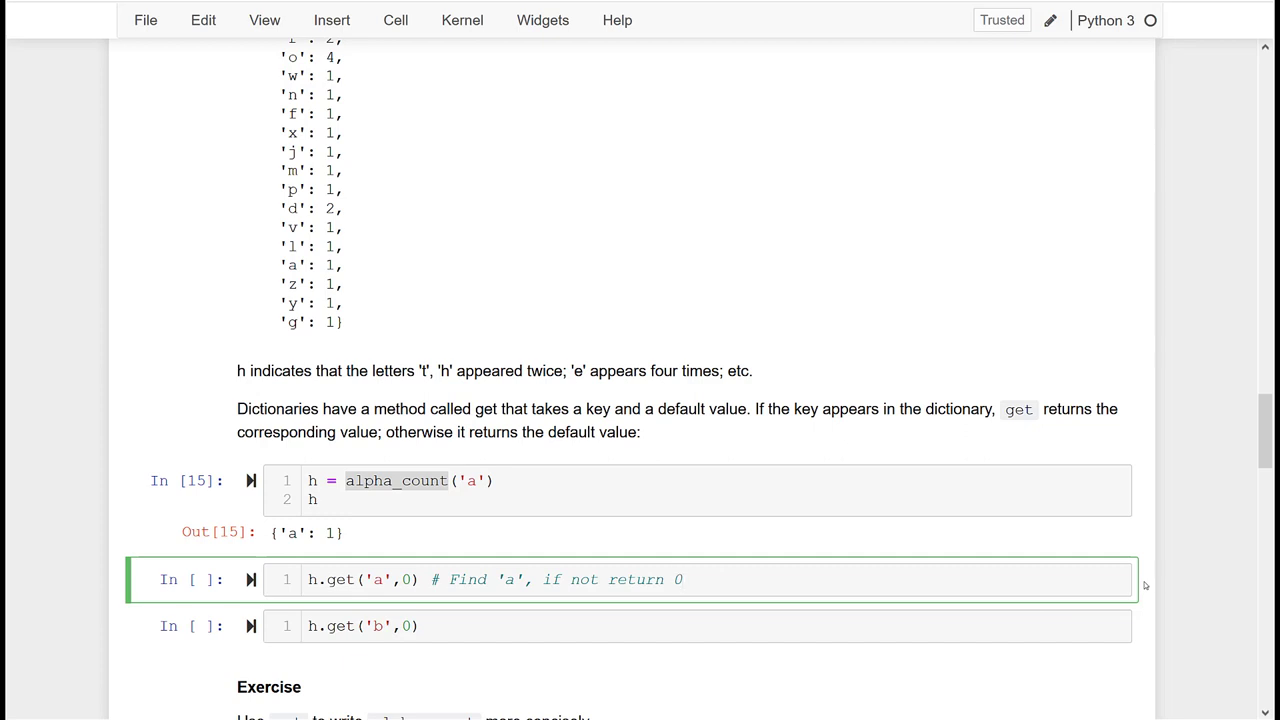
left_click(680, 580)
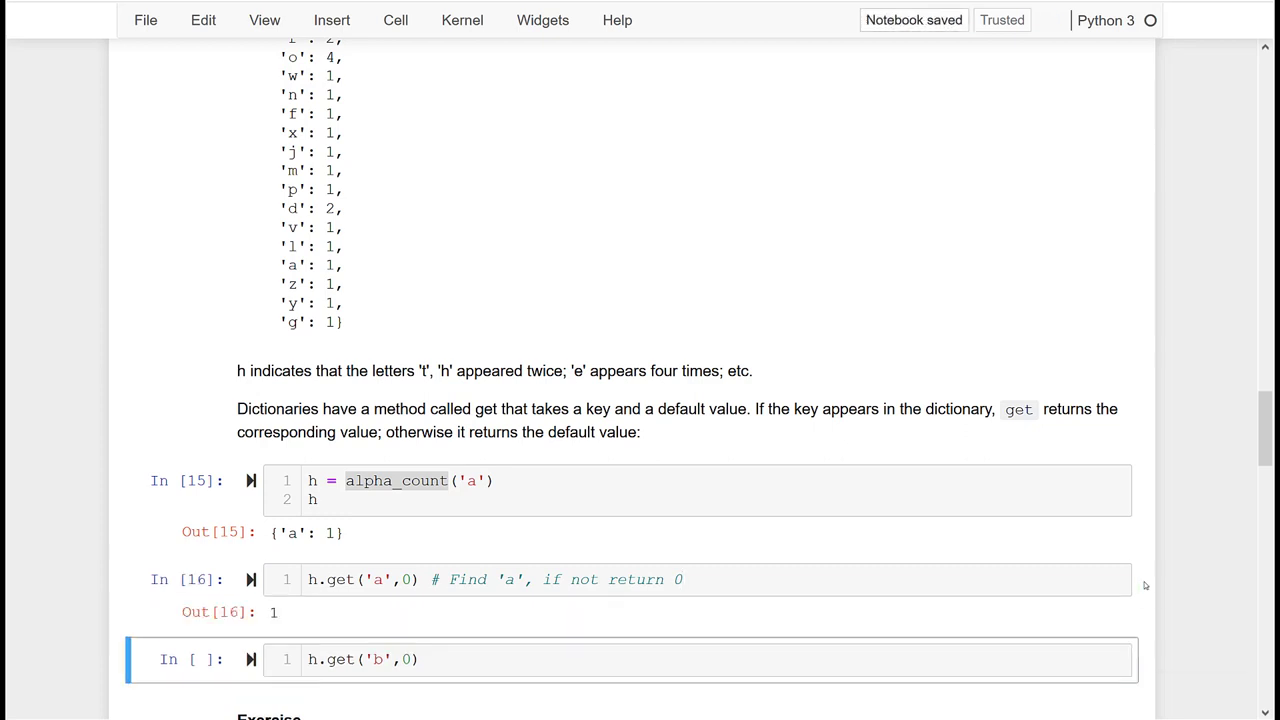
left_click(458, 660)
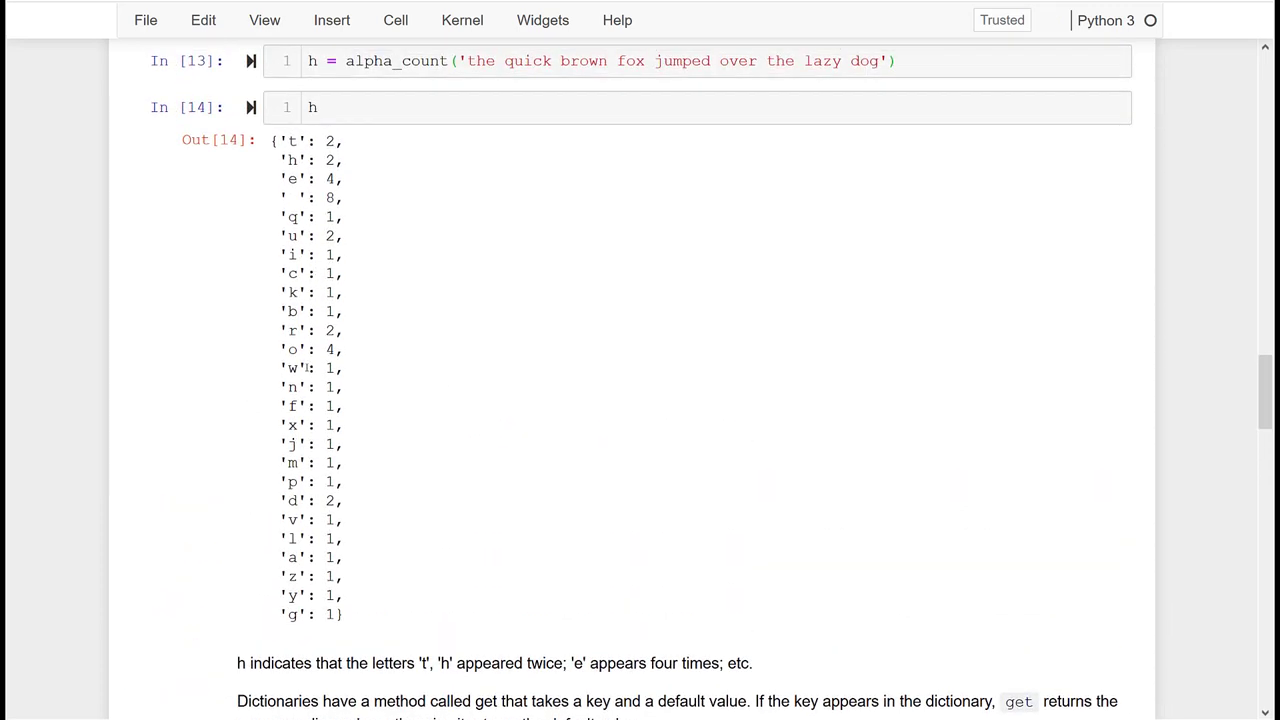
mouse_move(364, 568)
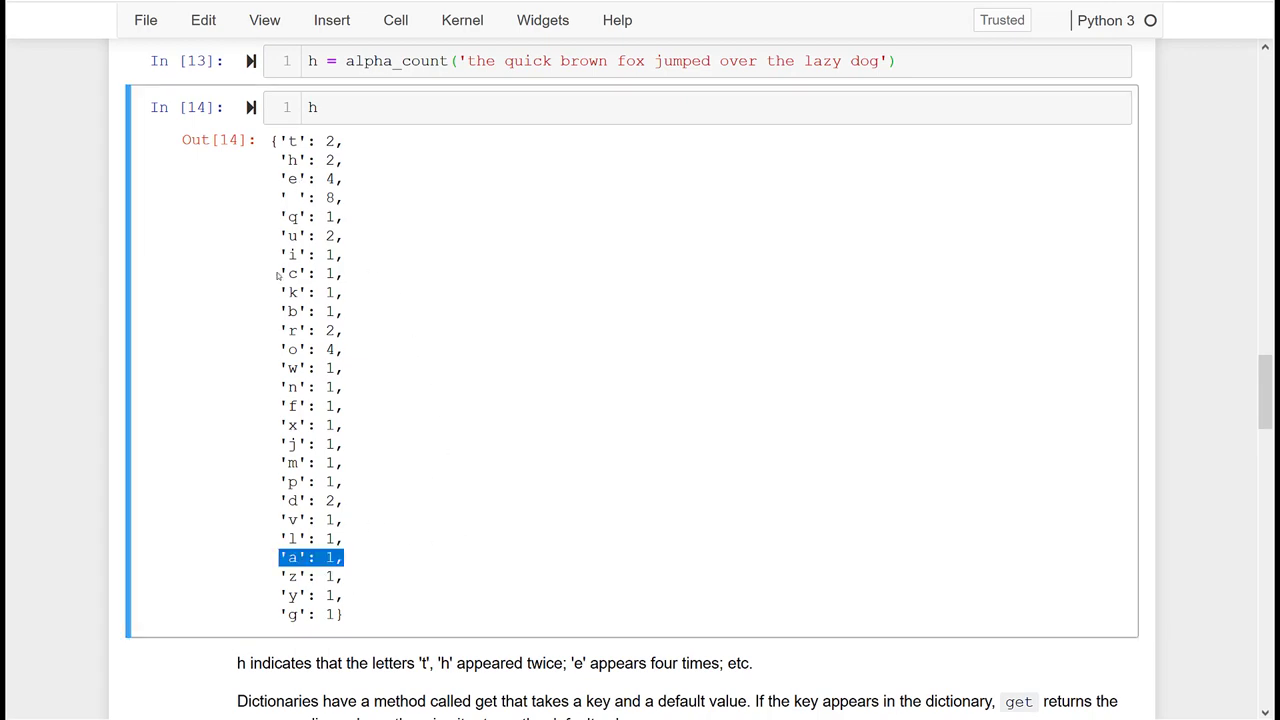
- Scroll down past the h.get('b', 0) result to the alpha_count get exercise
scroll("down", 3)
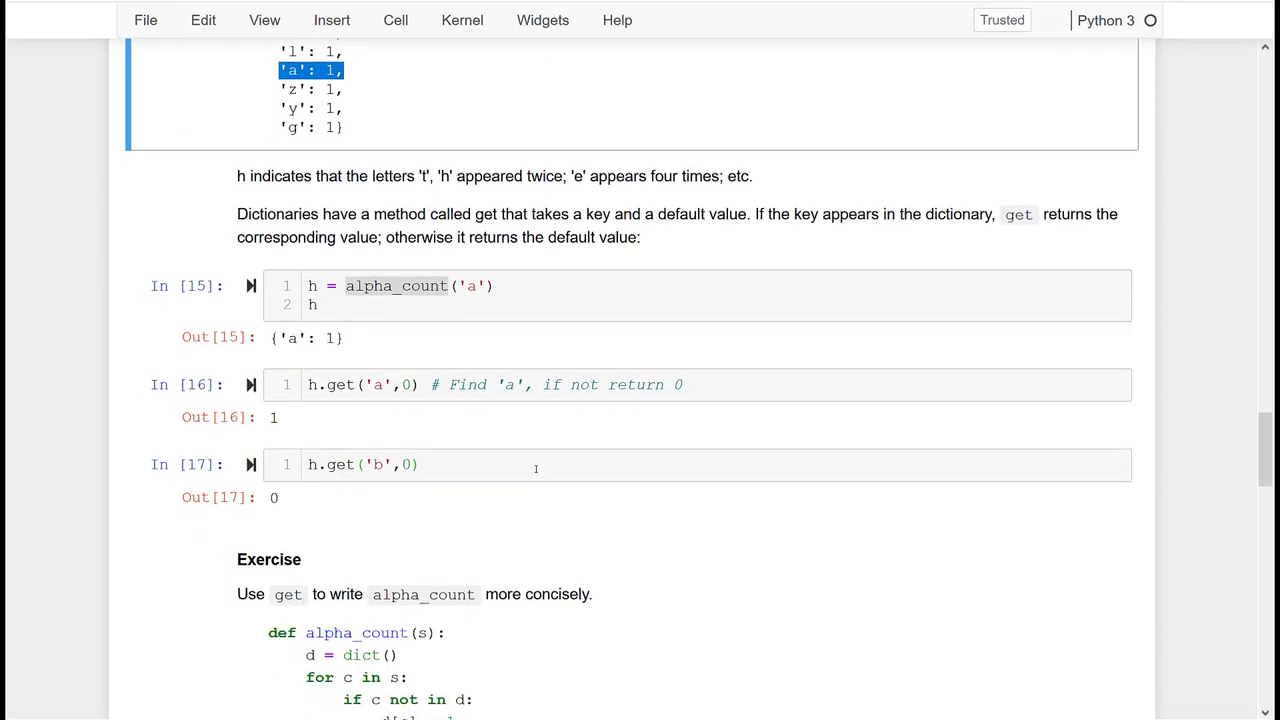
mouse_move(504, 504)
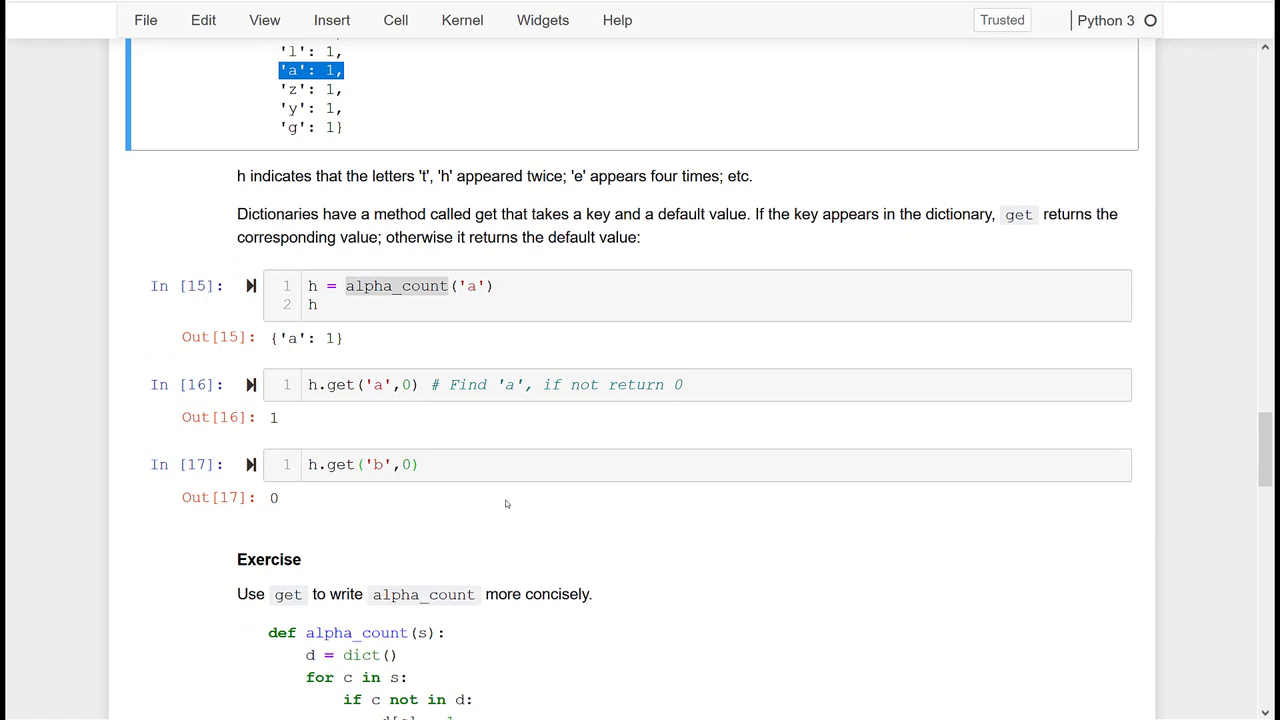
scroll("down", 3)
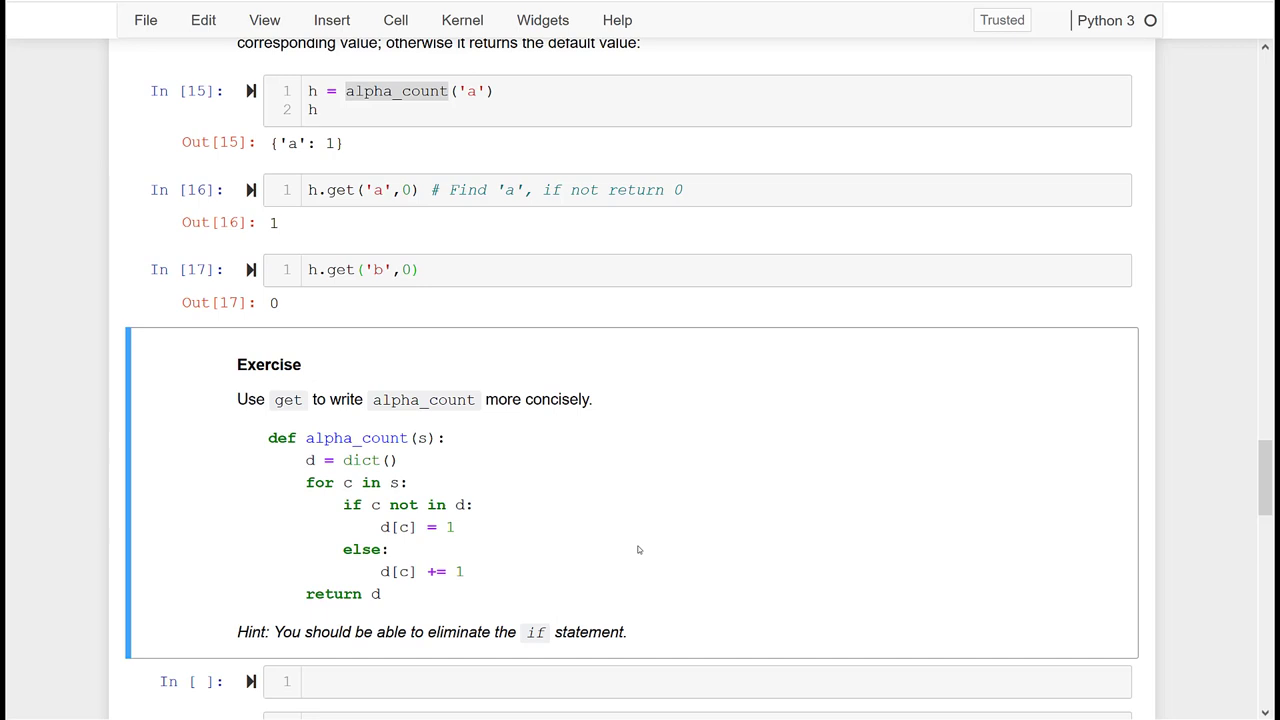
mouse_move(432, 666)
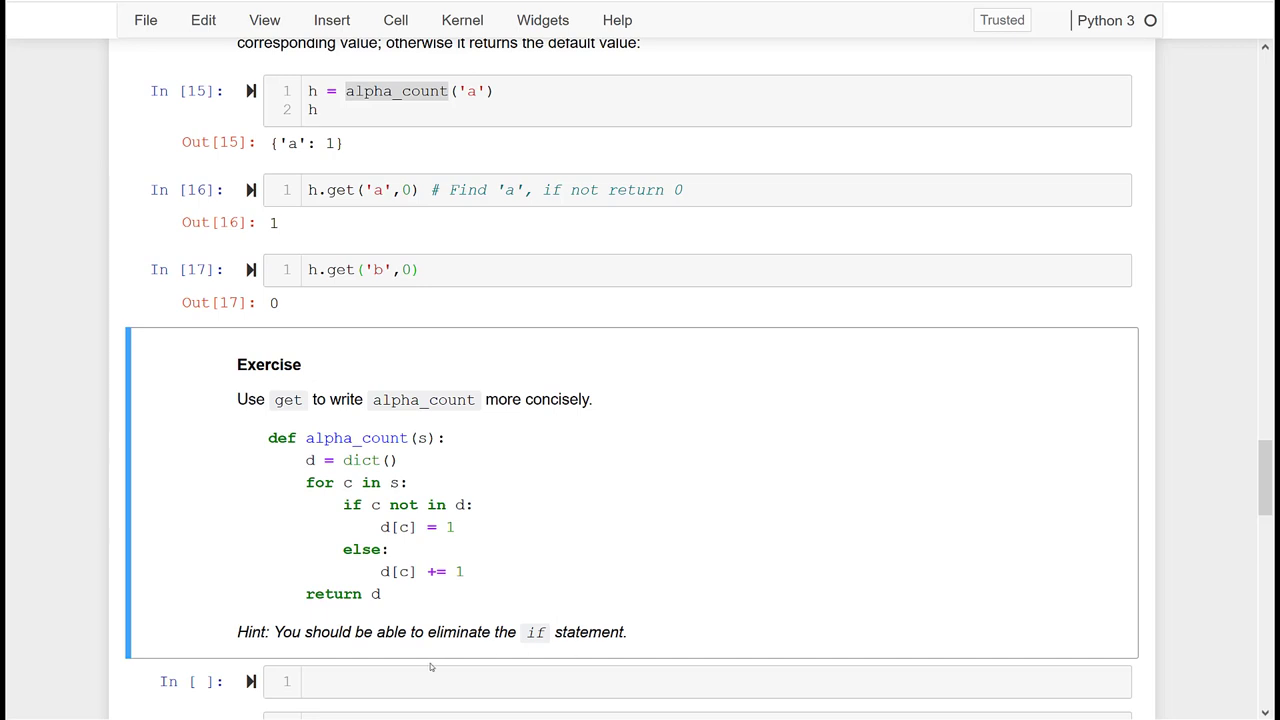
mouse_move(500, 524)
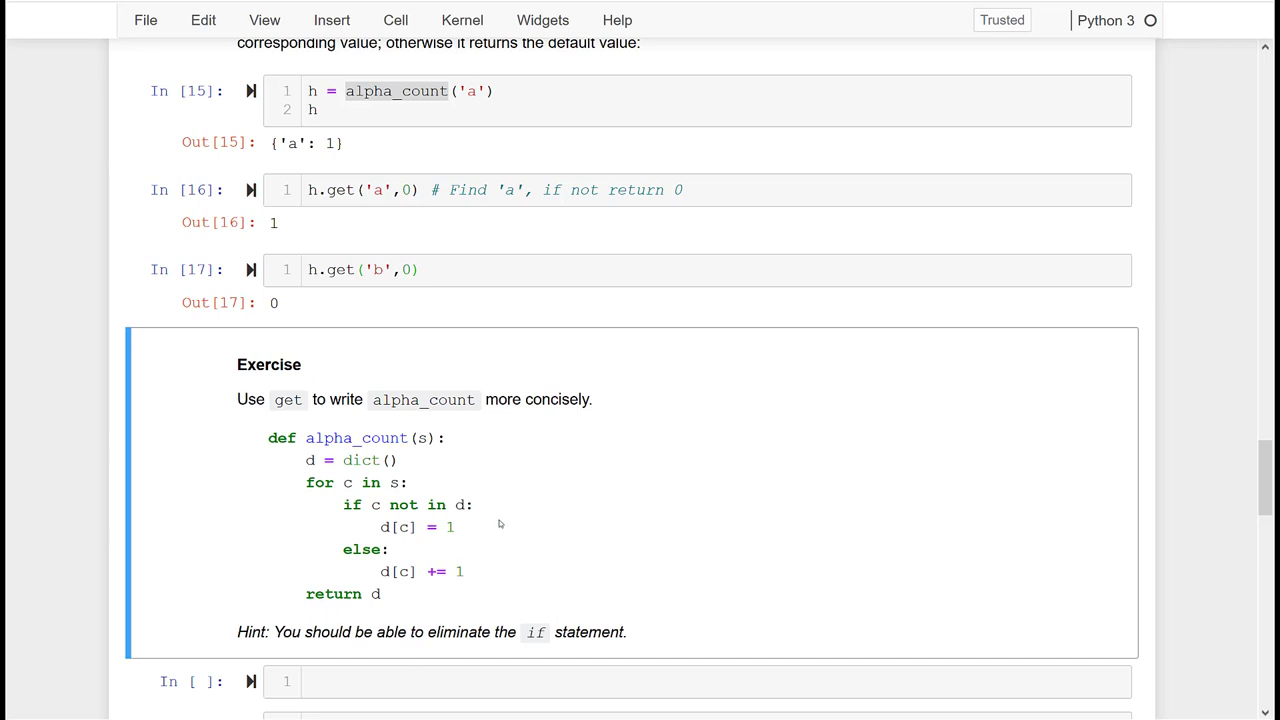
- Start the new alpha_count with d = dict() and a for loop over the characters
left_click(700, 680)
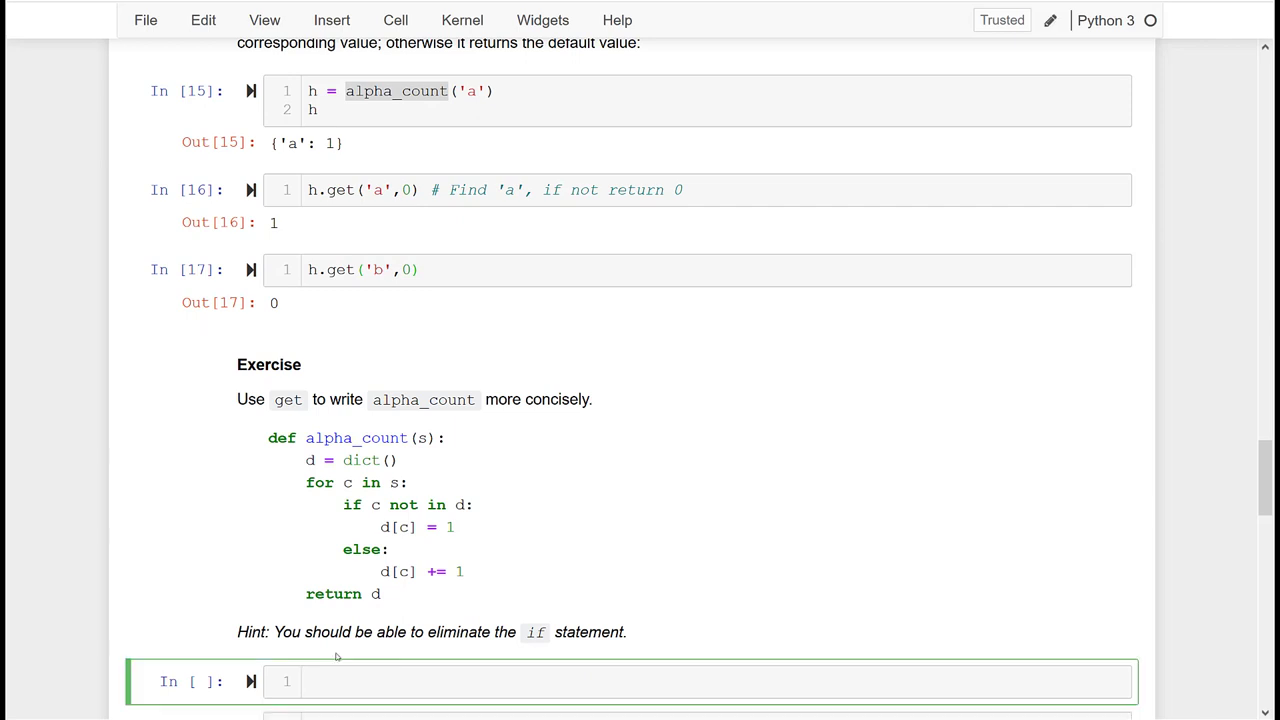
type("def alpha_count(s):")
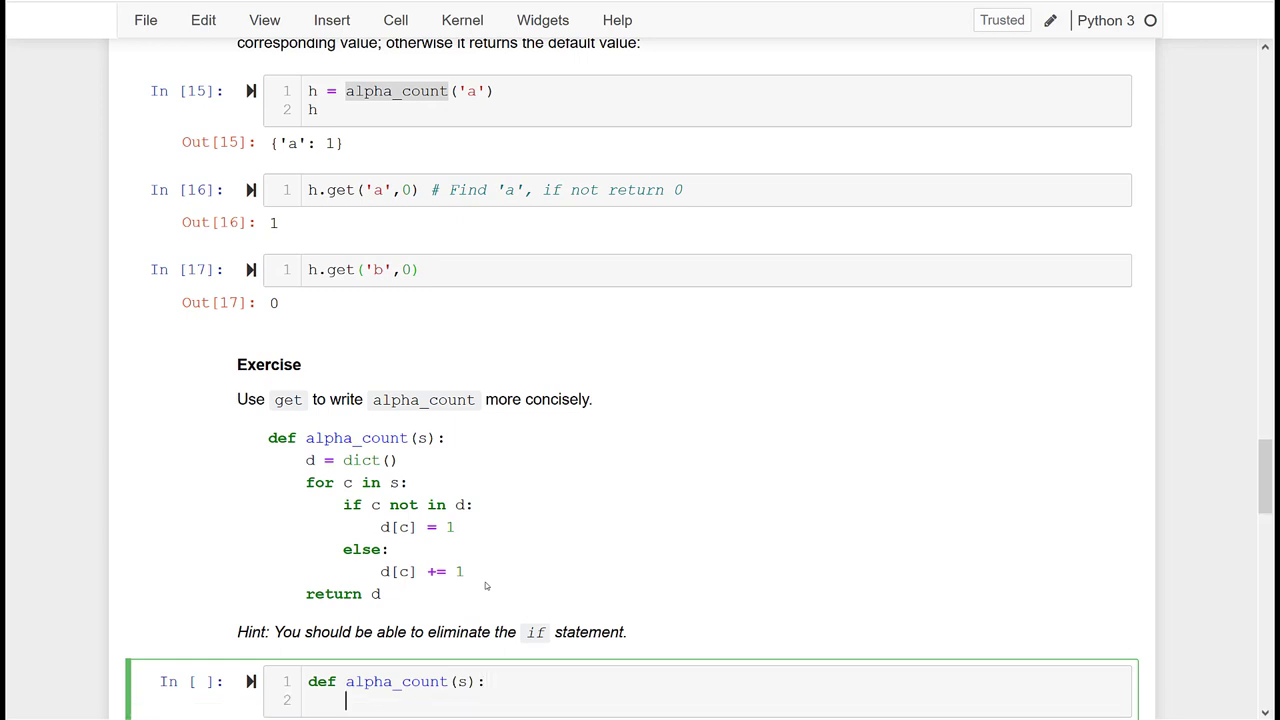
type("d =")
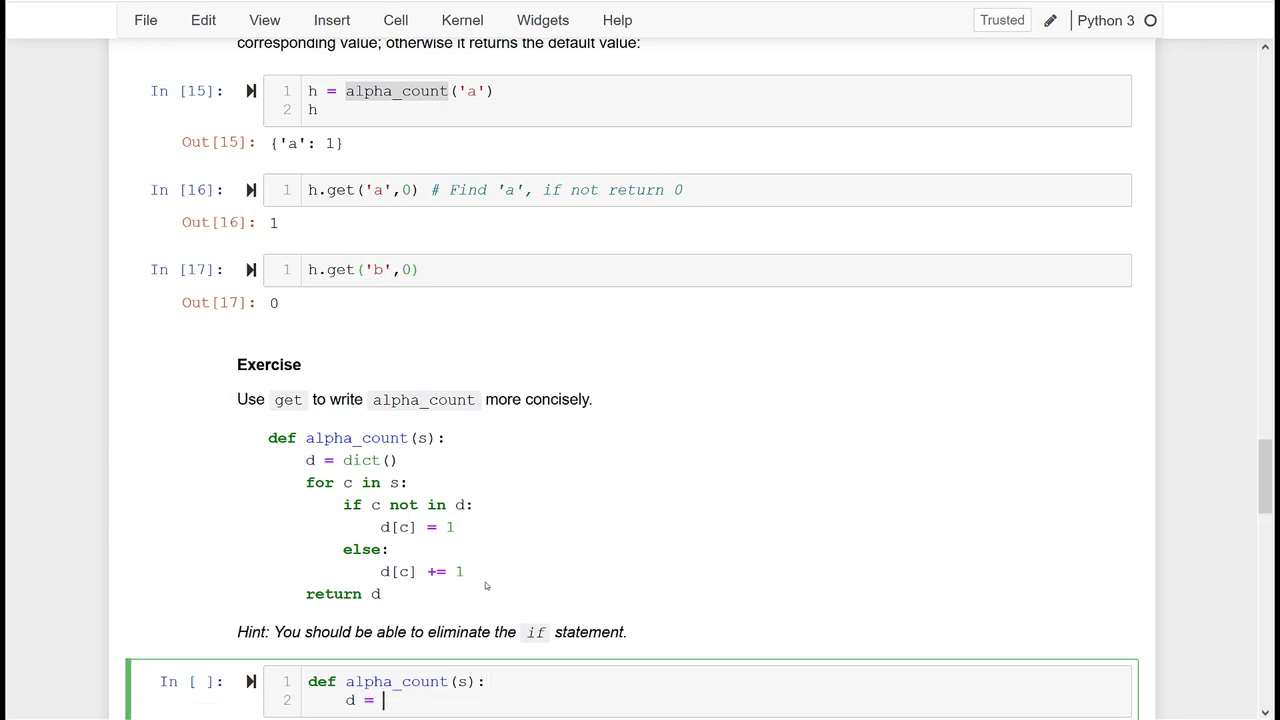
type("dict()")
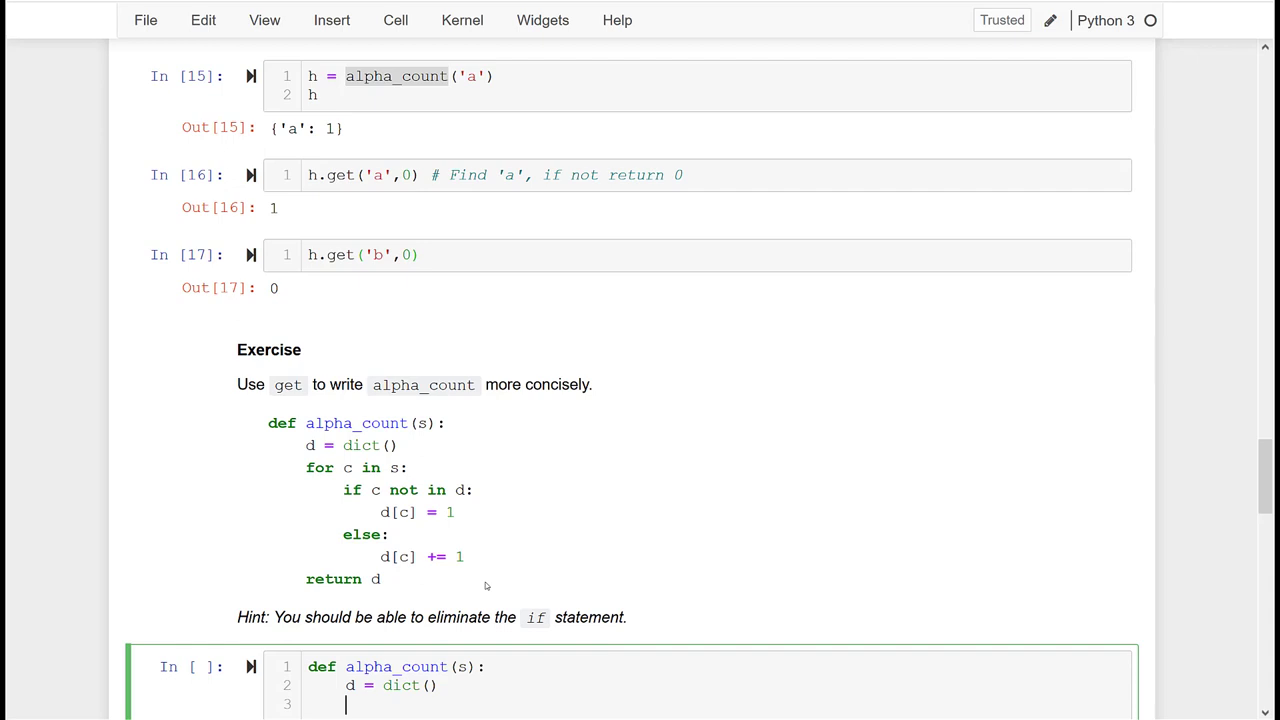
type("for c in s:")
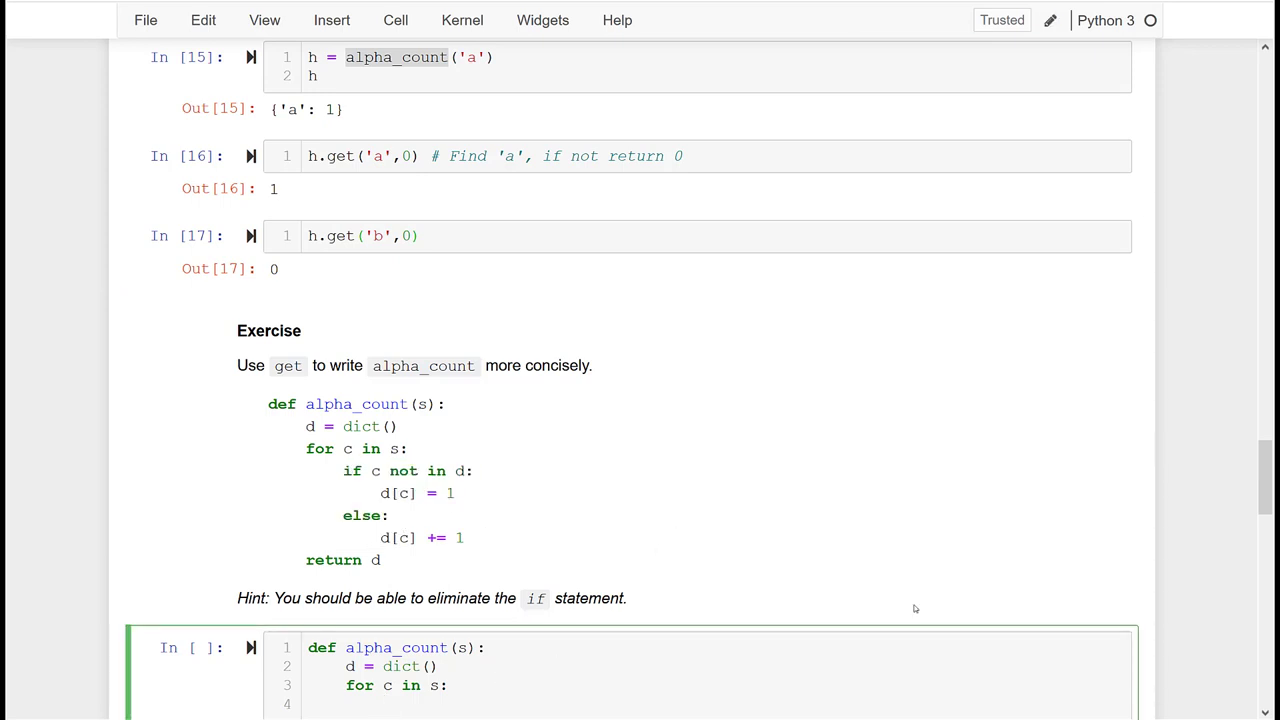
- Write d[c] = d.get(c, 0) + 1 inside the loop and return d
type("d")
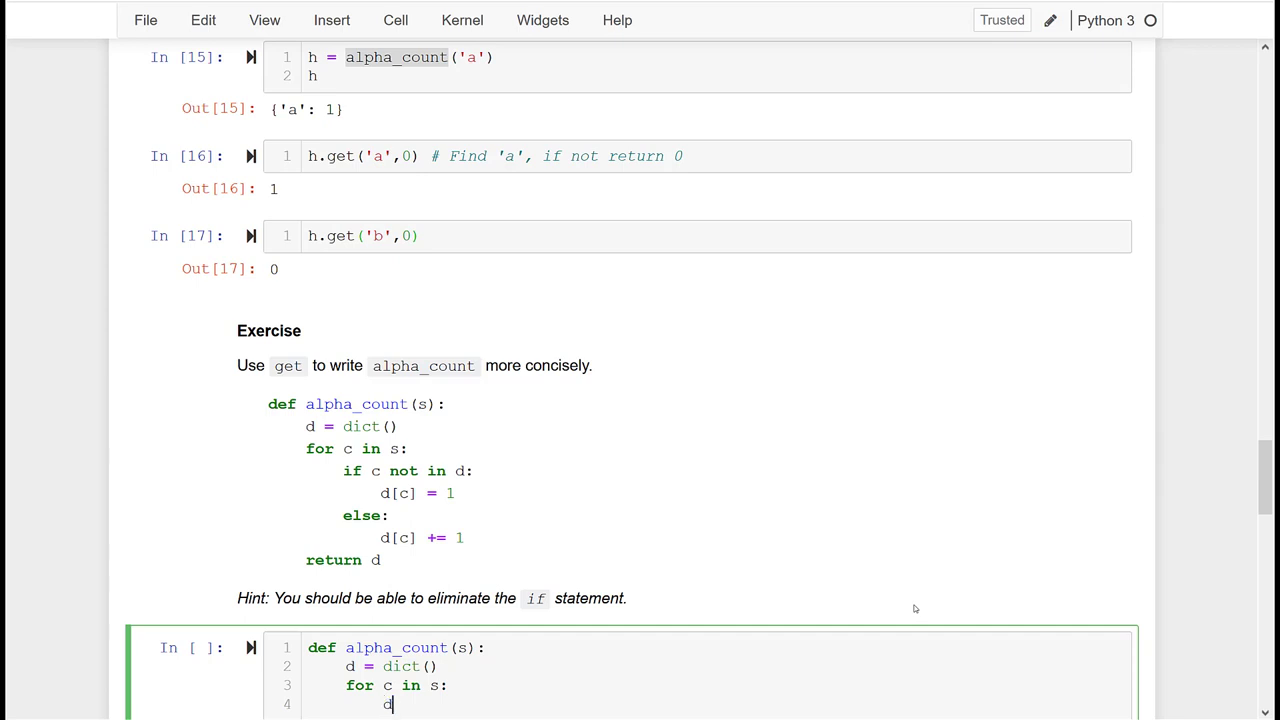
type("[c] =")
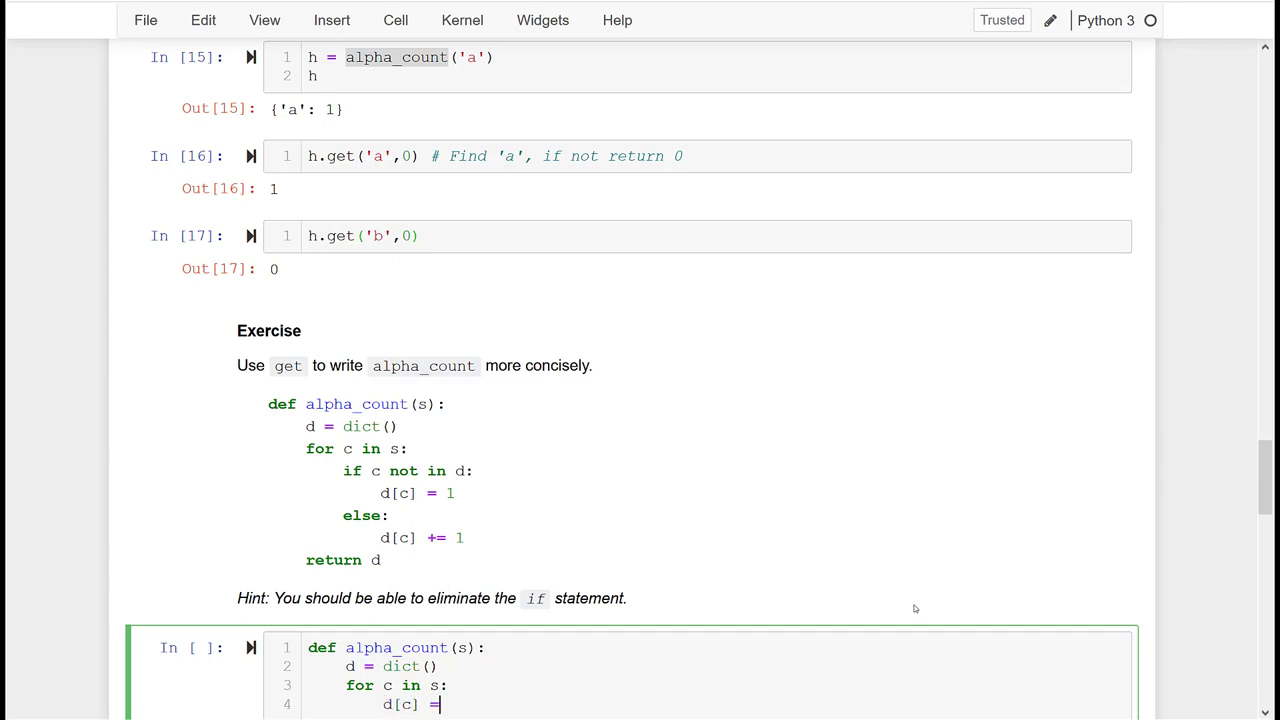
type("d")
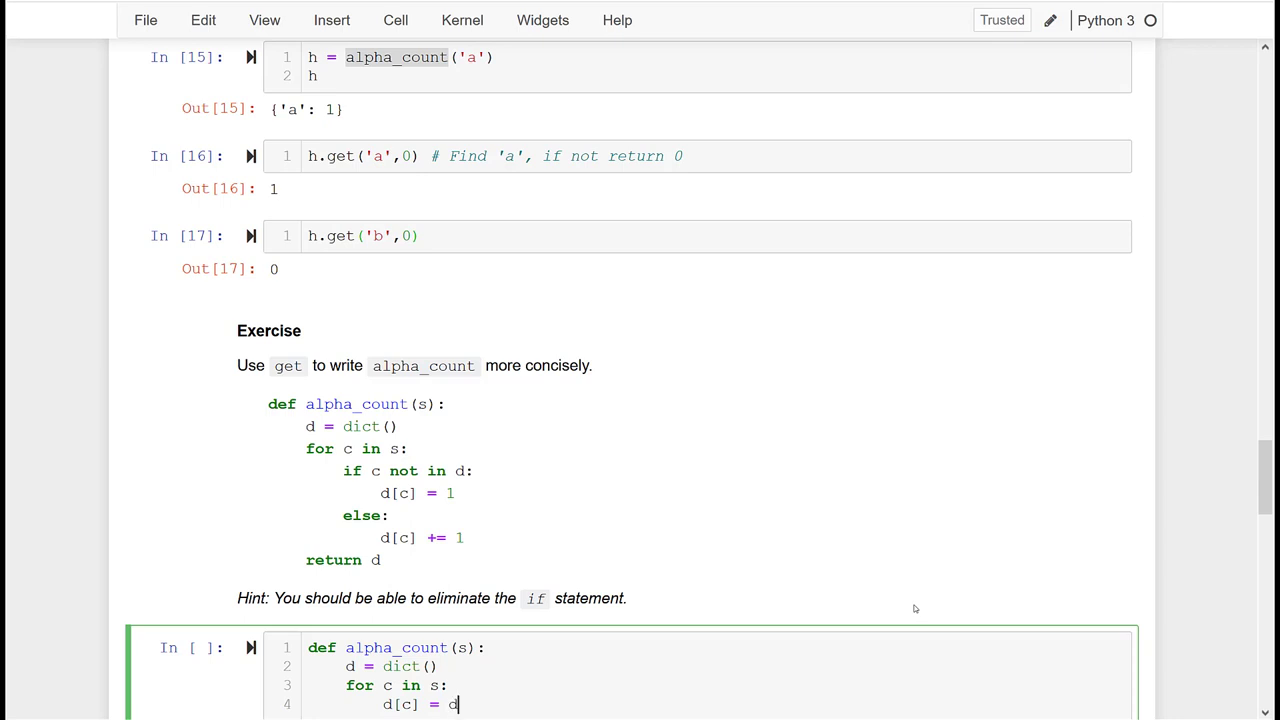
type(".get")
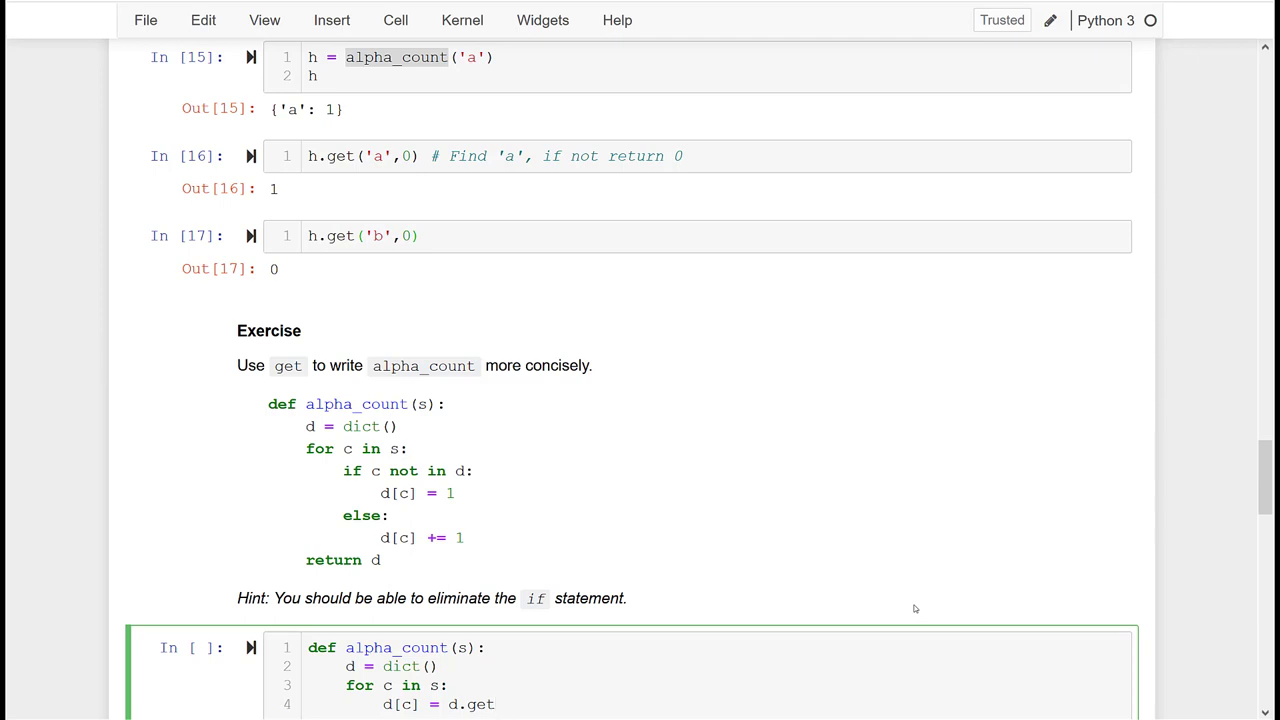
type("(c)")
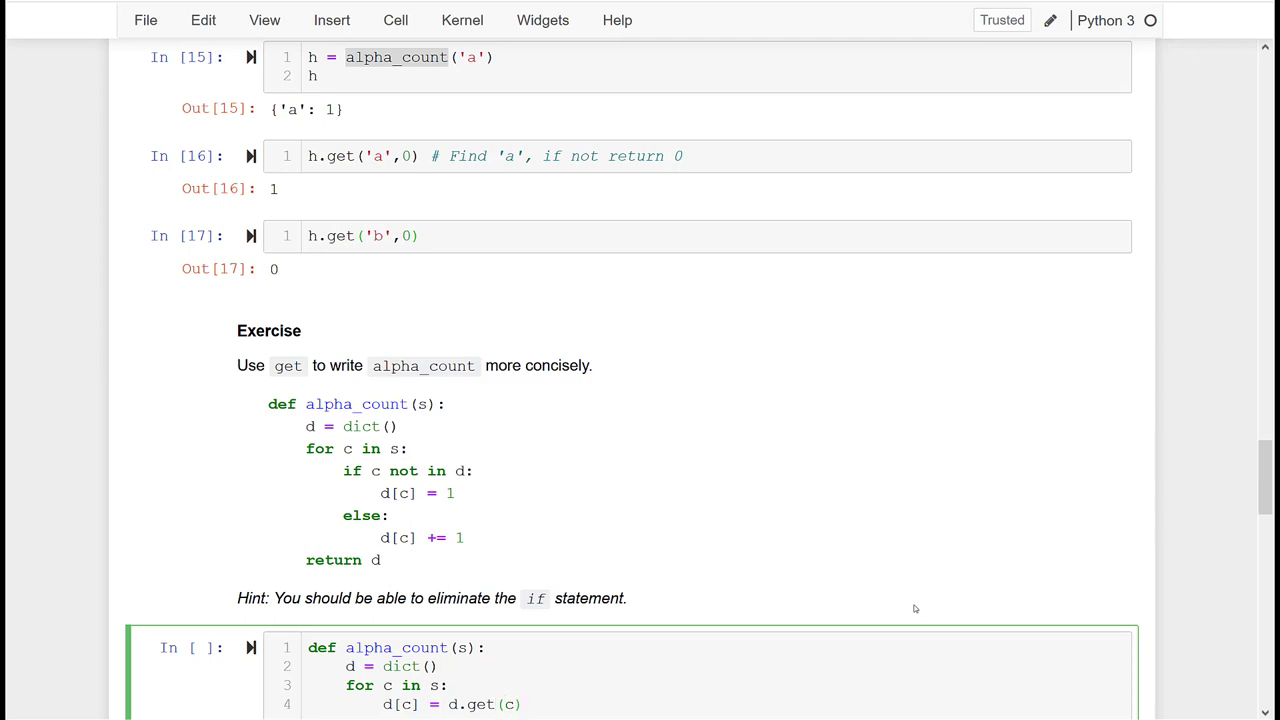
type(", 0")
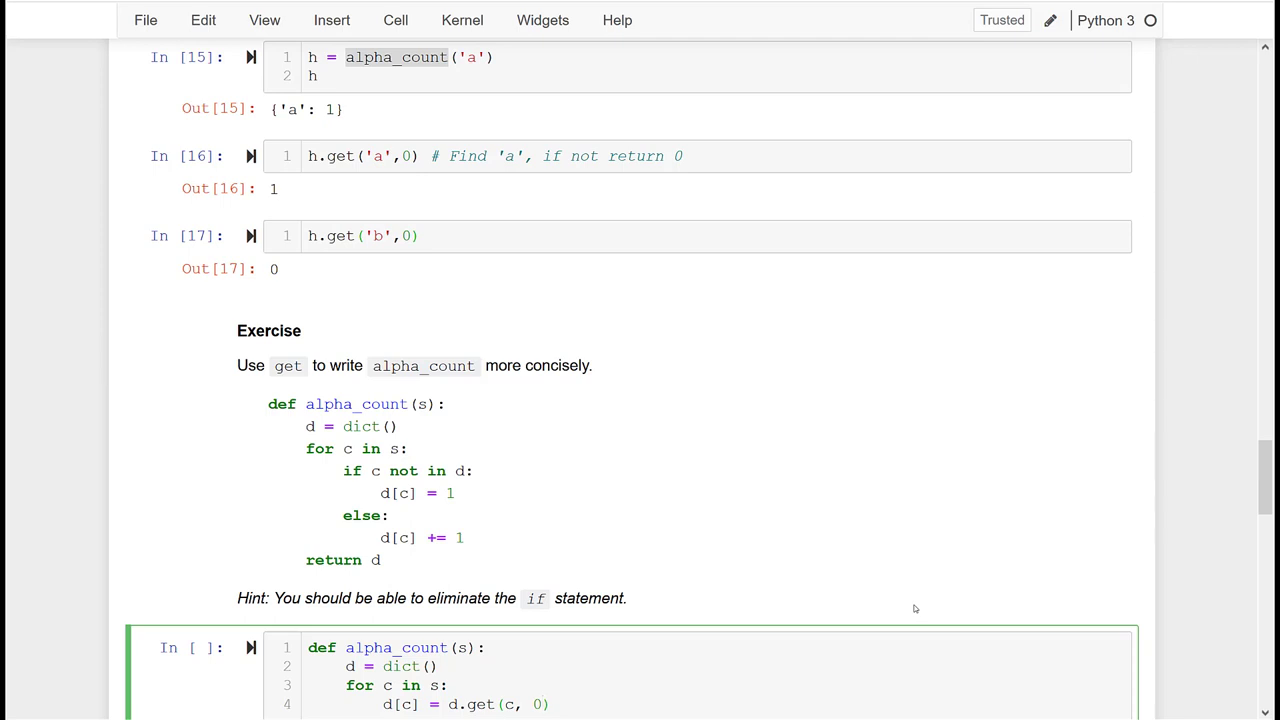
type("=")
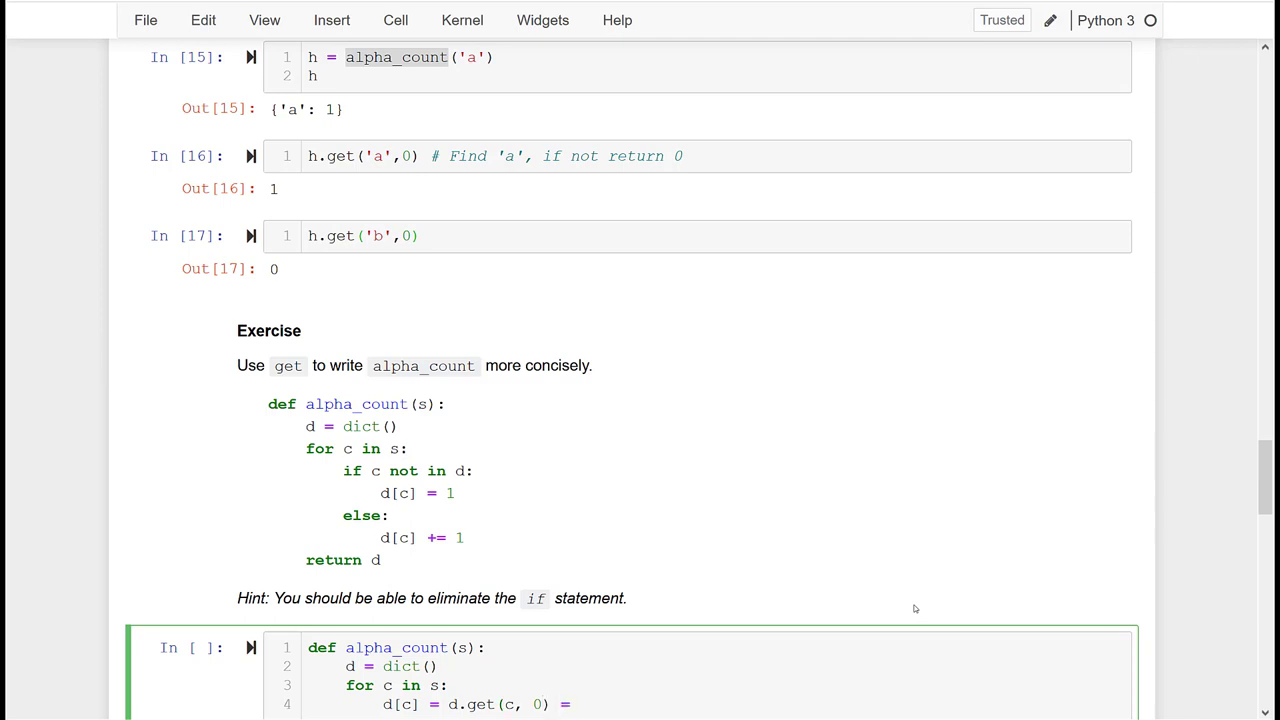
type("+ 1")
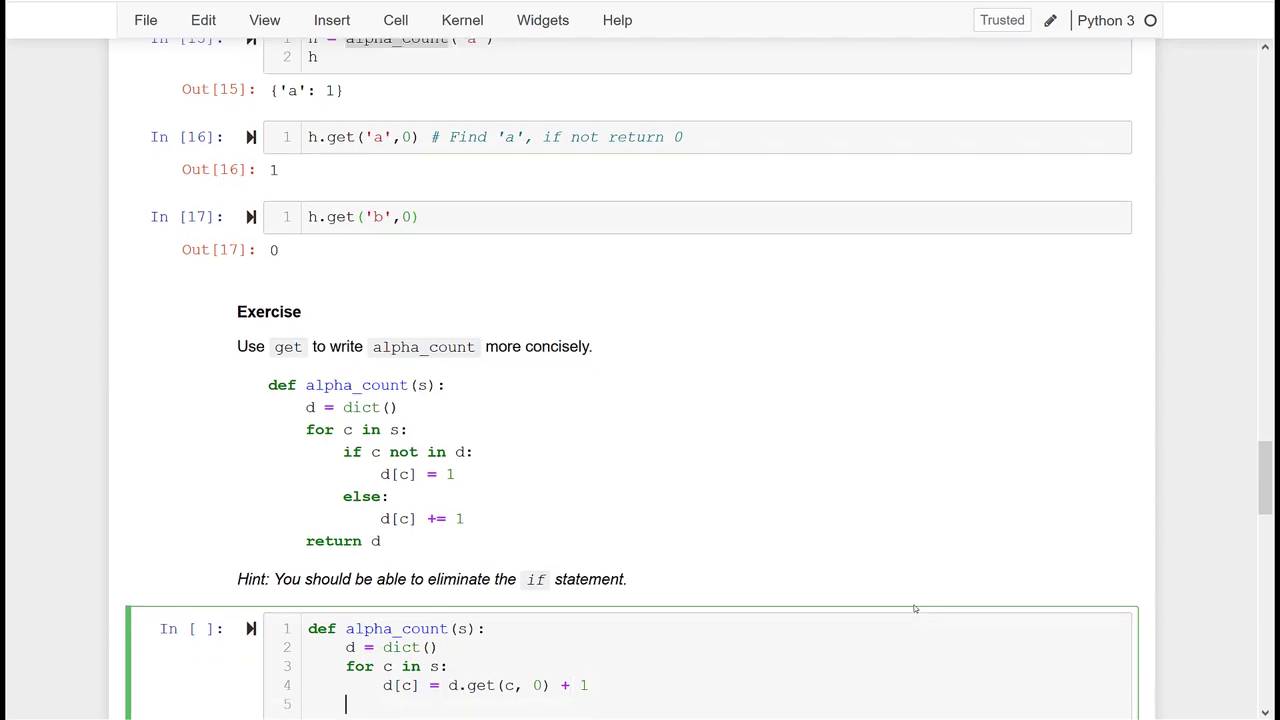
type("return d")
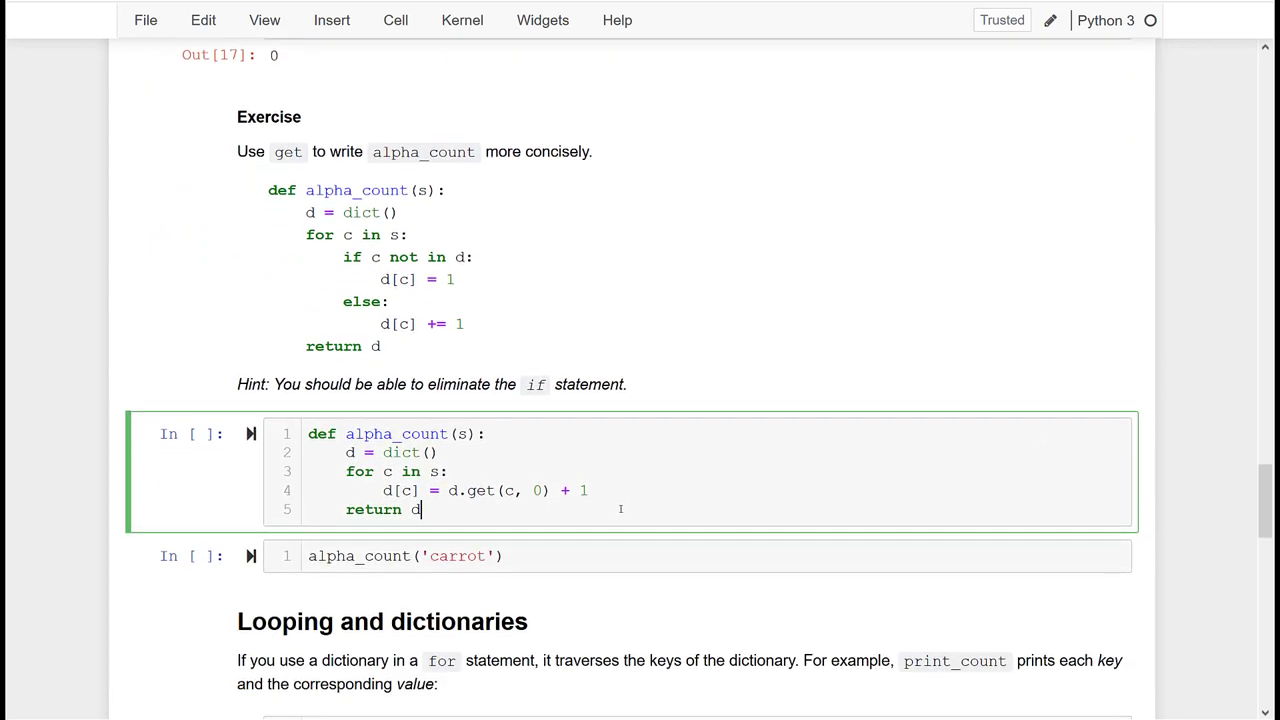
- Run the rewritten alpha_count definition so alpha_count('carrot') gives r a count of 2
key("shift+enter")
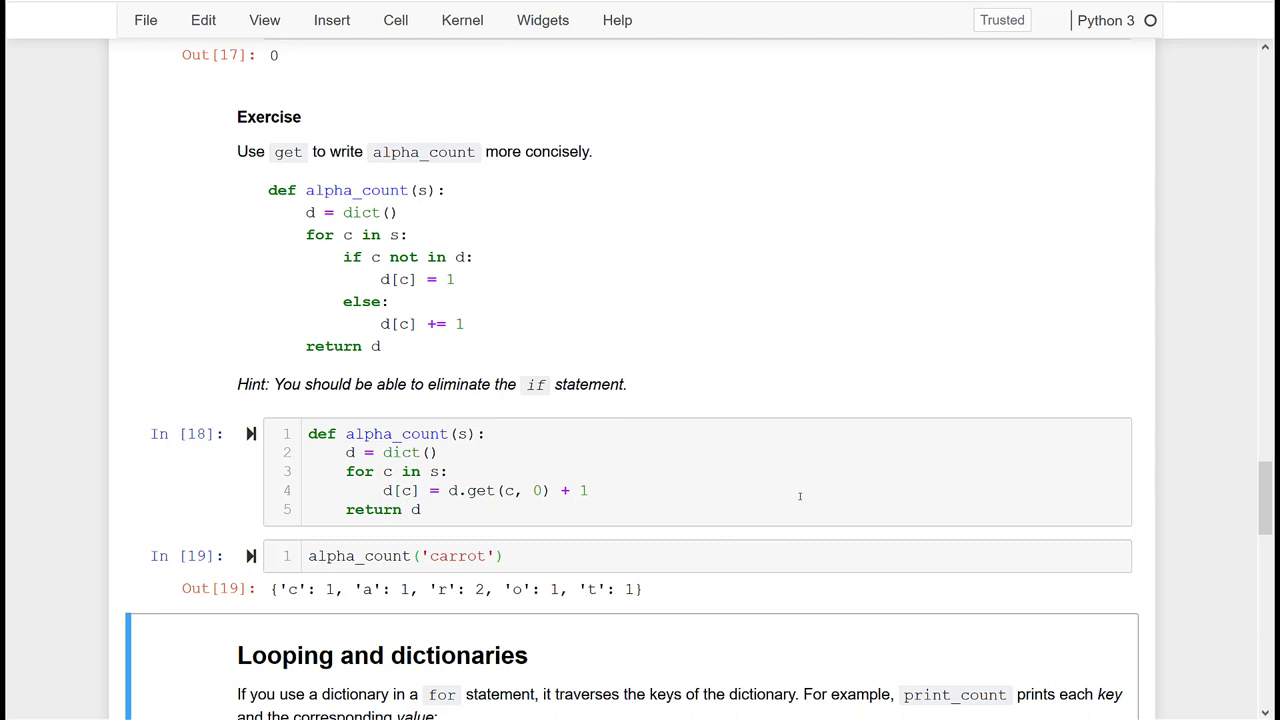
mouse_move(816, 466)
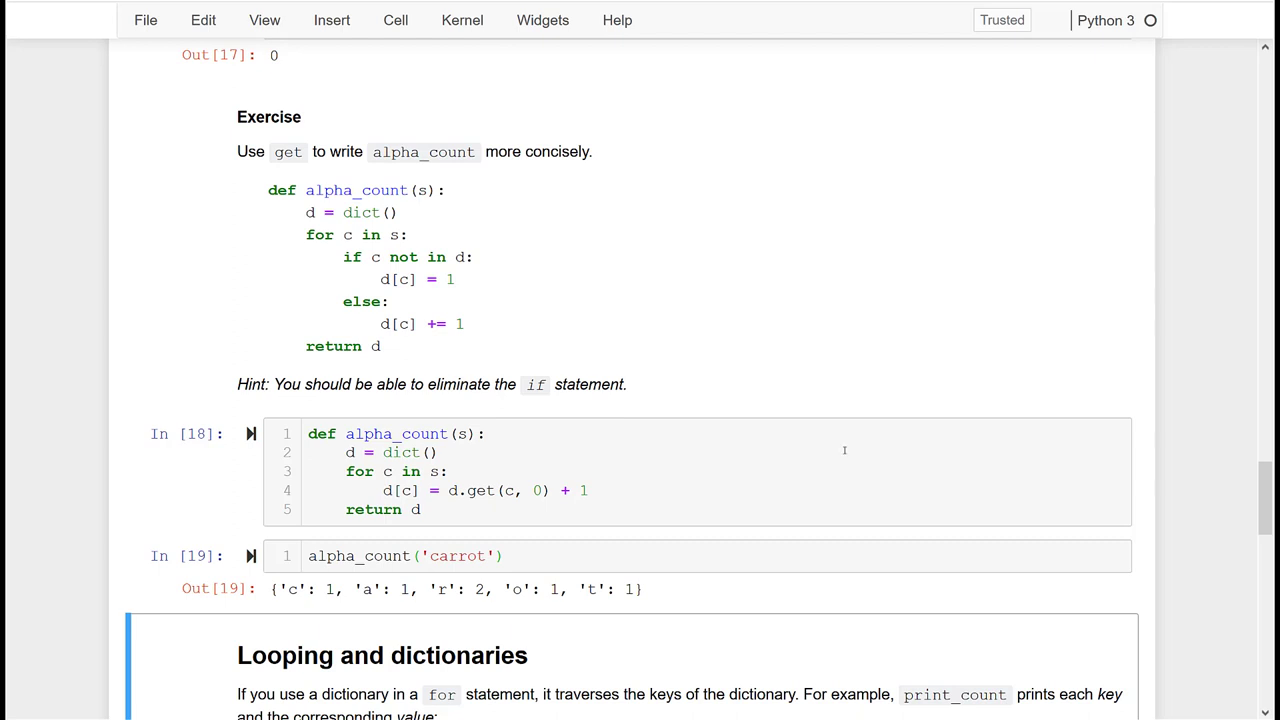
- Save the notebook and run h = alpha_count('parrot') before print_count(h)
scroll("down", 3)
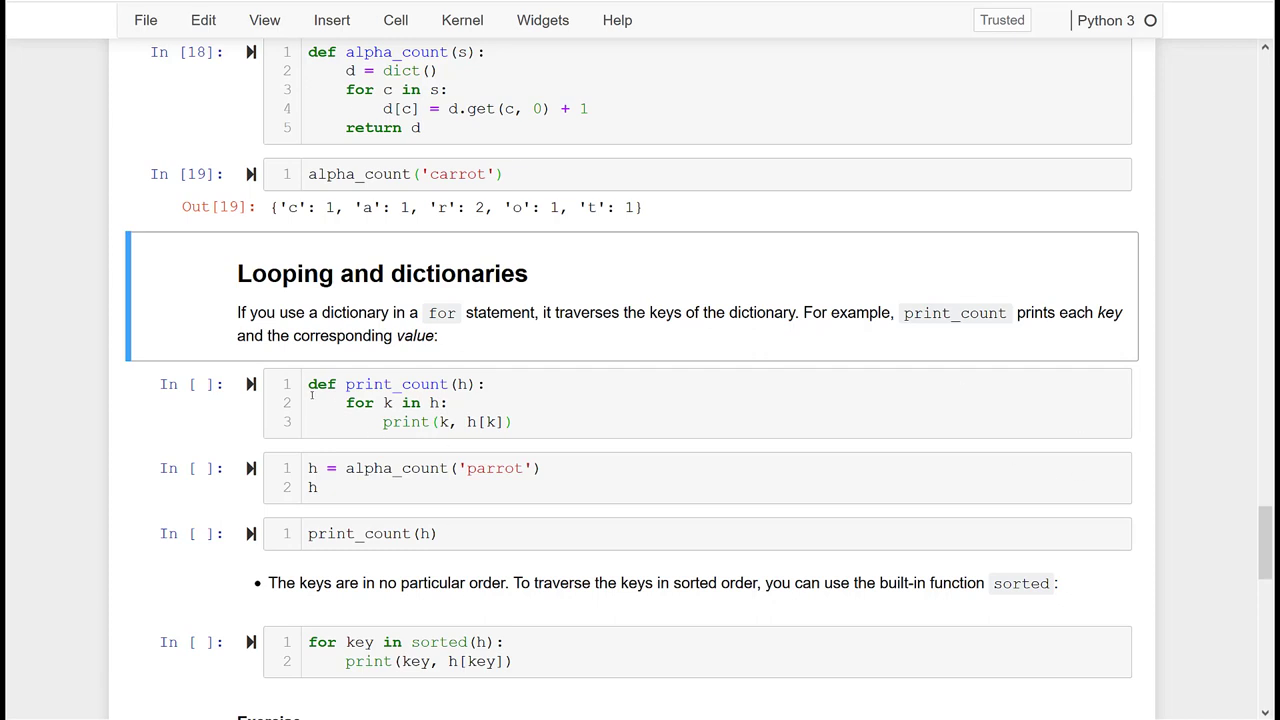
key("ctrl+s")
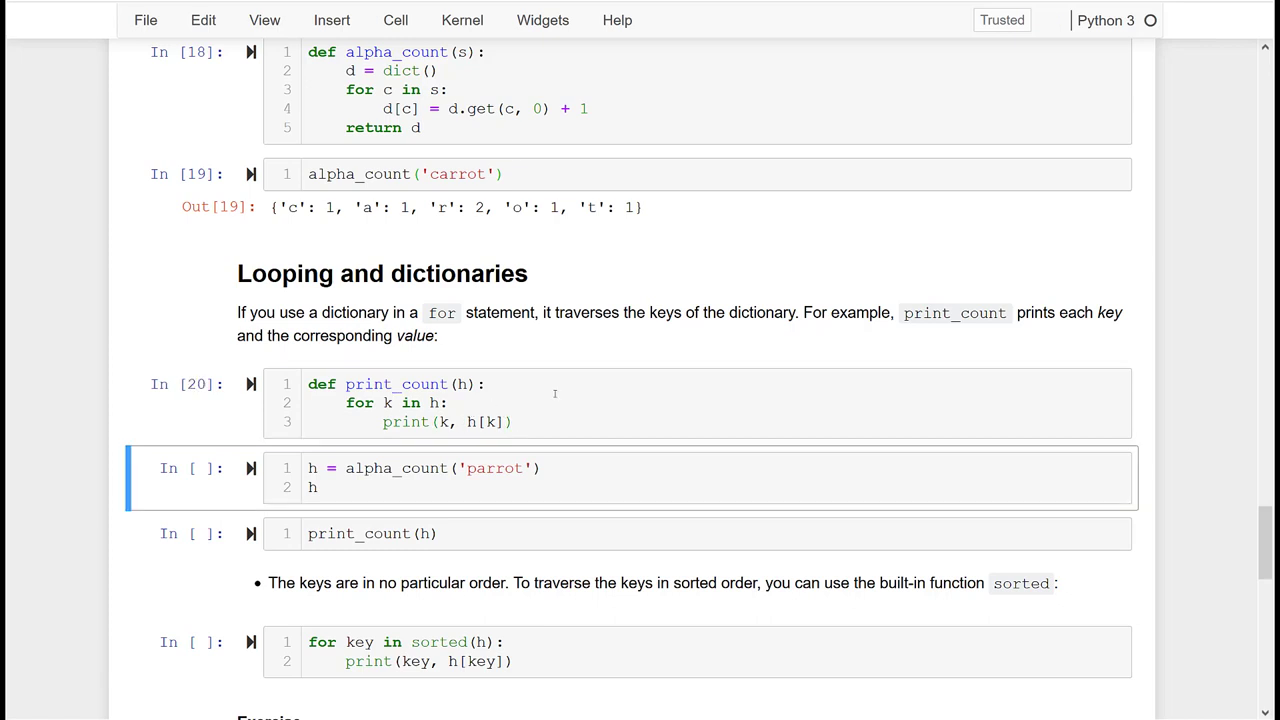
left_click(548, 488)
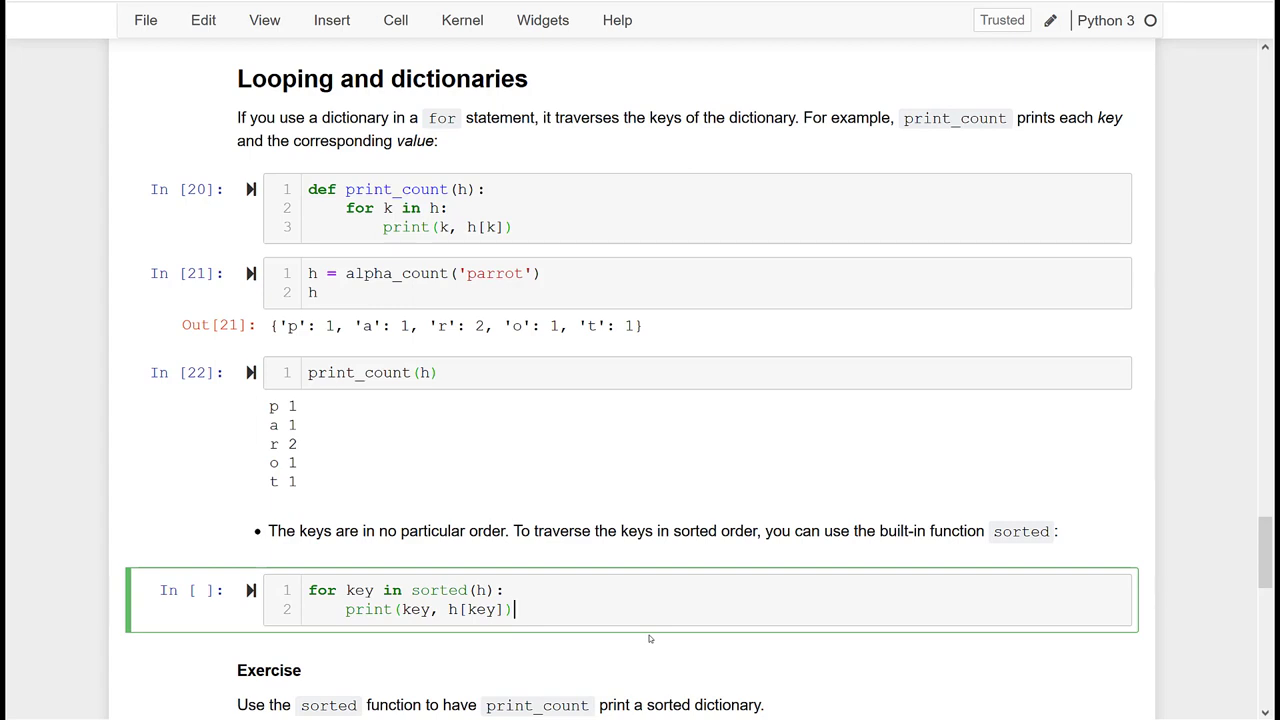
mouse_move(372, 572)
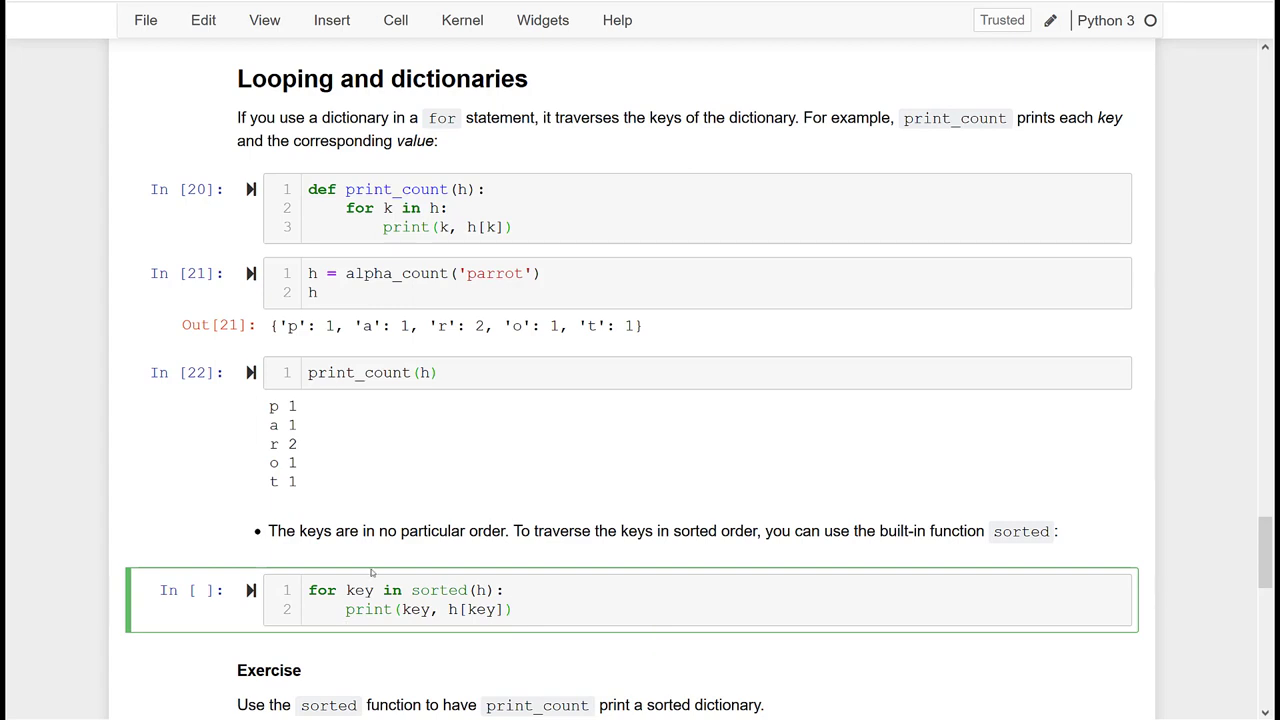
- Highlight sorted in the for key in sorted(h) loop printing a, o, p, r, t
double_click(436, 590)
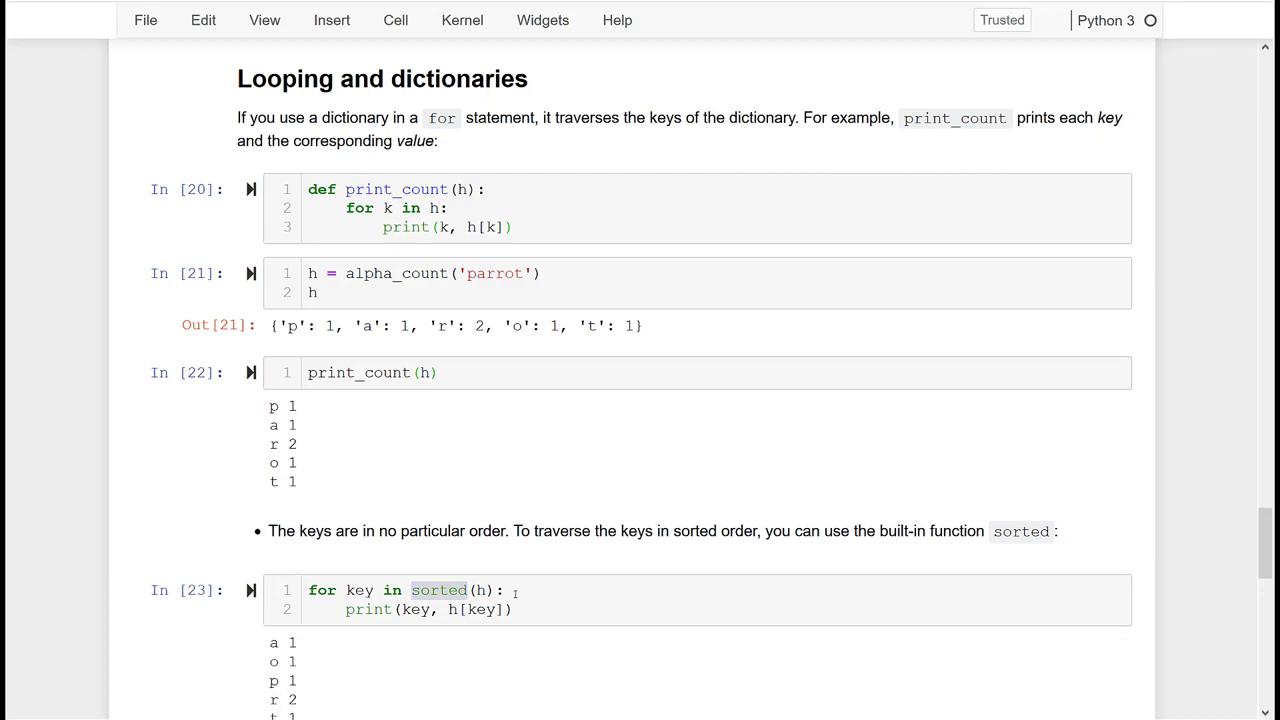
scroll("down", 3)
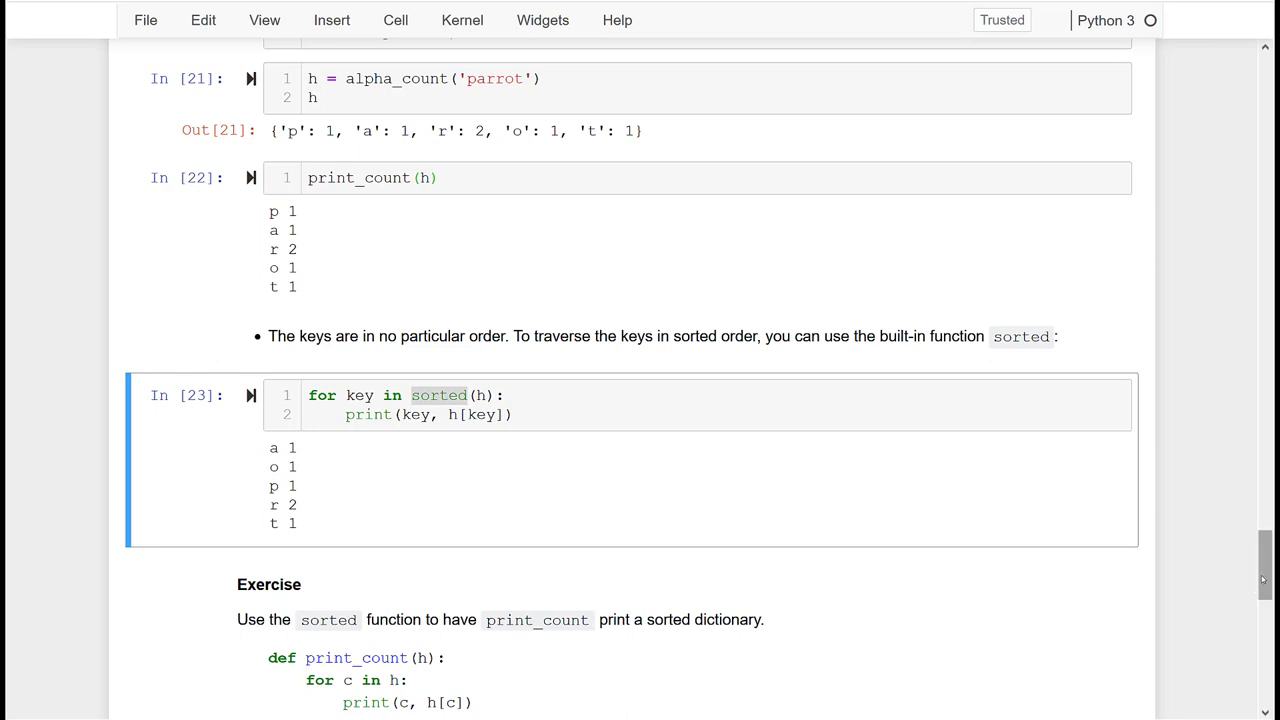
- Run print_count with sorted(h) on alpha_count('Pparrot'.lower()), printing a 1, o 1, p 2, r 2, t 1
scroll("down", 3)
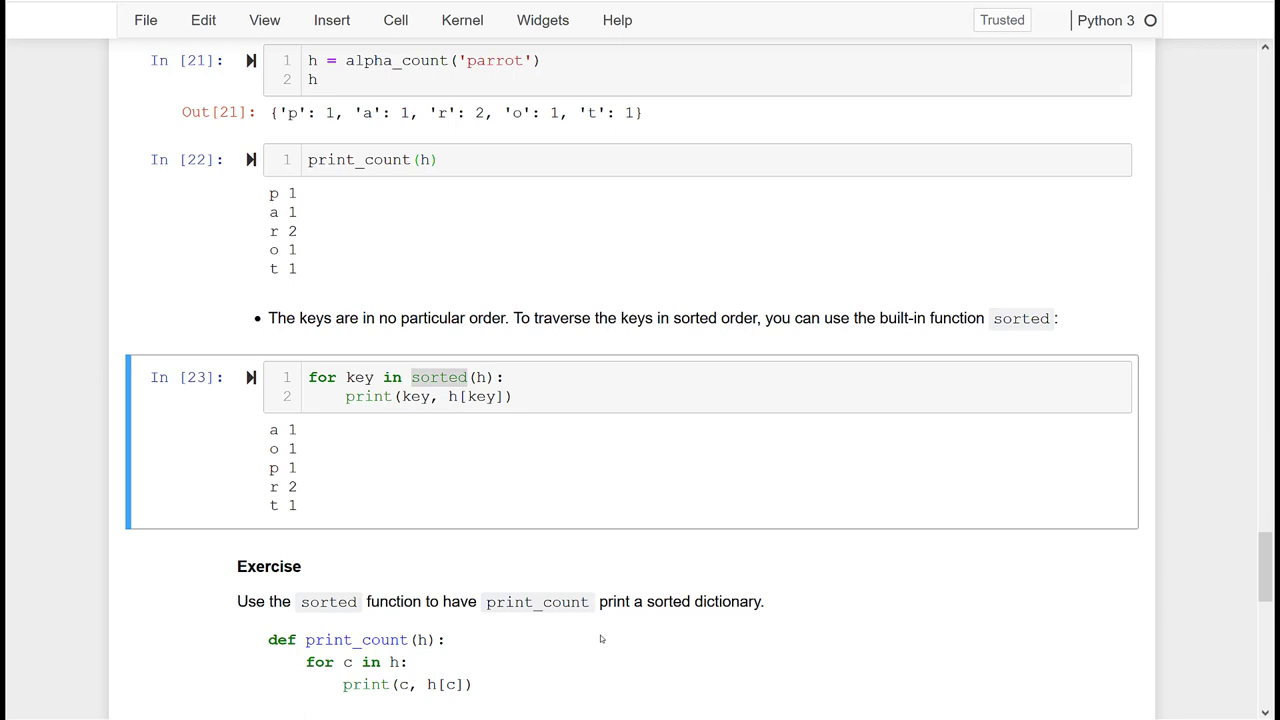
mouse_move(658, 644)
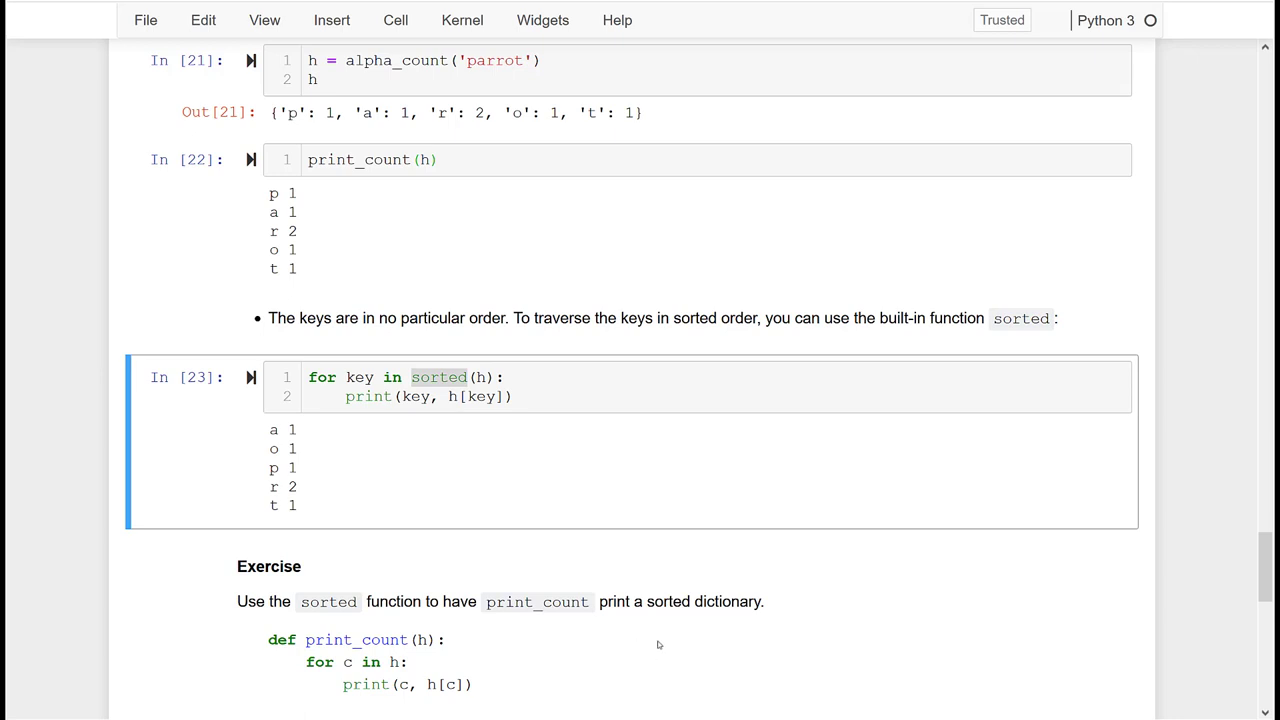
scroll("down", 3)
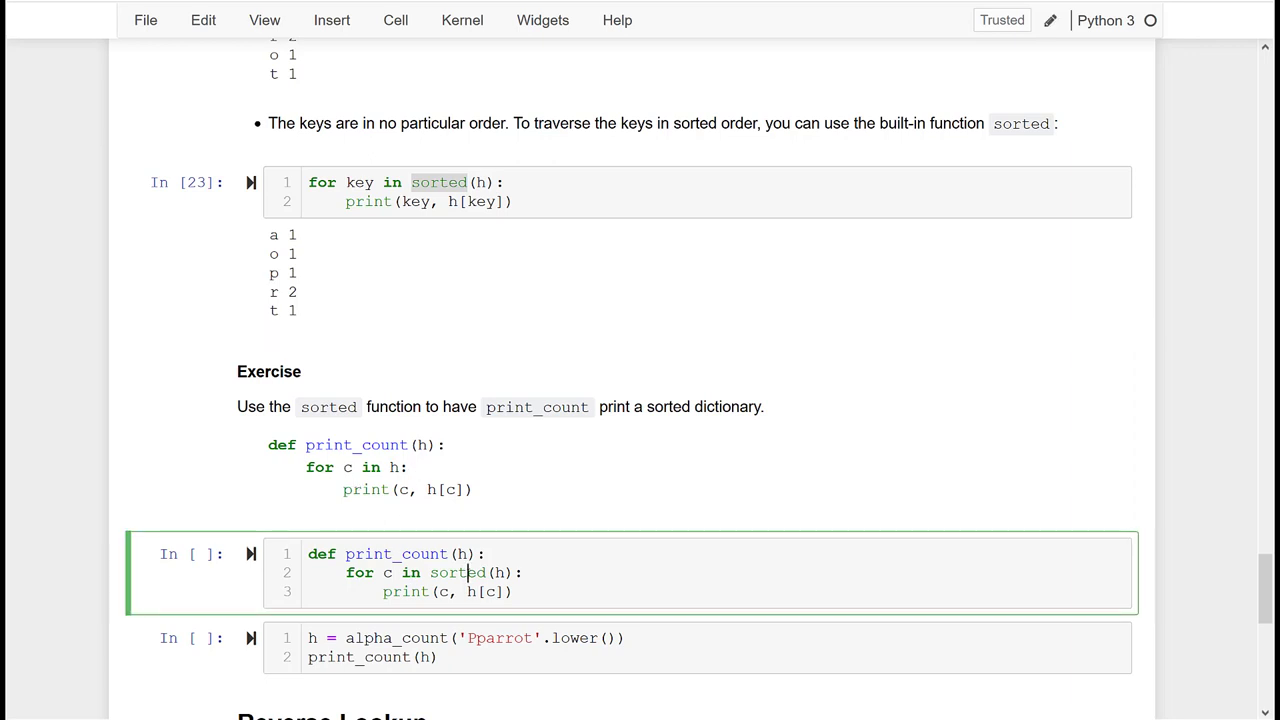
key("shift+enter")
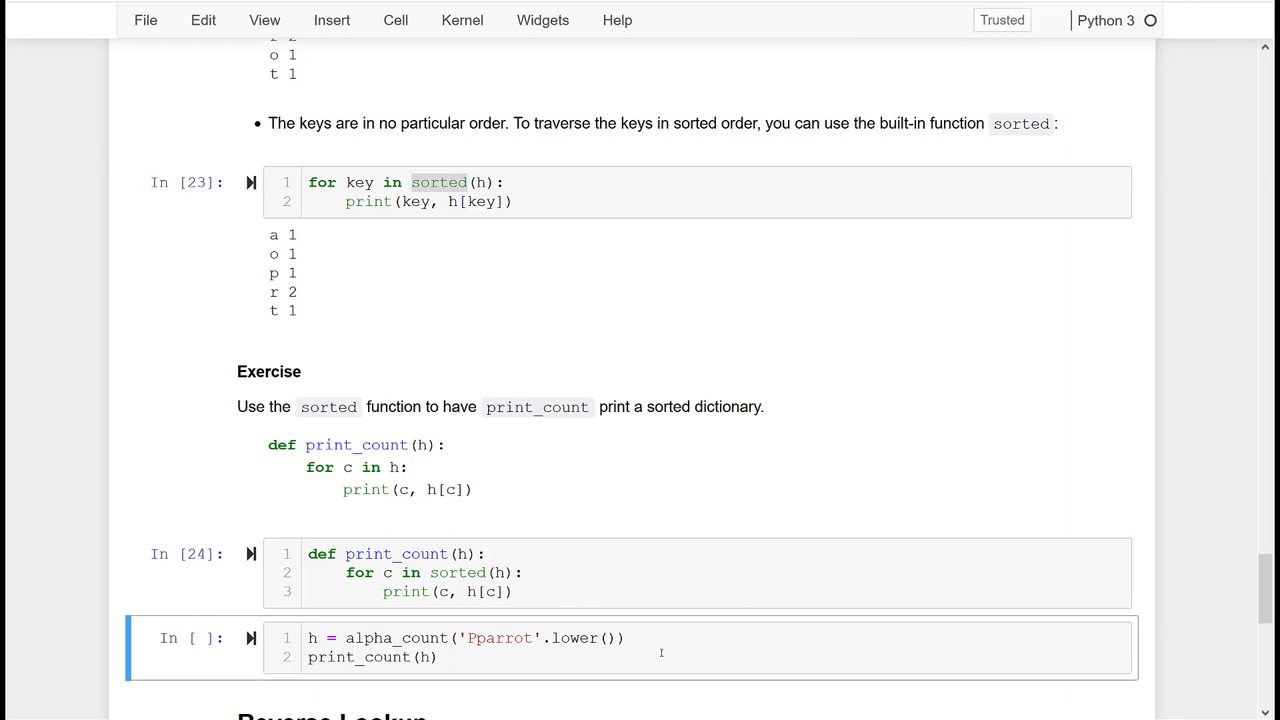
left_click(660, 650)
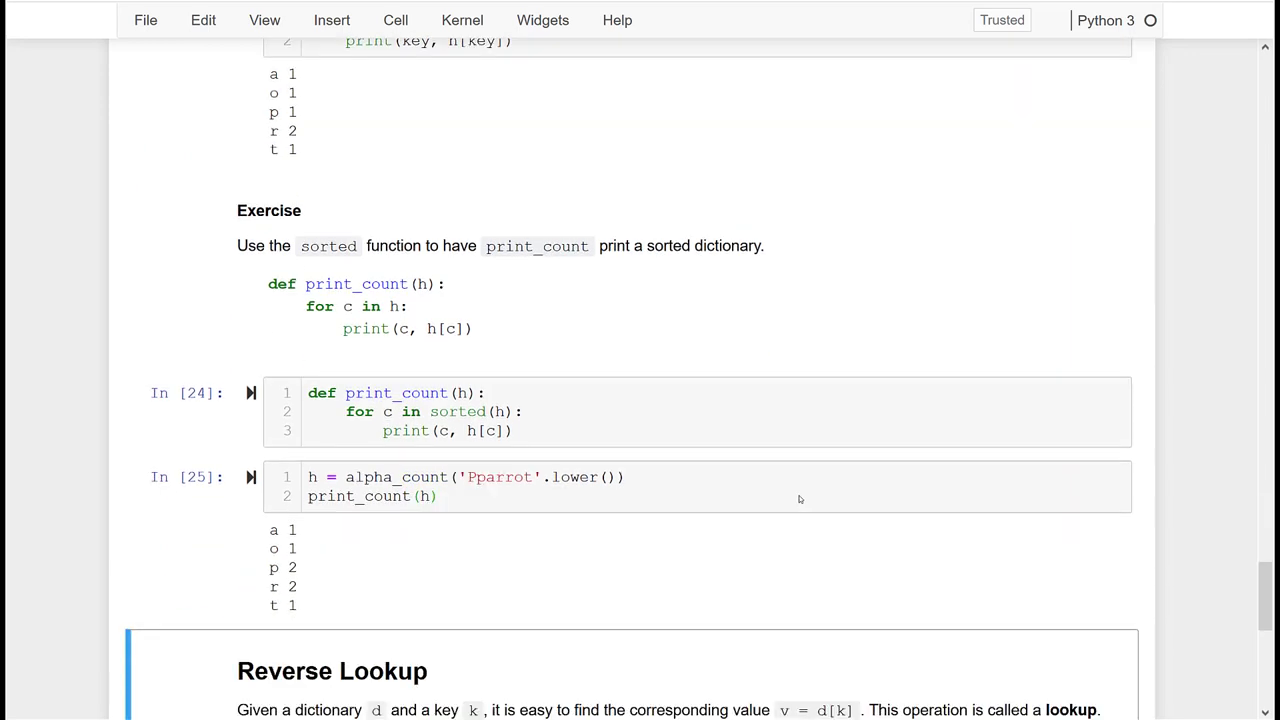
scroll("down", 3)
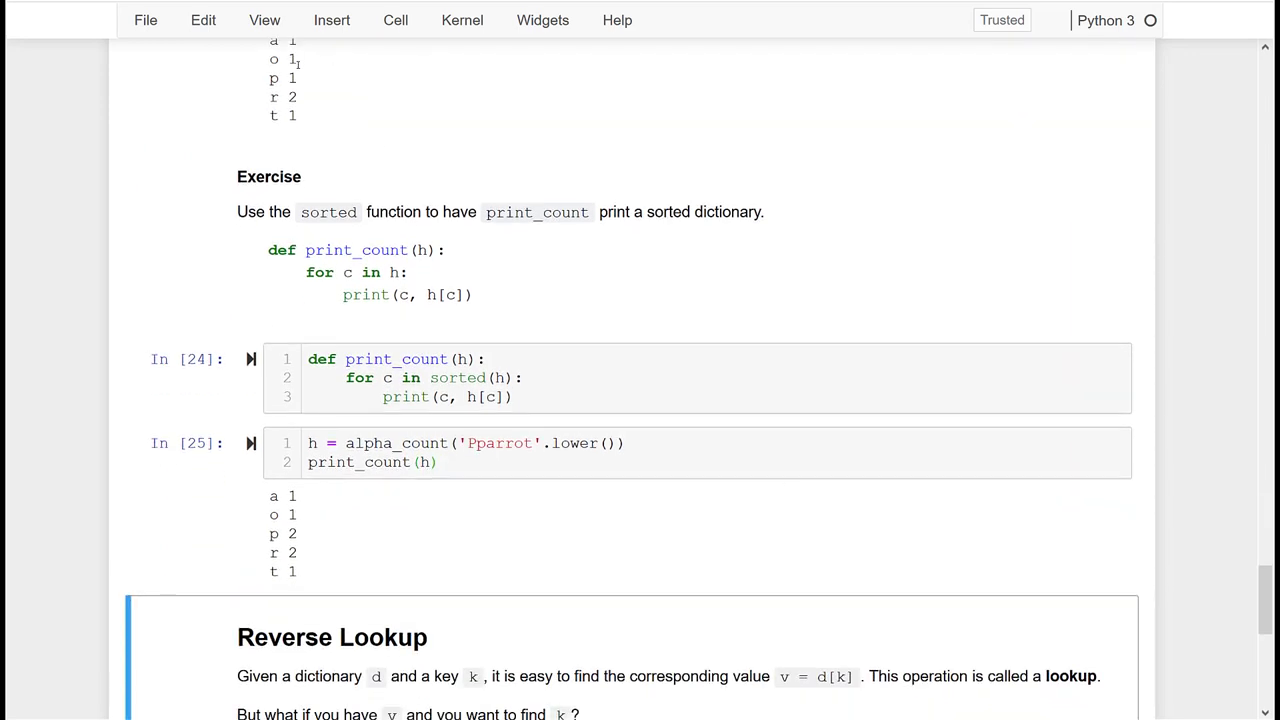
mouse_move(302, 84)
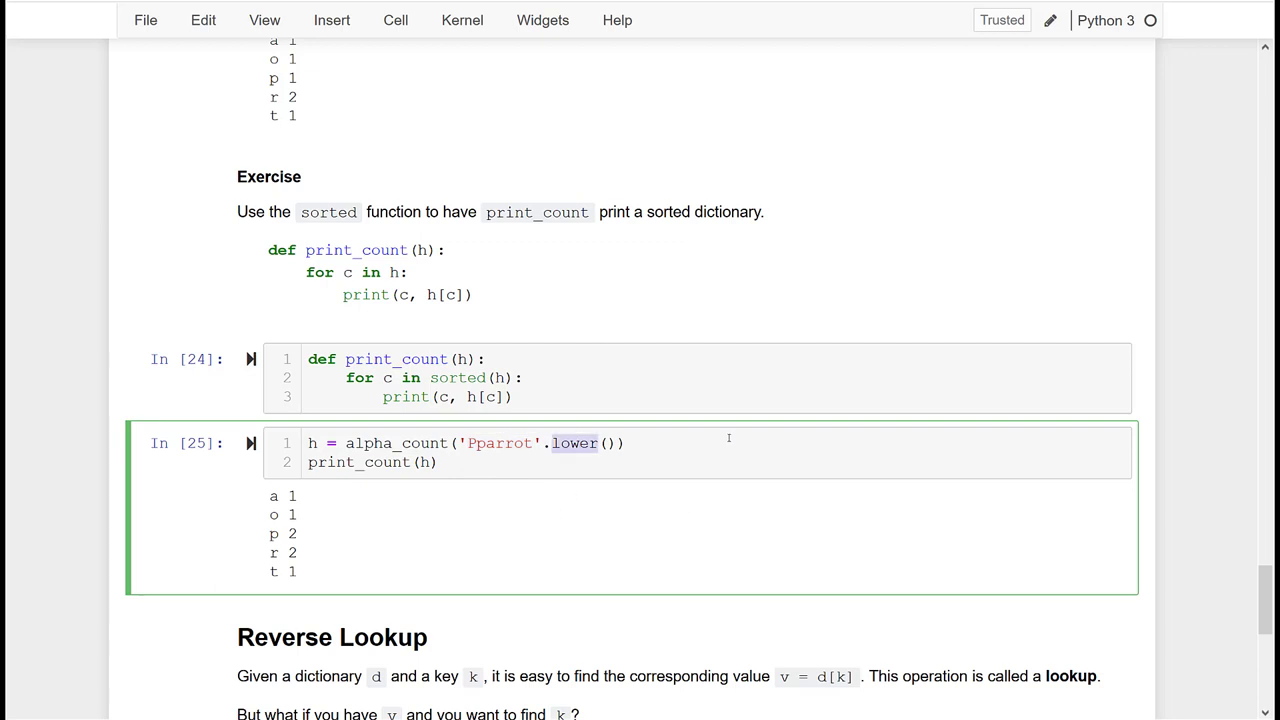
mouse_move(500, 558)
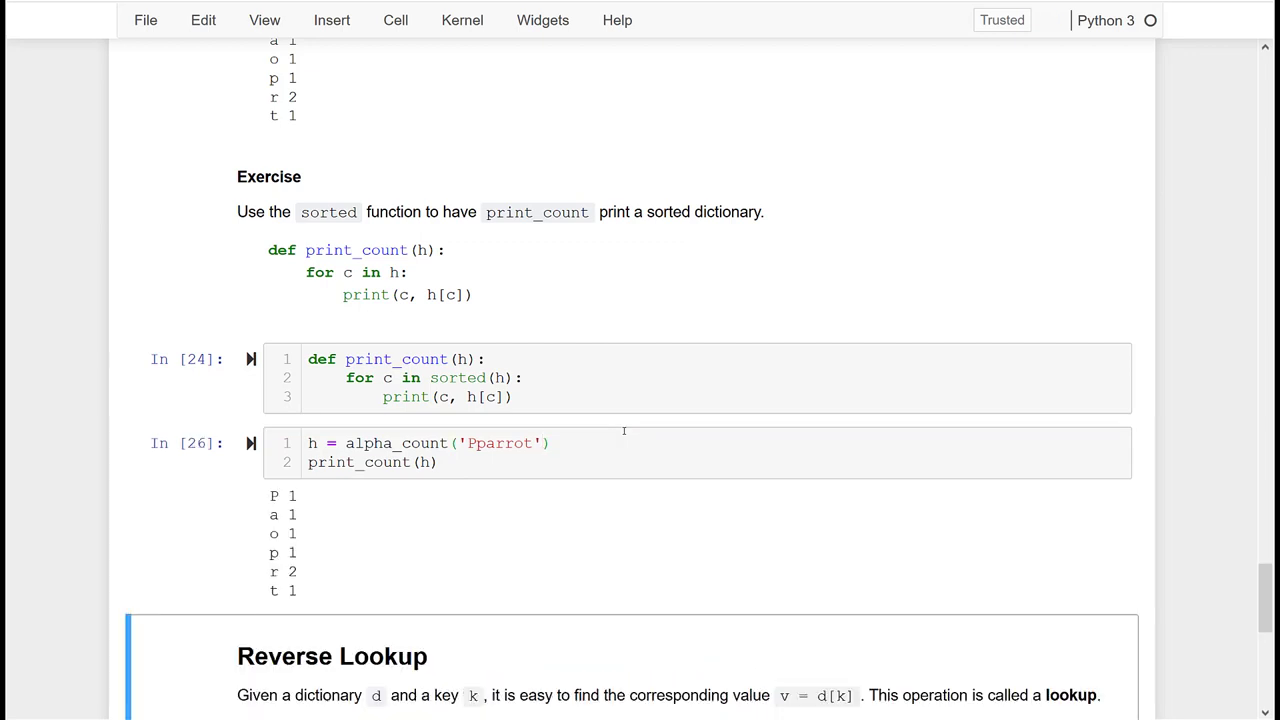
- Highlight the separate lowercase p 1 count in the alpha_count('Pparrot') output
double_click(272, 496)
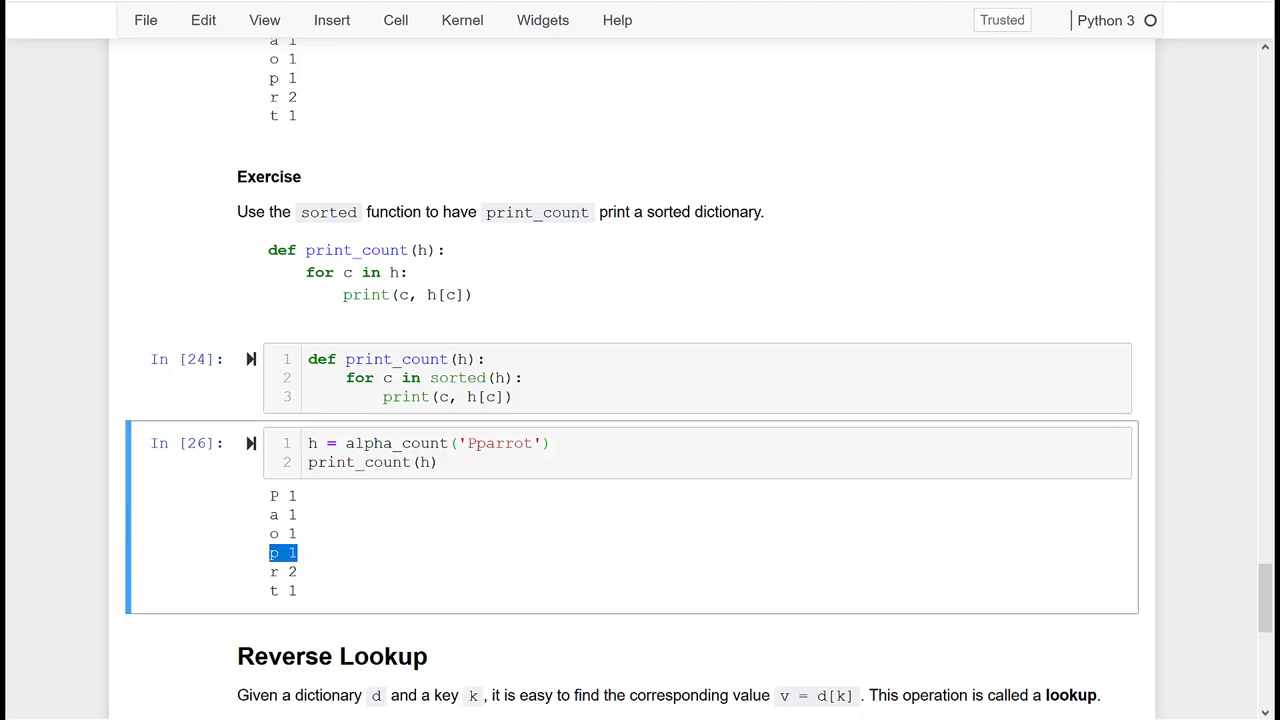
scroll("down", 3)
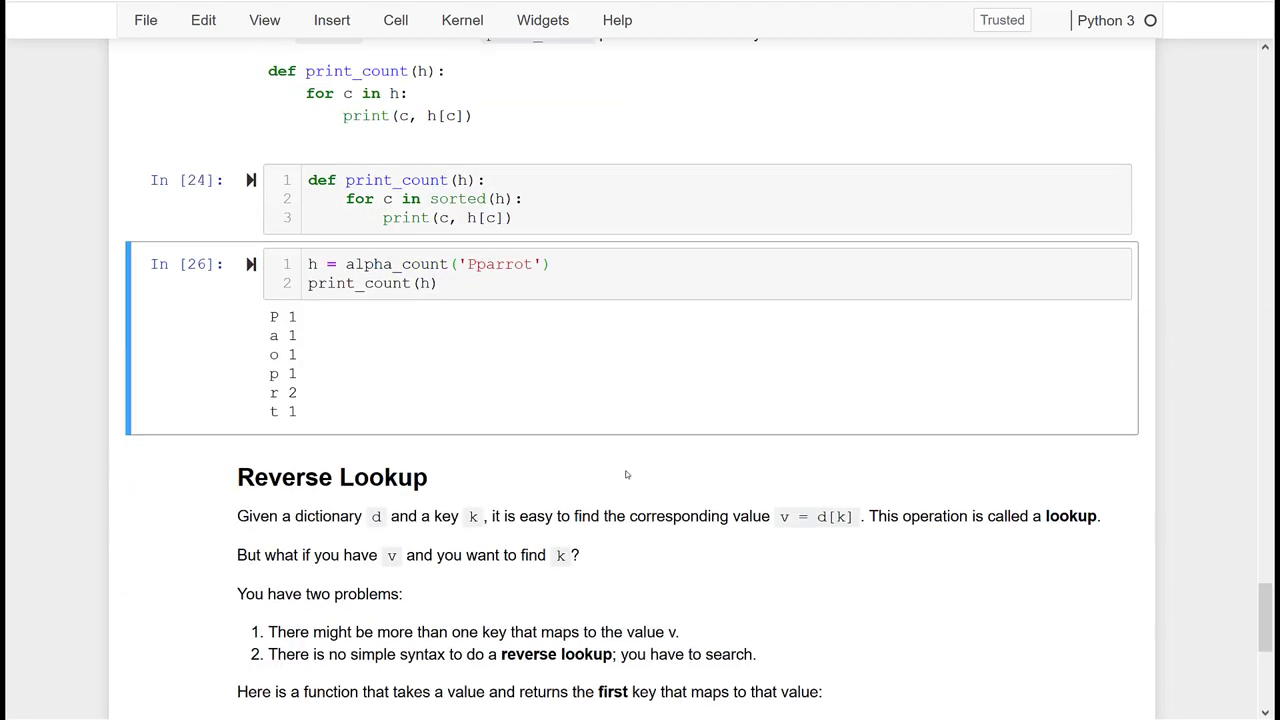
scroll("down", 3)
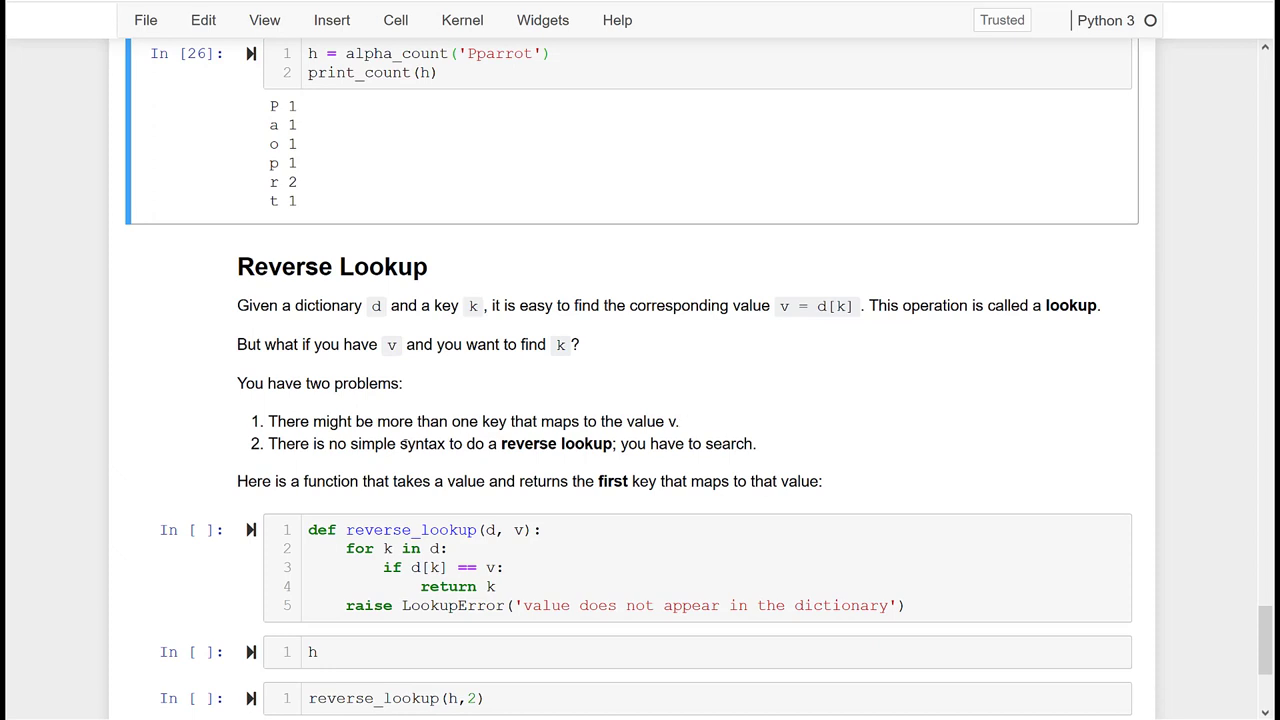
mouse_move(814, 374)
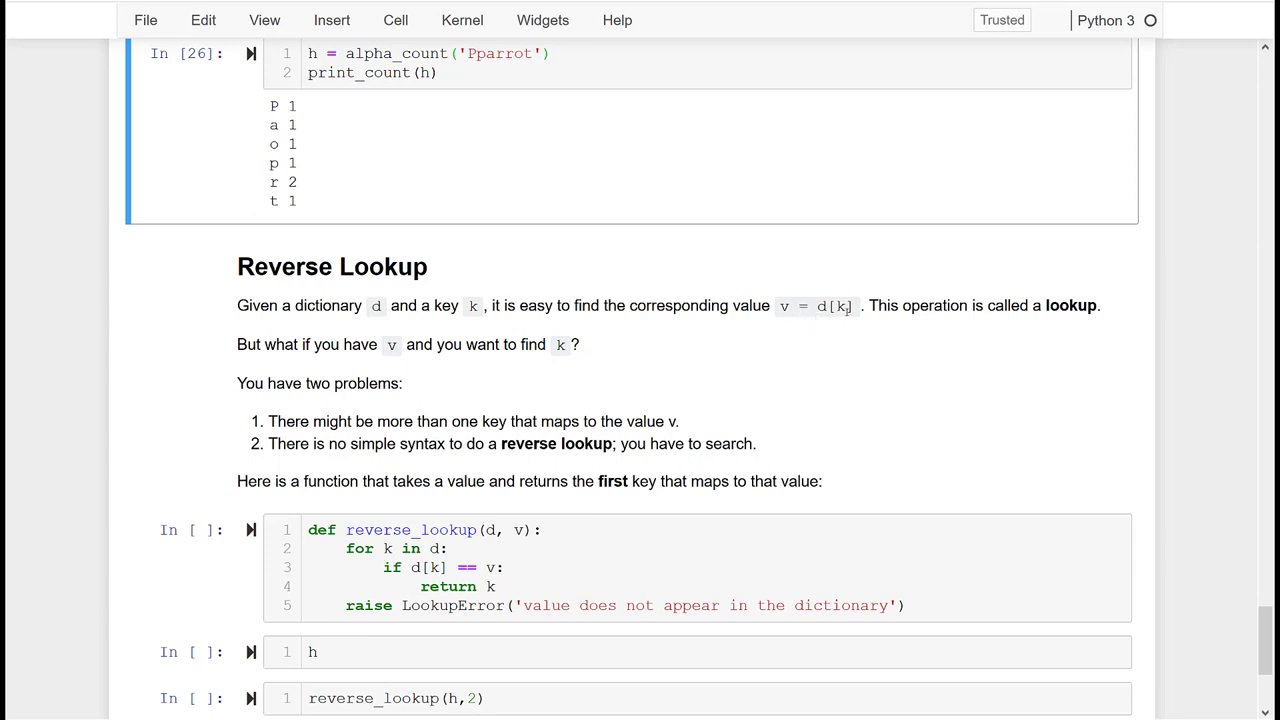
mouse_move(848, 318)
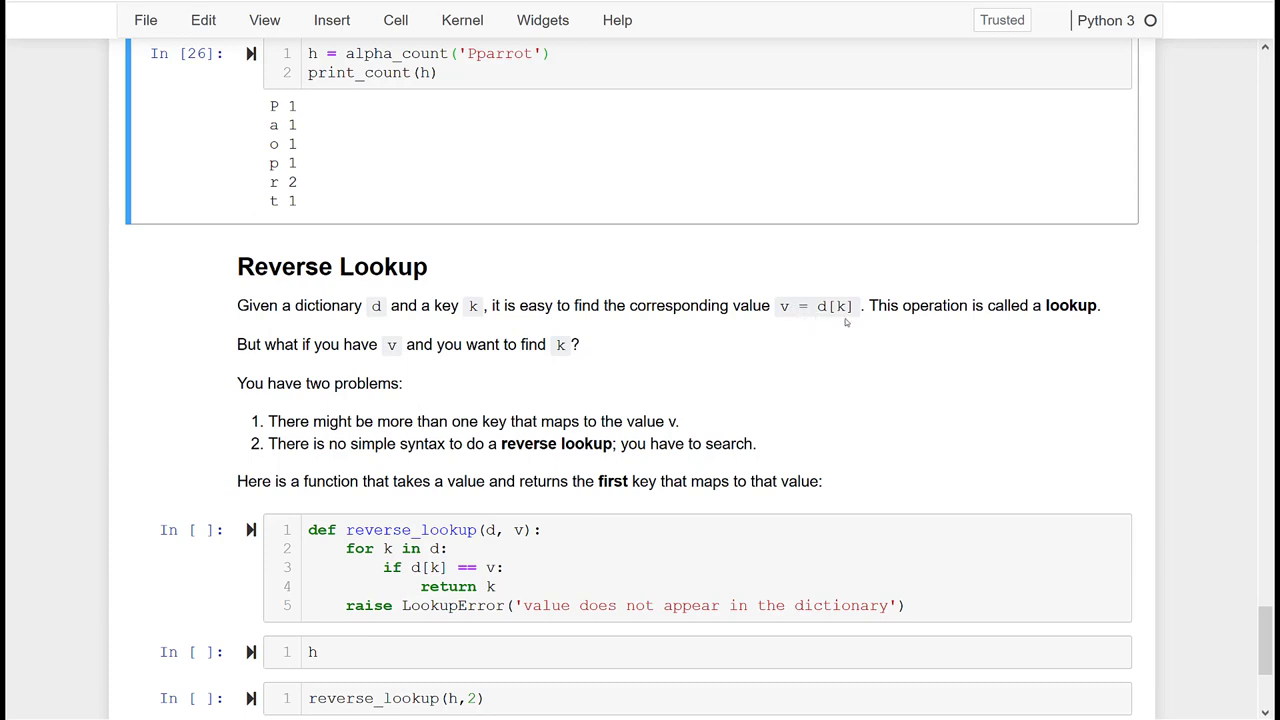
mouse_move(698, 388)
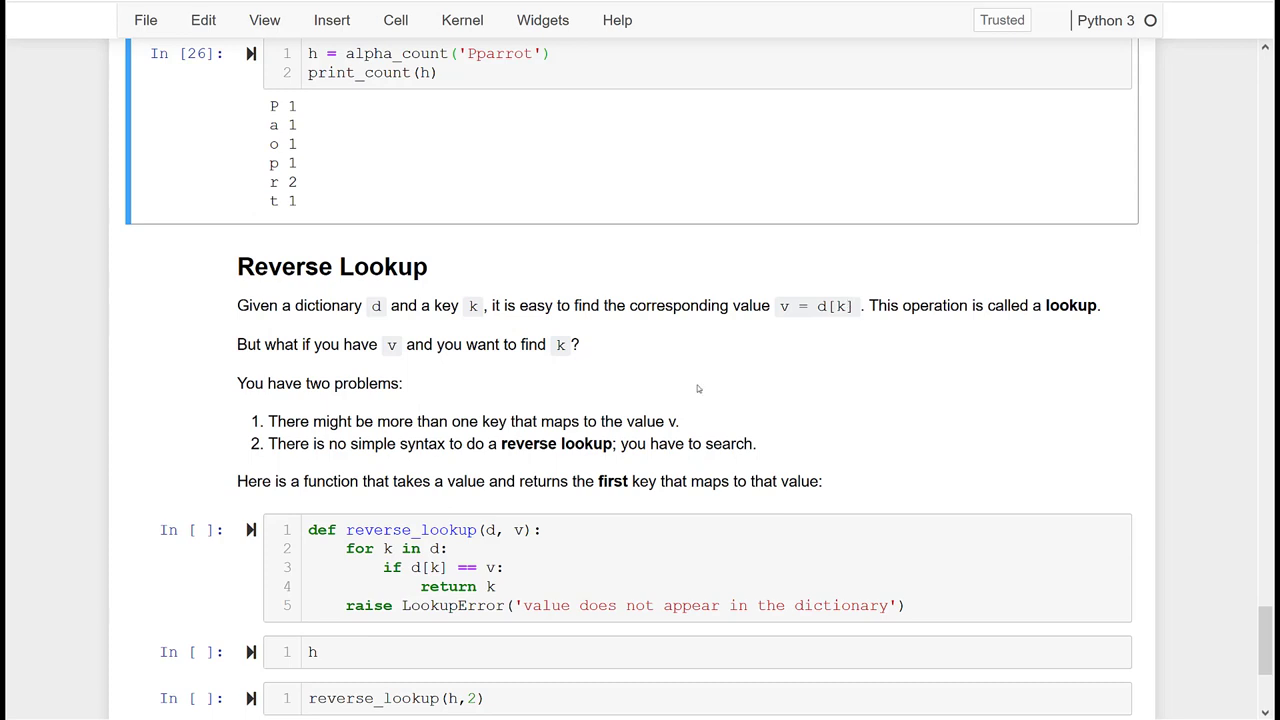
mouse_move(216, 406)
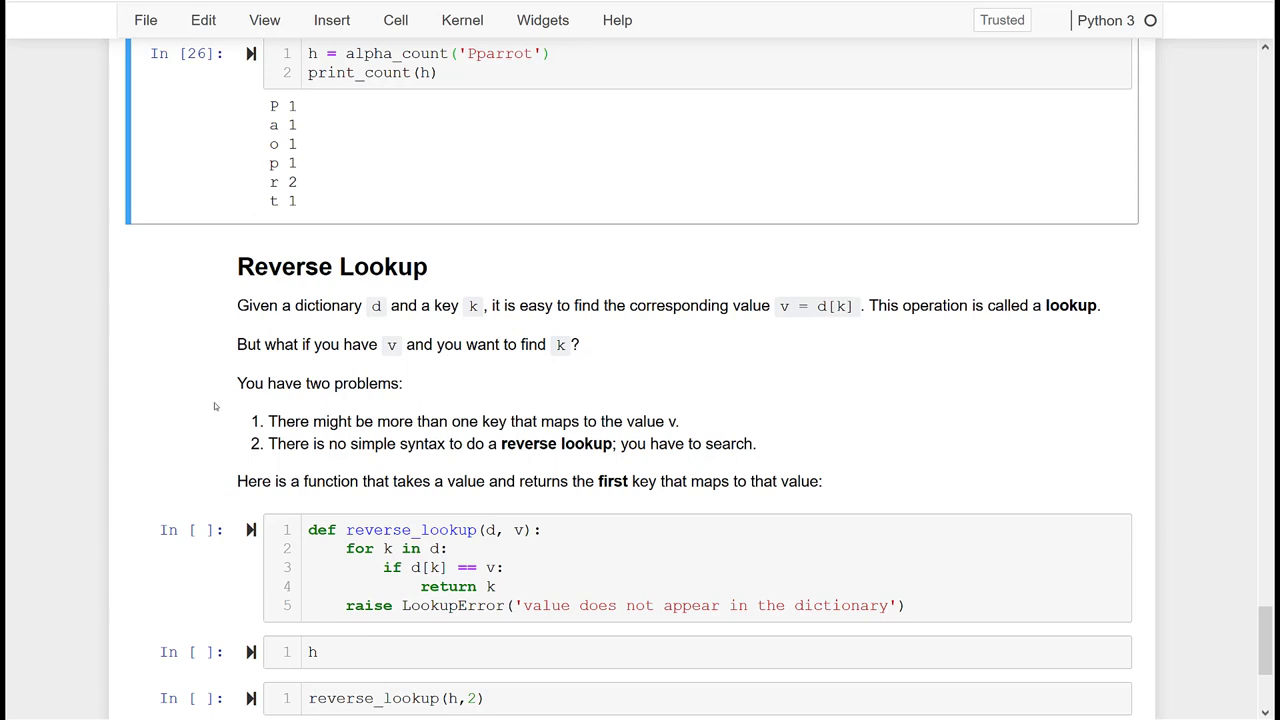
mouse_move(380, 360)
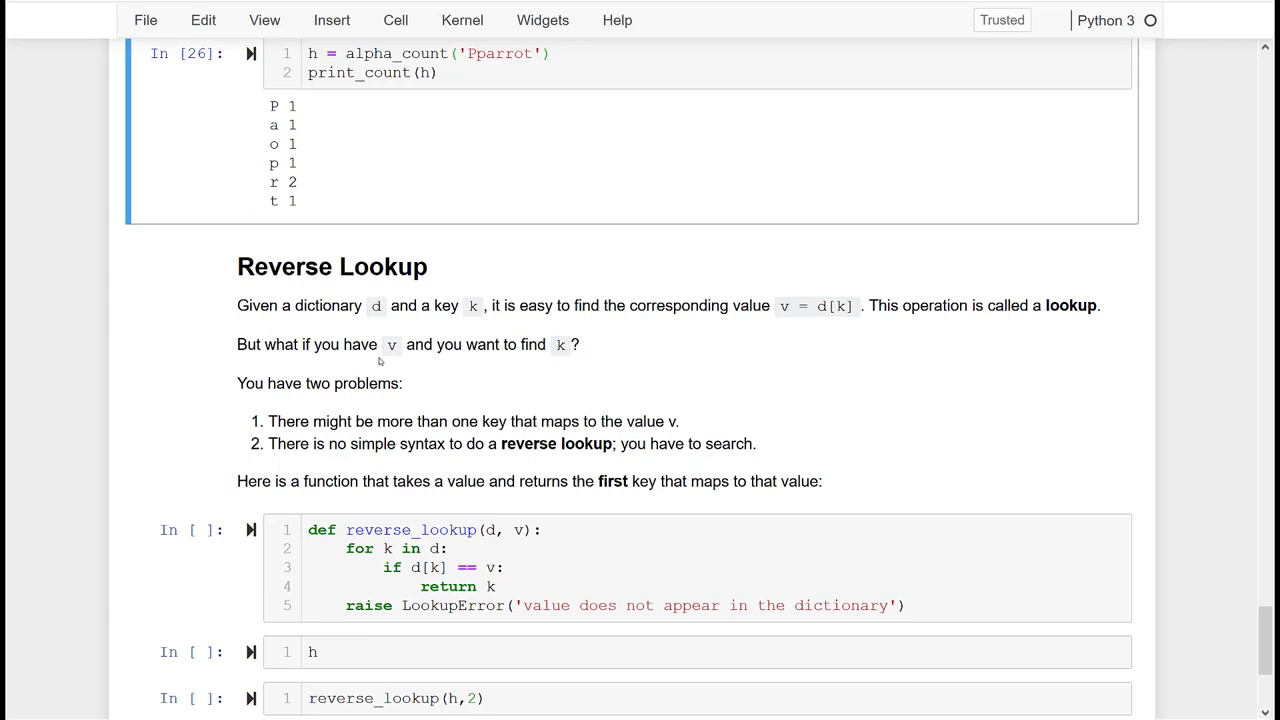
mouse_move(744, 386)
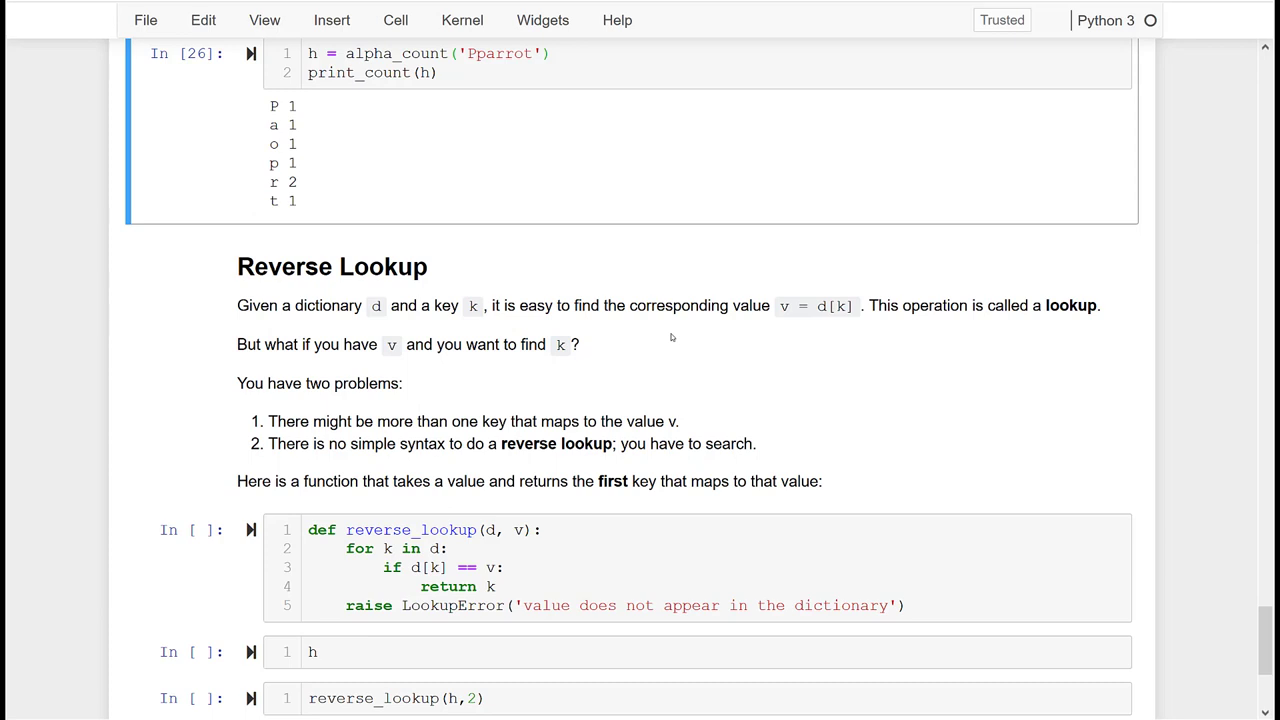
mouse_move(402, 476)
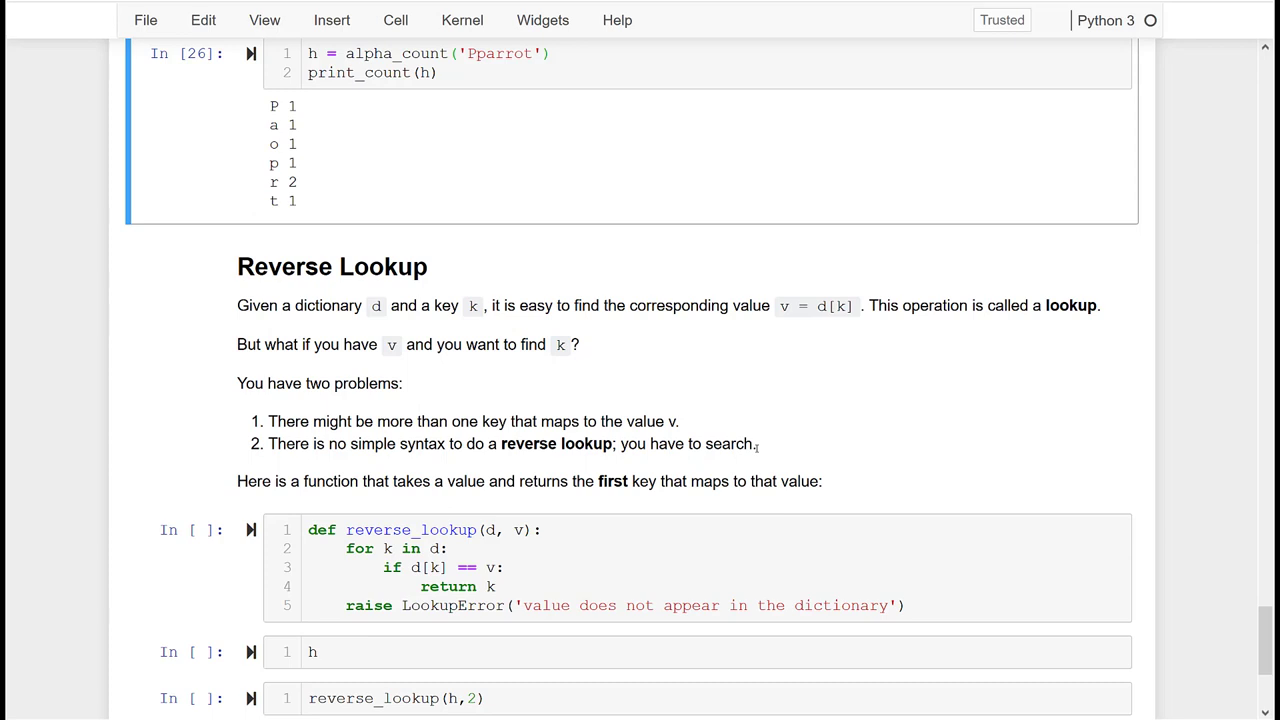
mouse_move(868, 412)
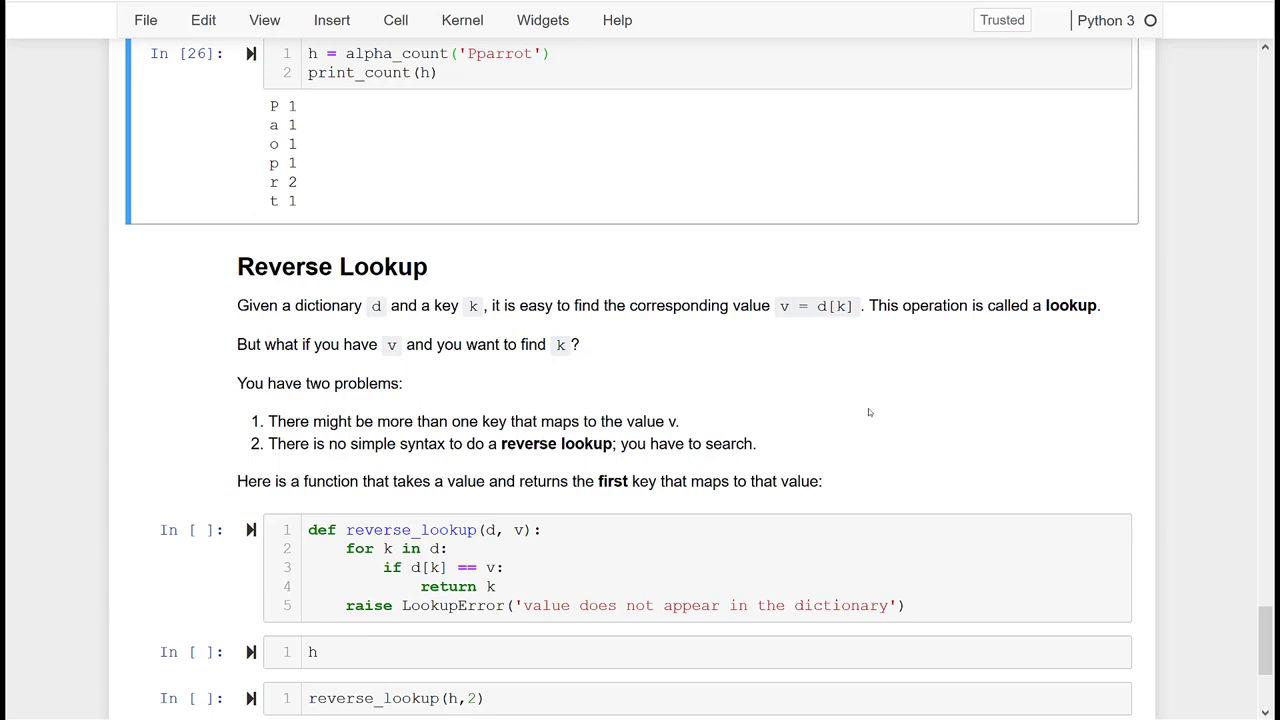
mouse_move(832, 312)
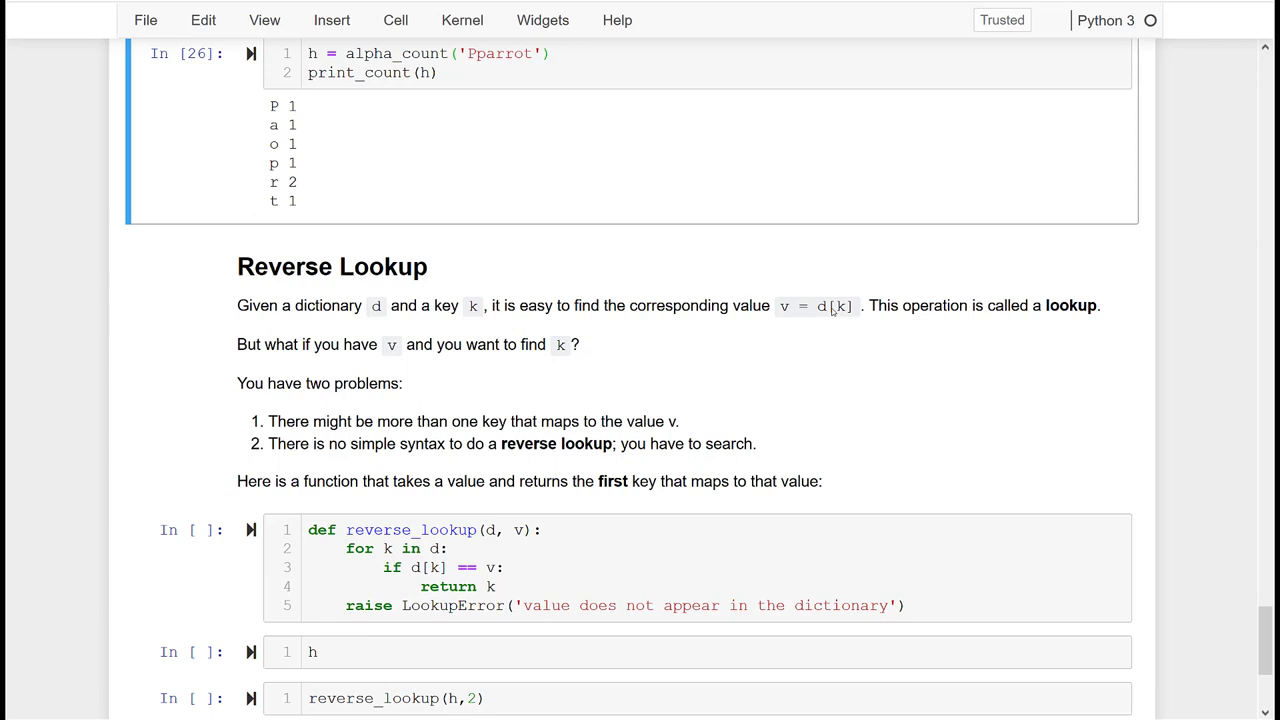
mouse_move(820, 416)
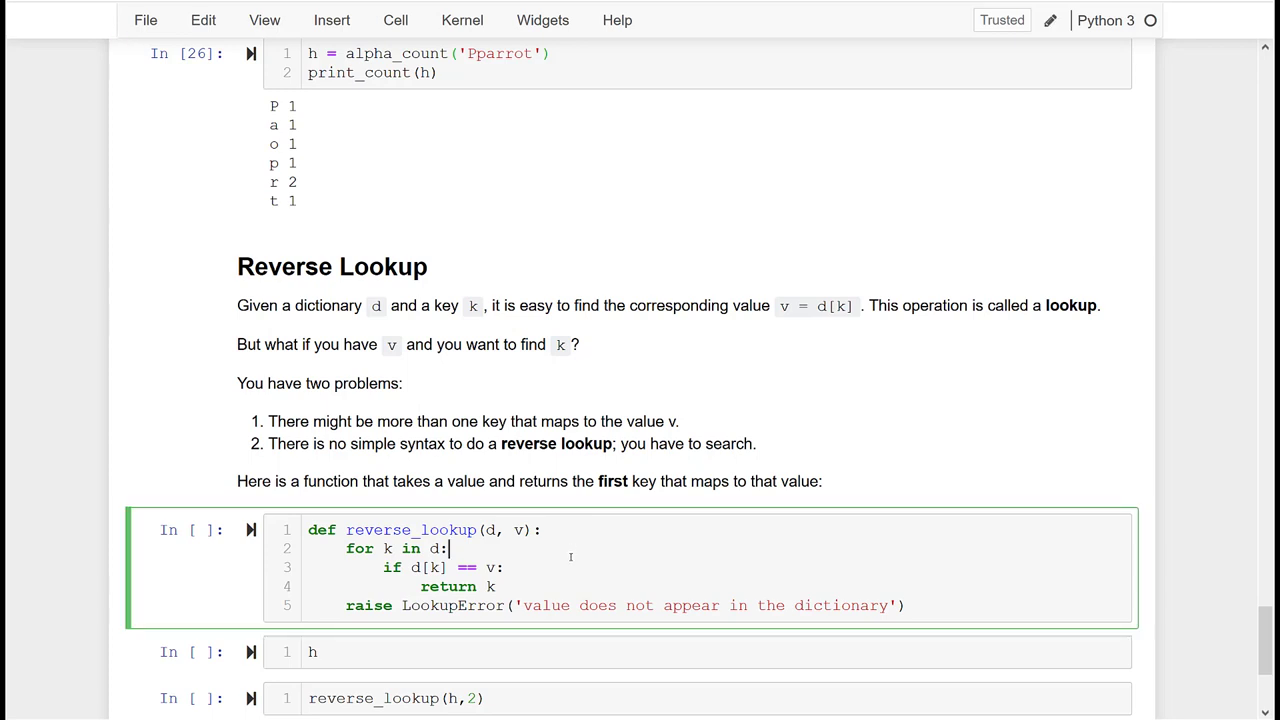
mouse_move(734, 548)
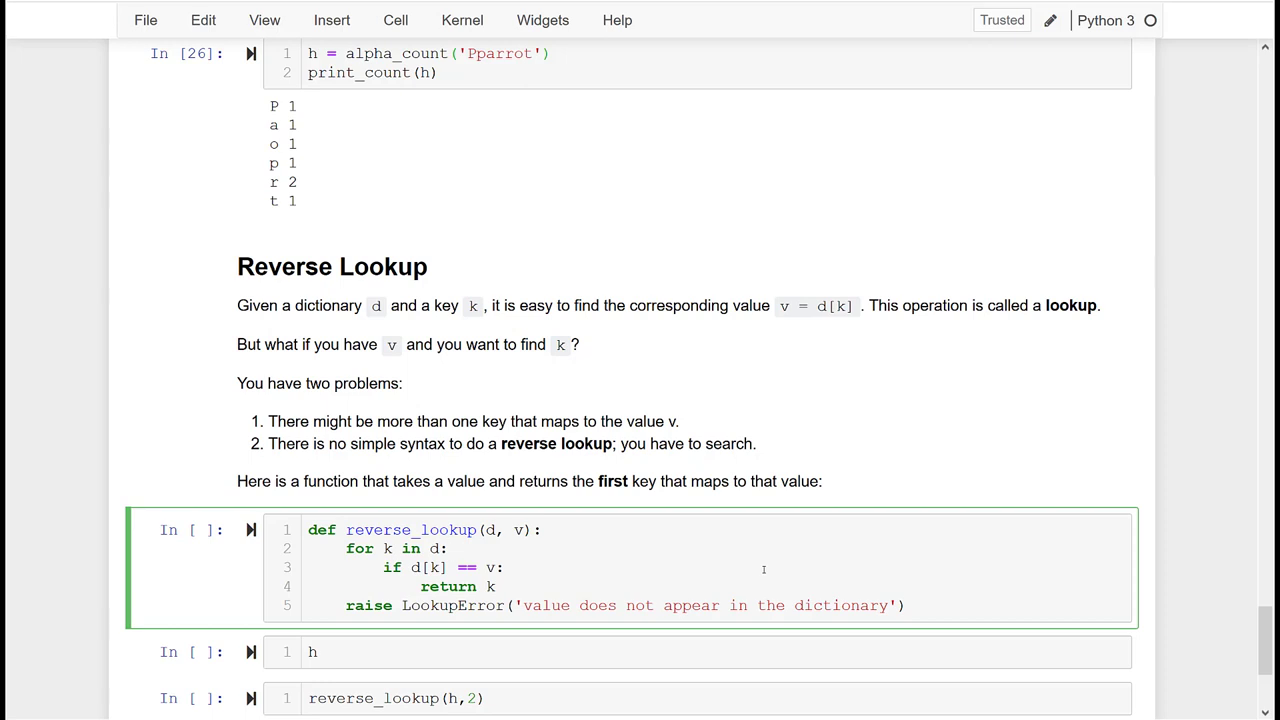
- Run reverse_lookup so value 2 returns 'r' and value 1 returns 'P'
left_click(450, 548)
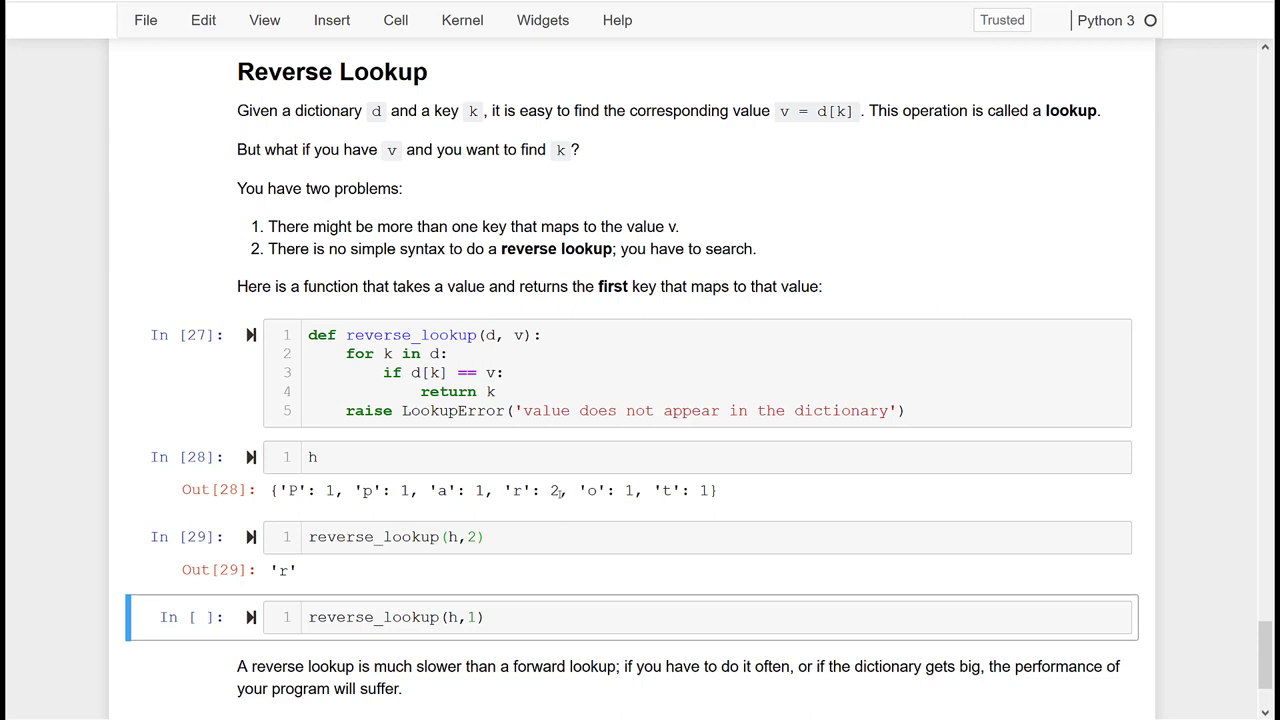
left_click(512, 616)
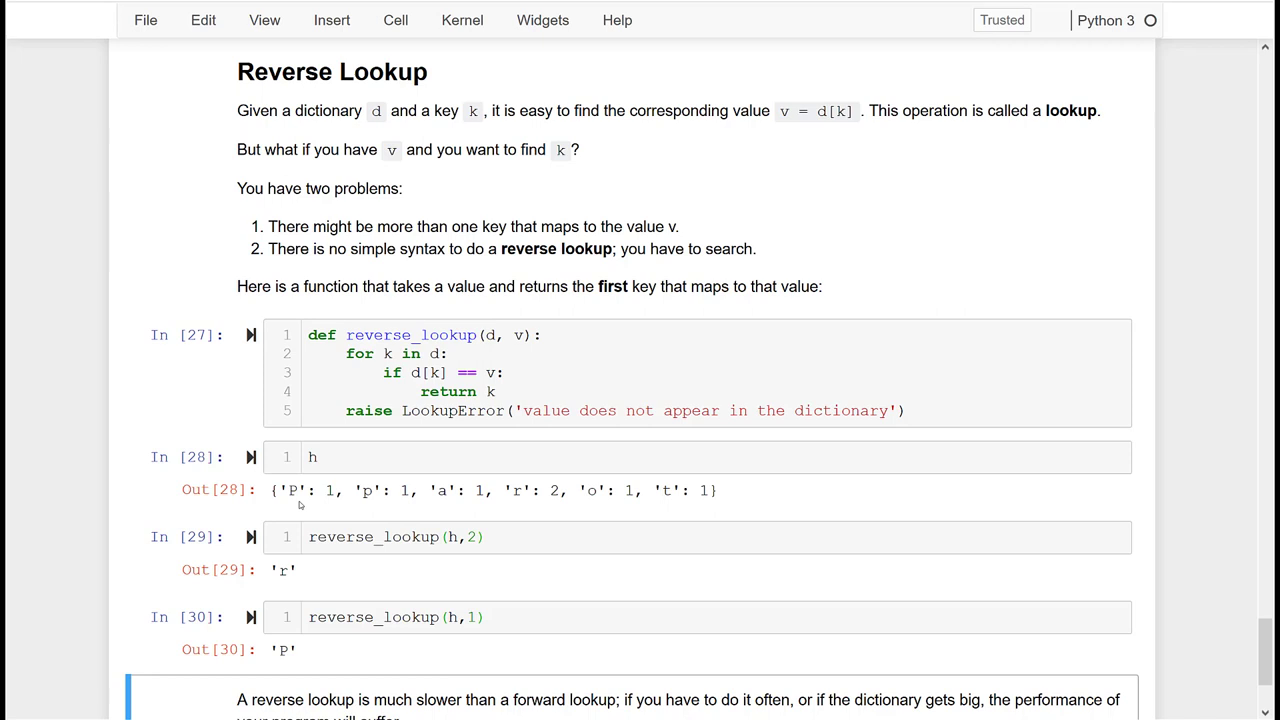
scroll("down", 3)
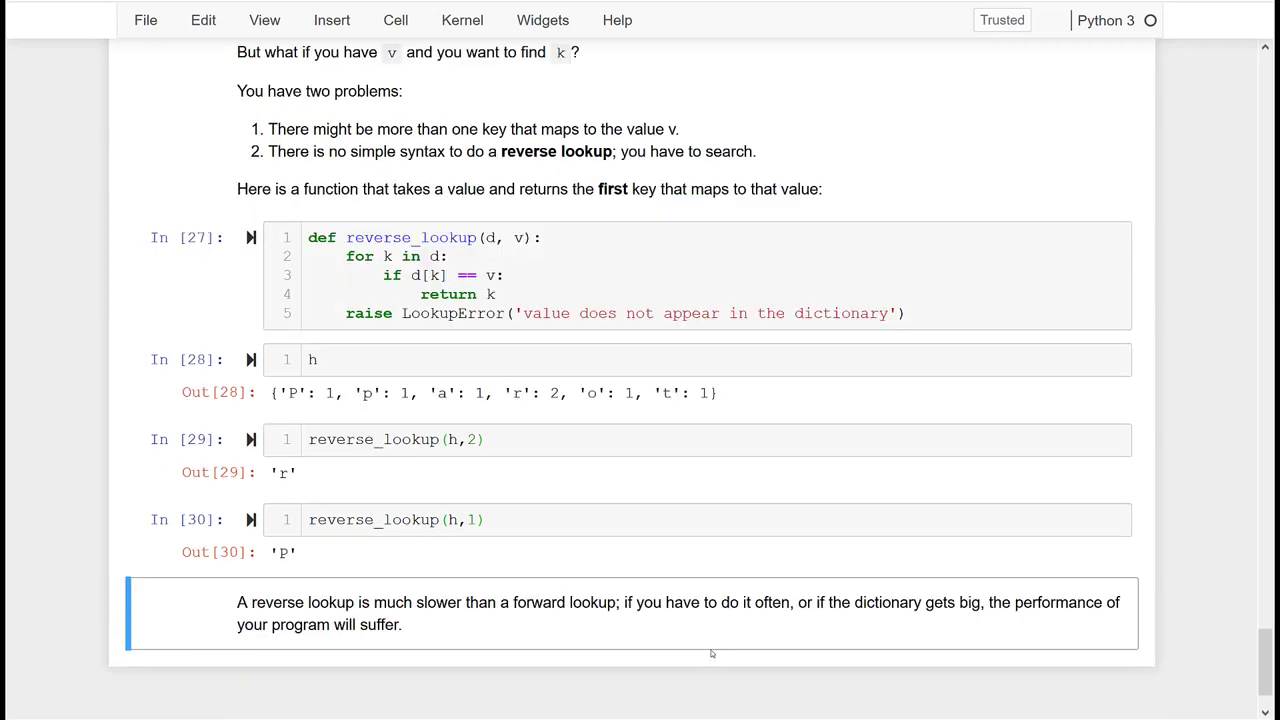